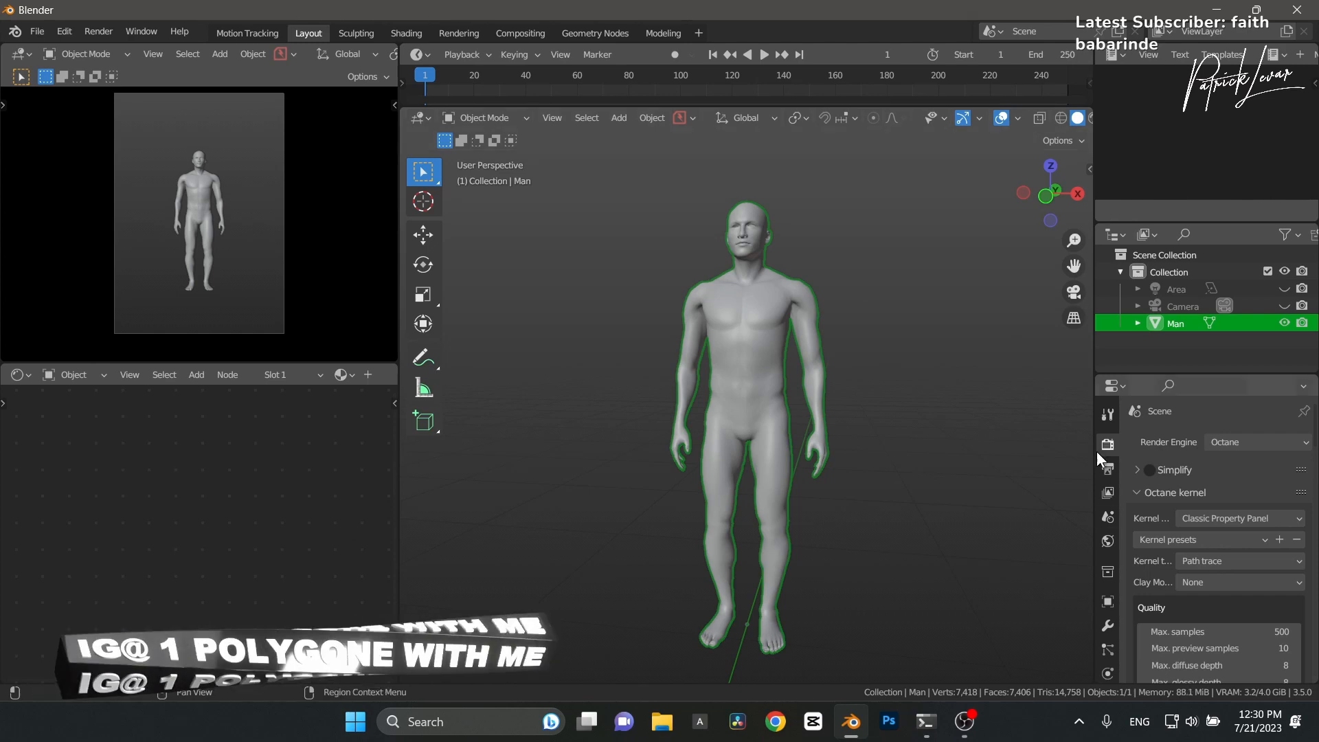
# Show the Octane render properties with the OctaneDB, node graph and log tools
pyautogui.click(1107, 444)
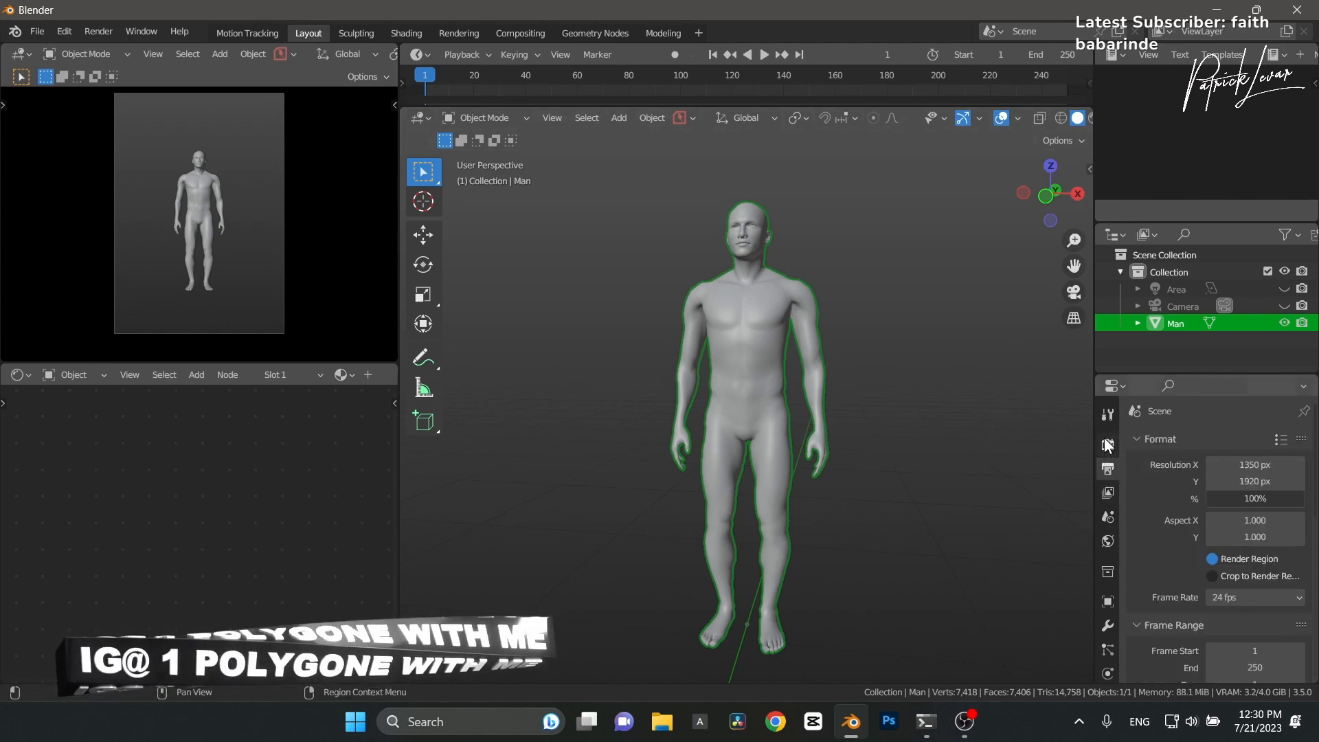
pyautogui.click(1107, 444)
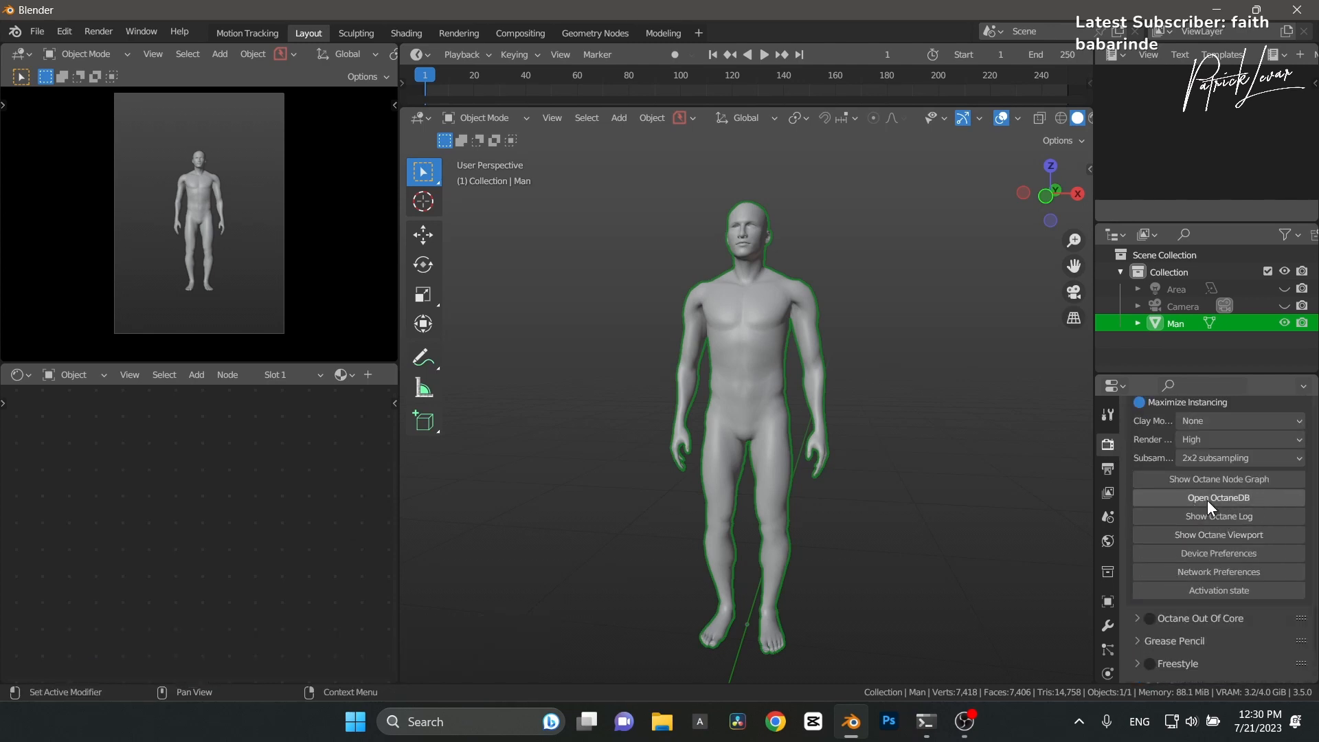
pyautogui.moveTo(642, 413)
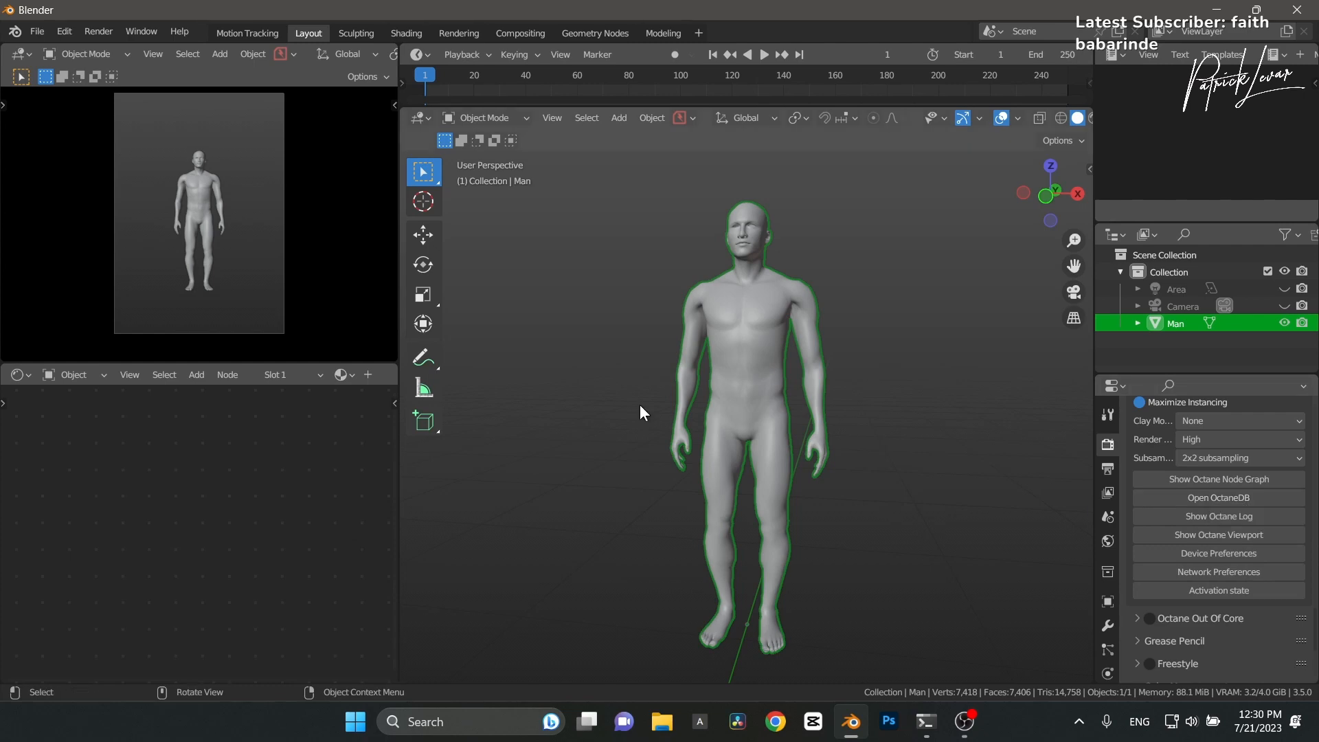
# Launch the OctaneDB browser, glance at the Live DB, and return to the Local DB library
pyautogui.click(1216, 497)
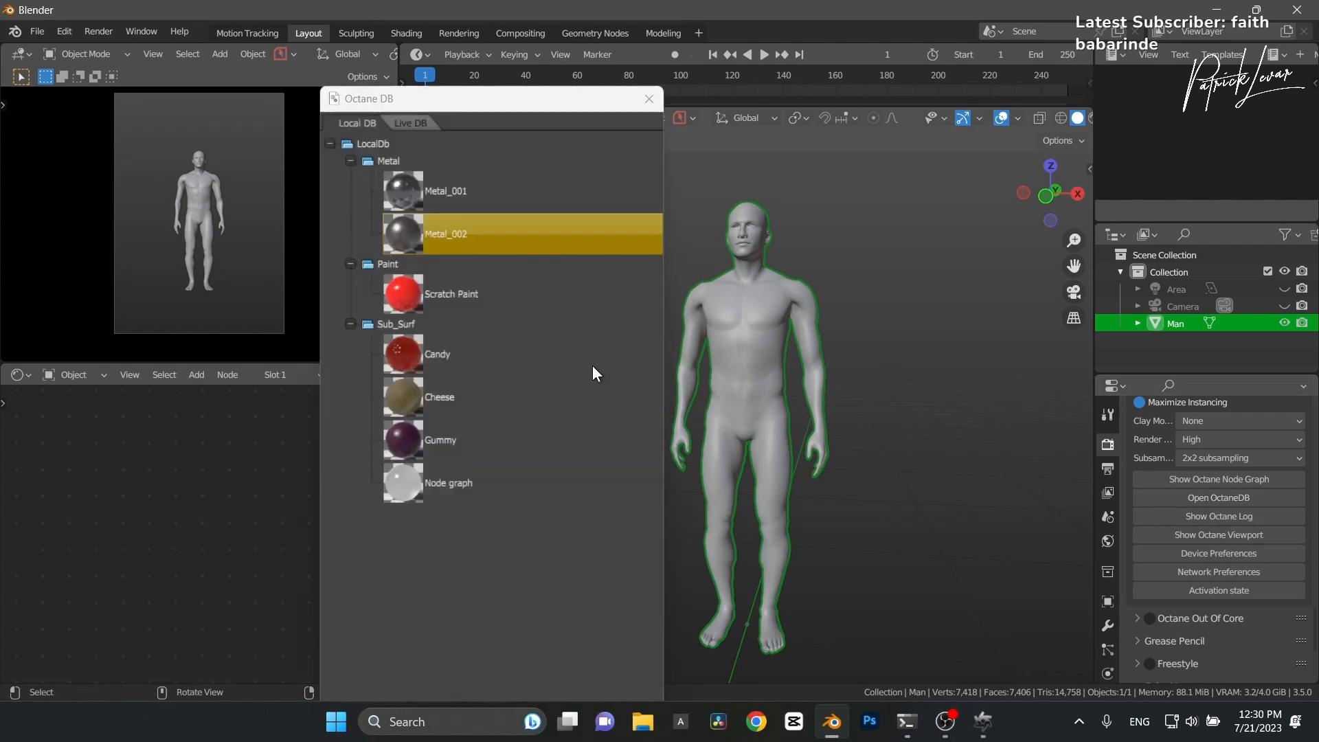
pyautogui.click(409, 122)
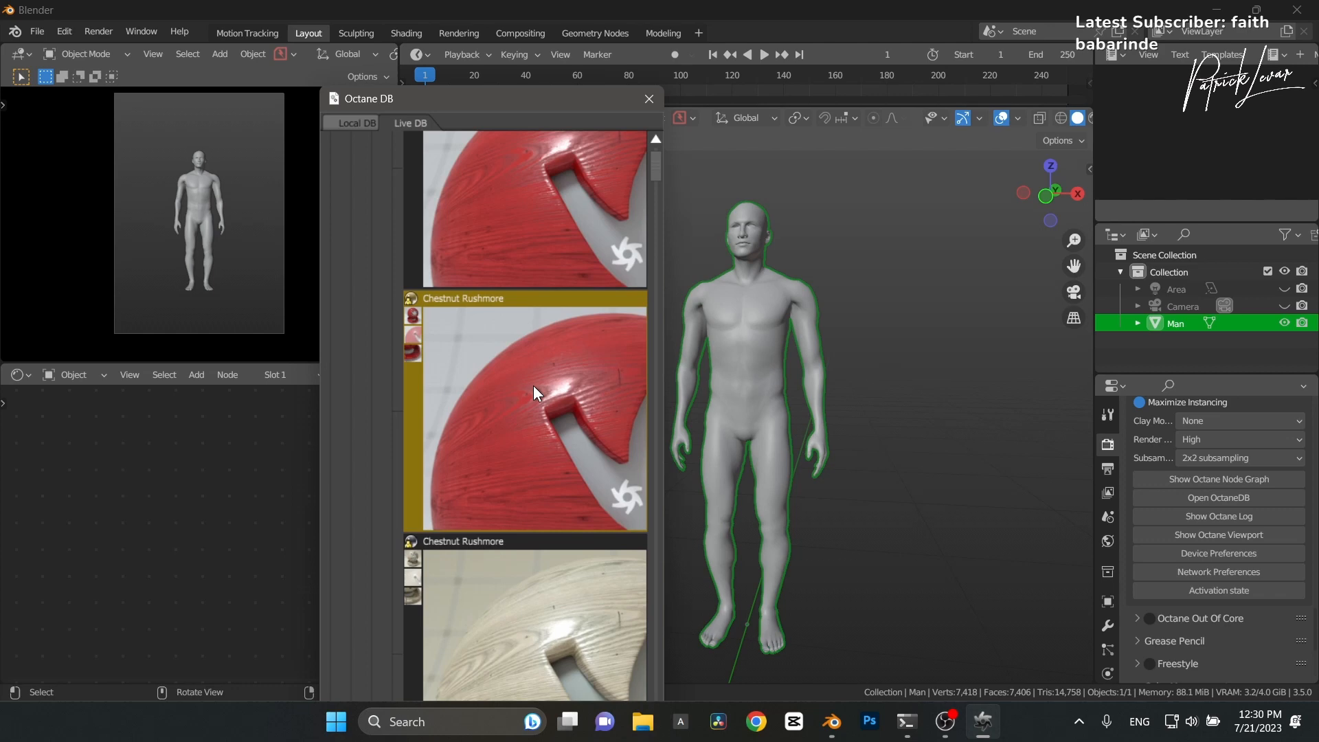
pyautogui.moveTo(622, 389)
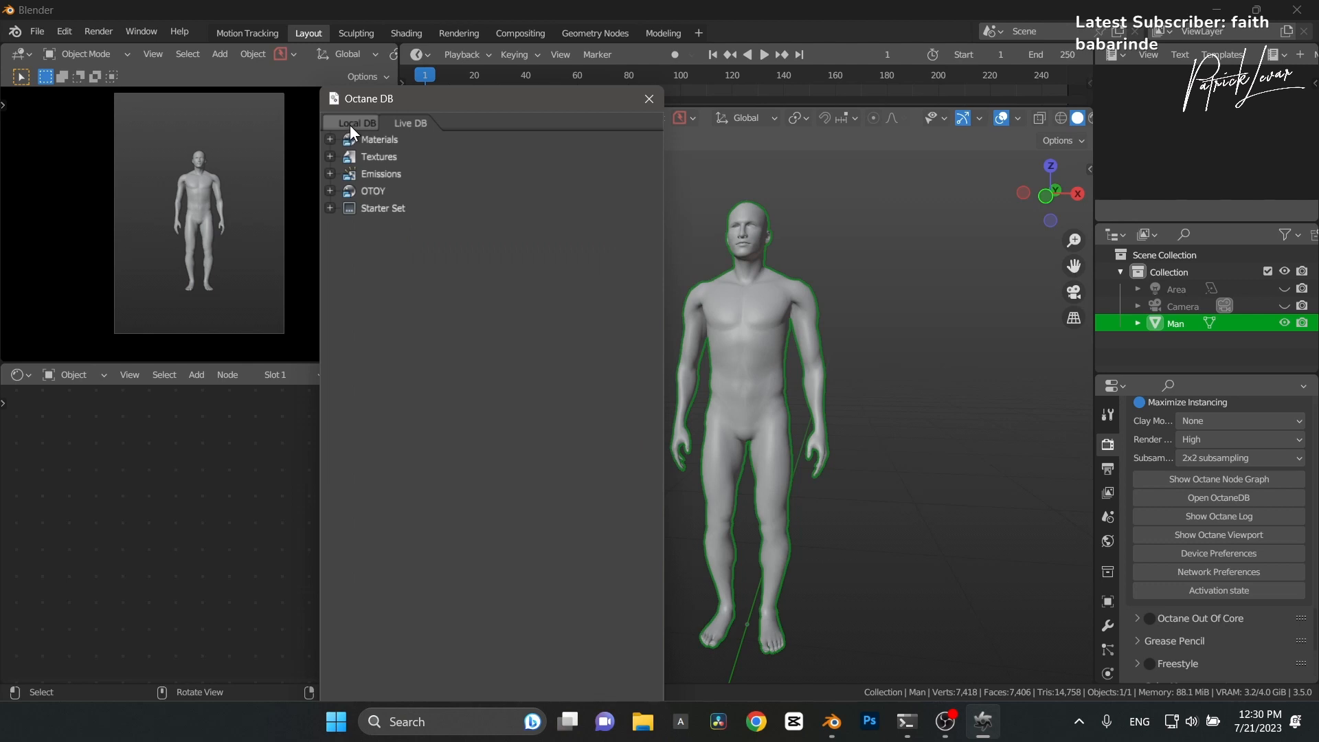
pyautogui.click(357, 122)
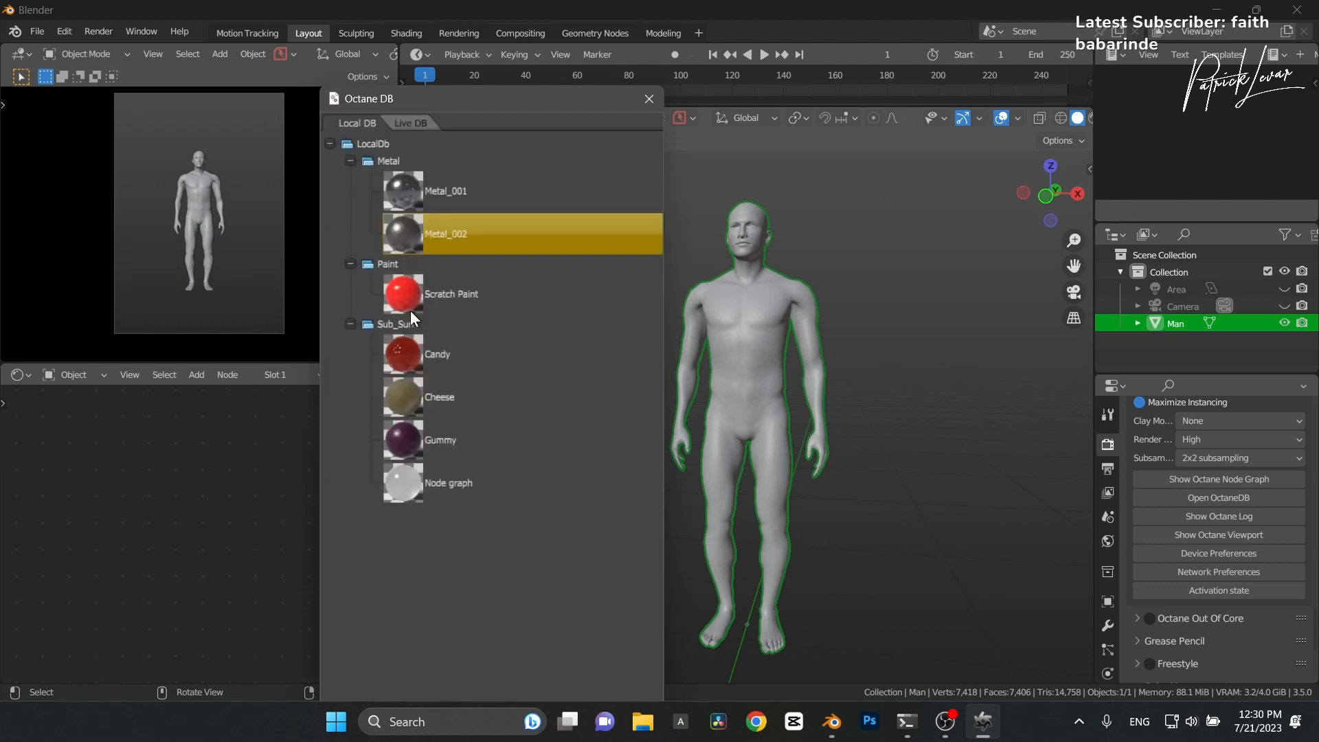
pyautogui.moveTo(436, 241)
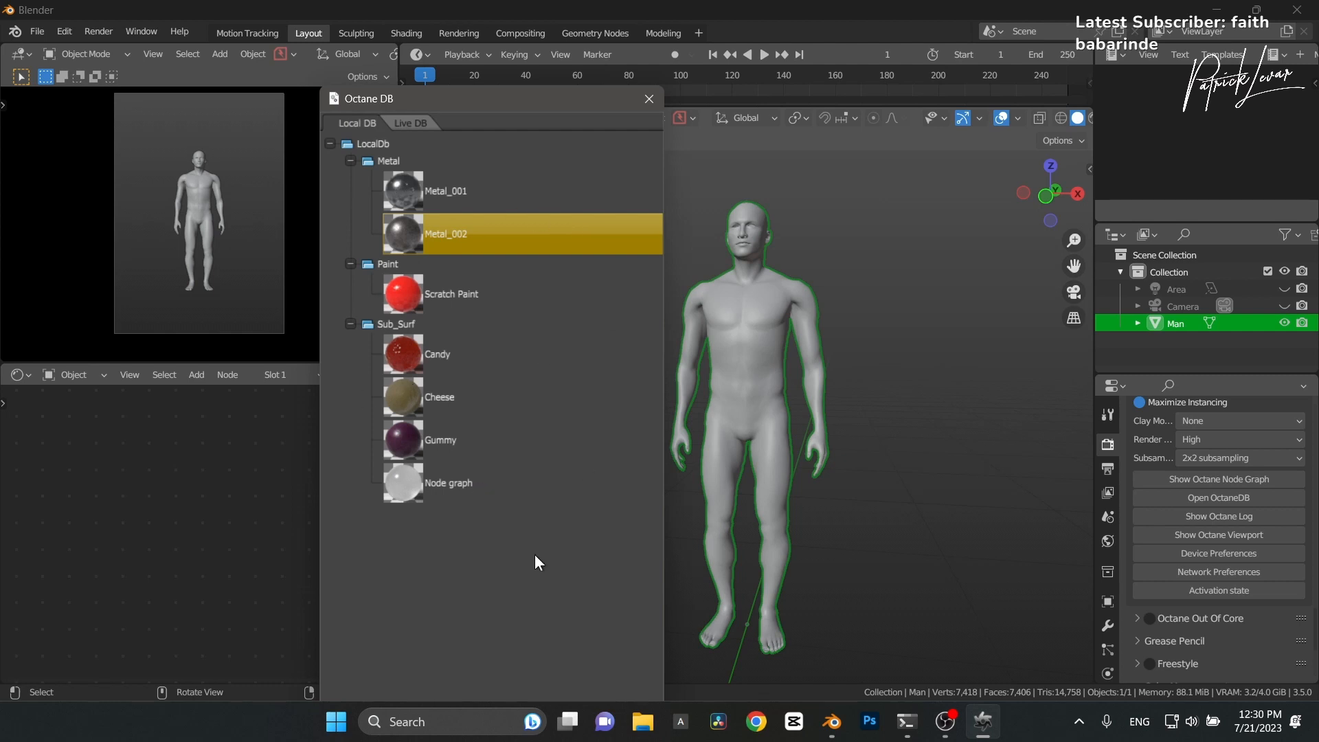
# Import Metal_001 from OctaneDB as OctaneDB Material.003 and view its node network maximized
pyautogui.click(445, 191)
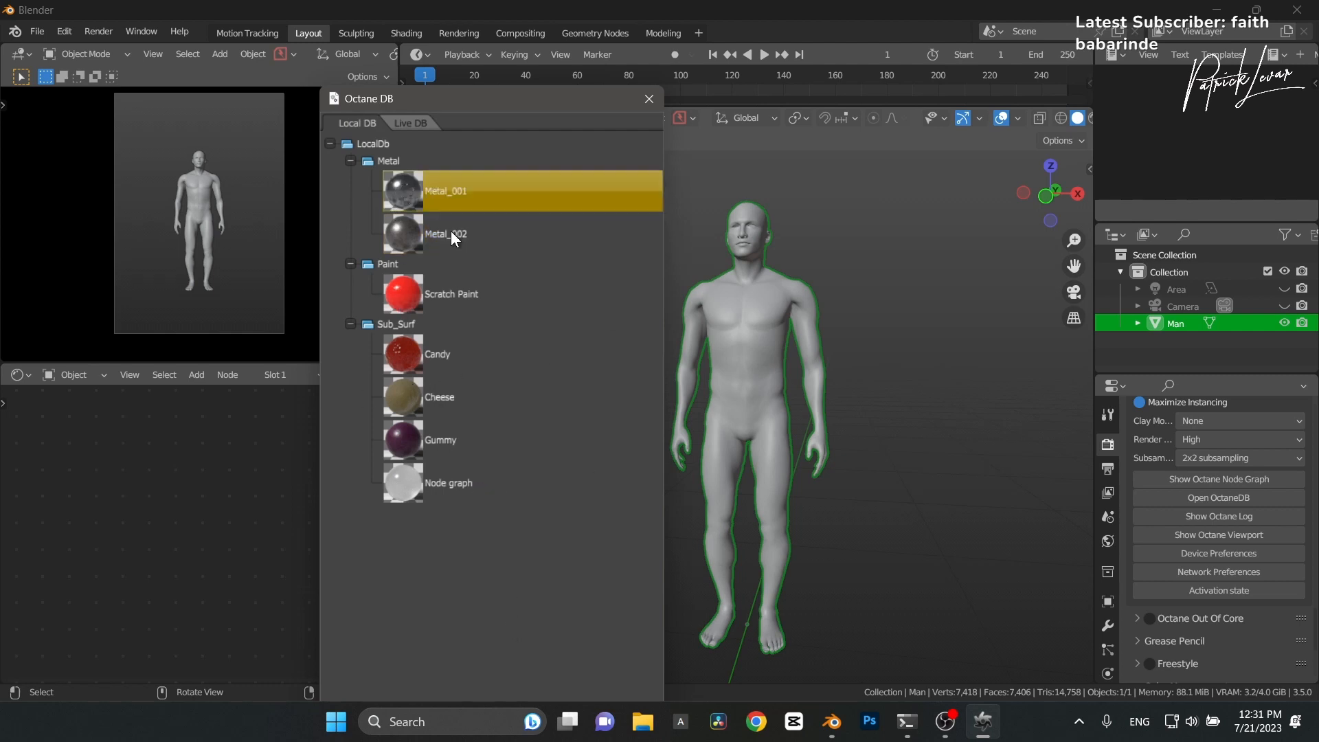
pyautogui.rightClick(445, 191)
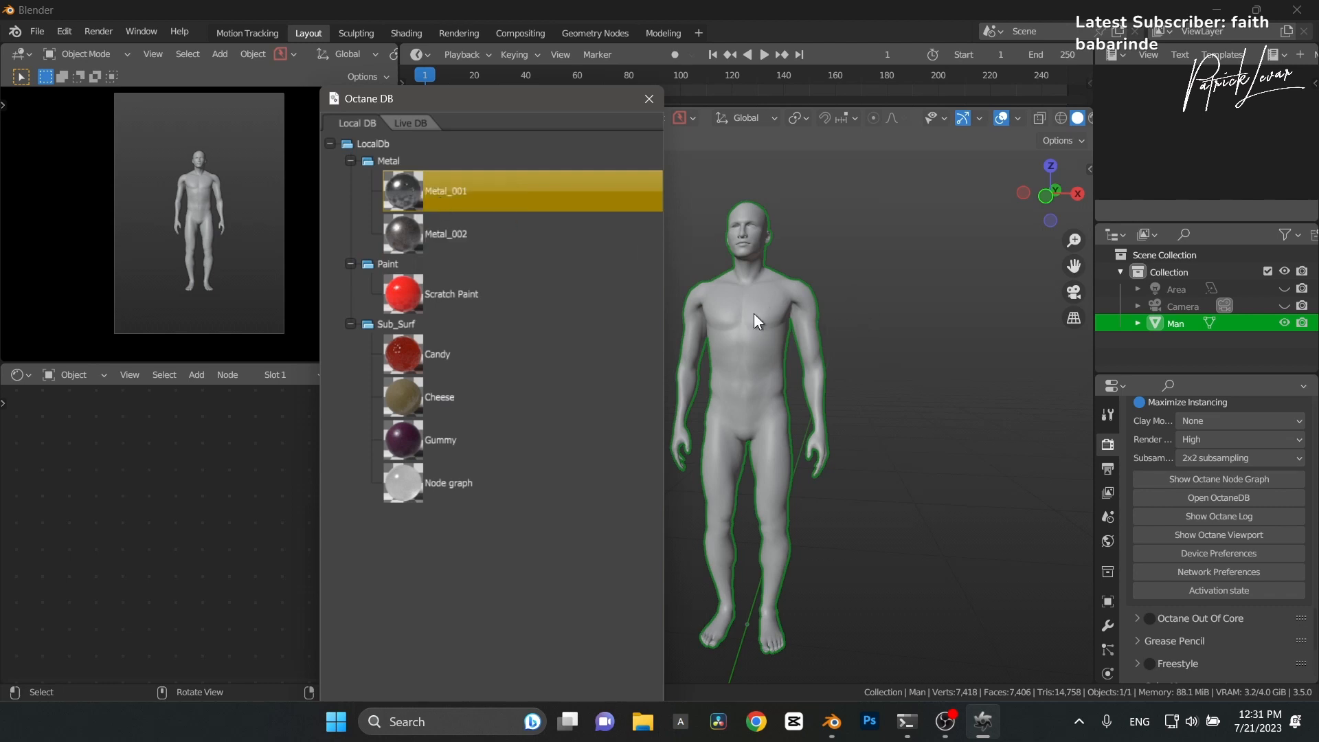
pyautogui.moveTo(782, 341)
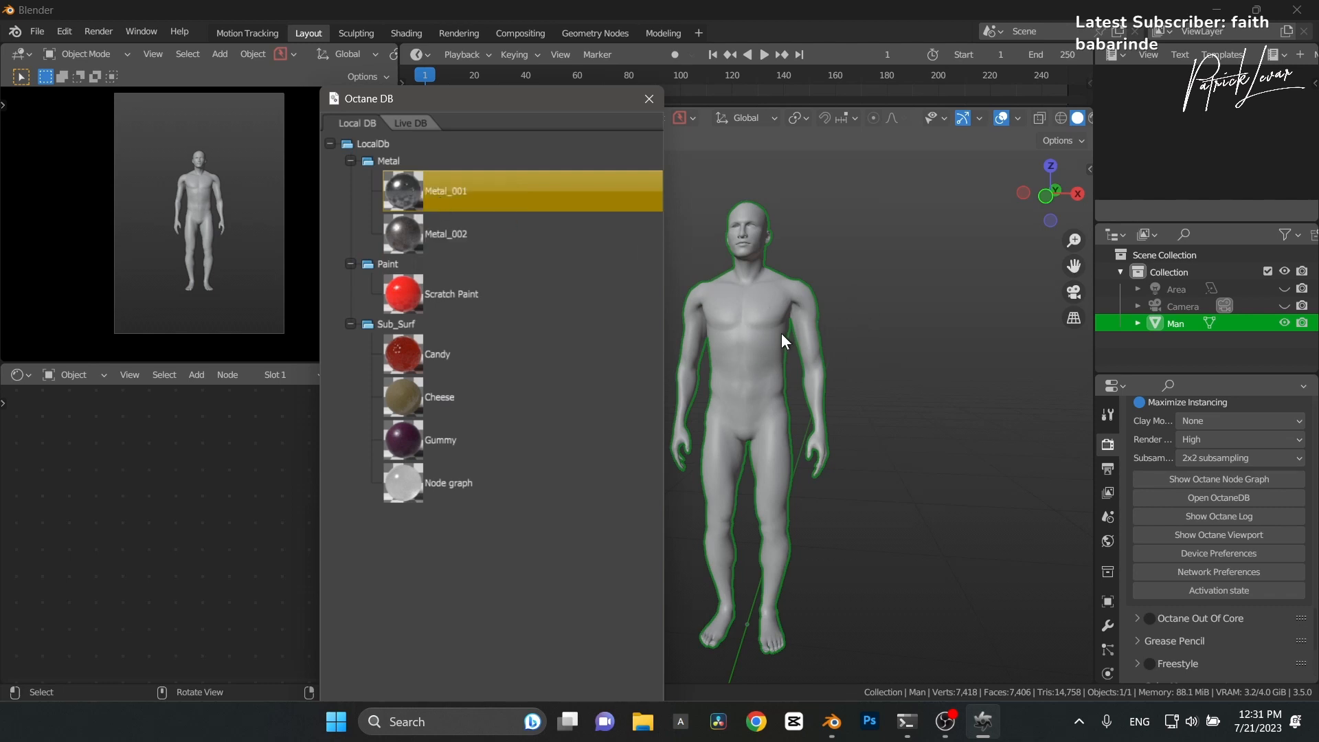
pyautogui.click(647, 99)
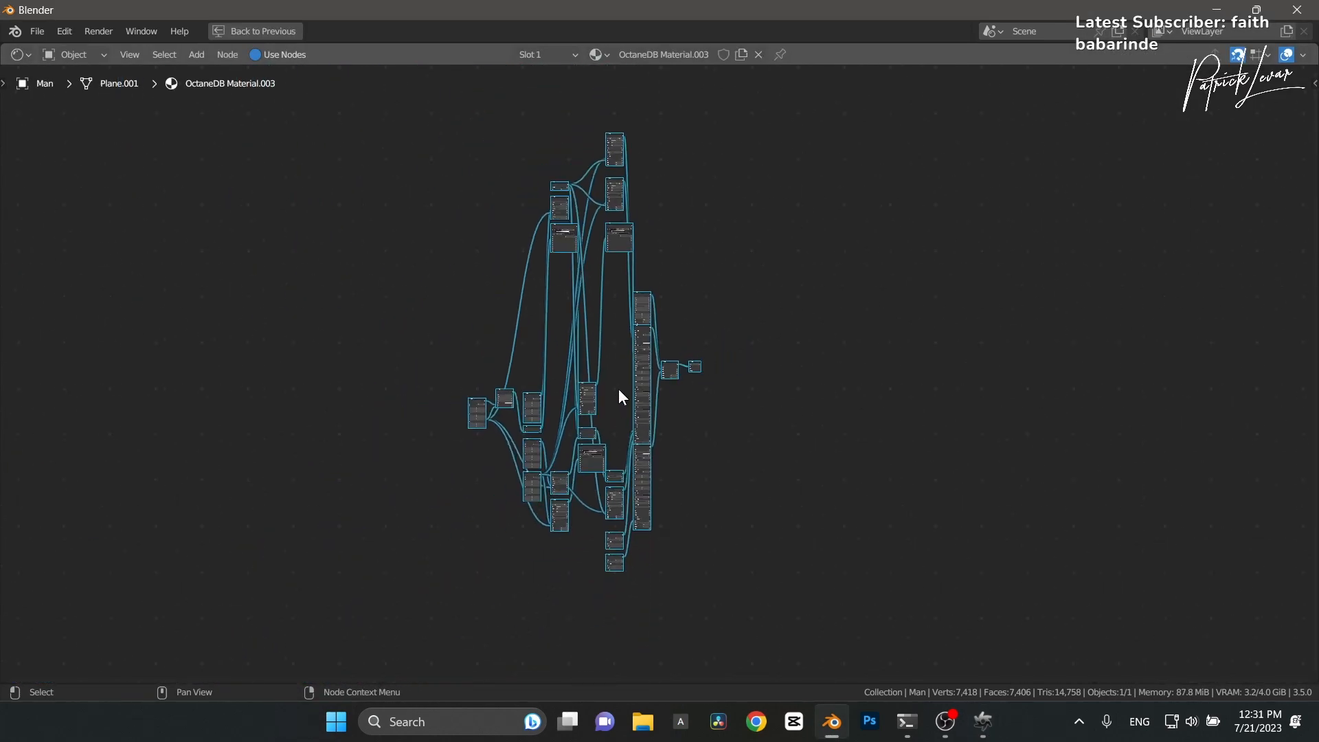
# Restore the normal multi-panel layout with the material's nodes in the lower-left editor
pyautogui.press('s')
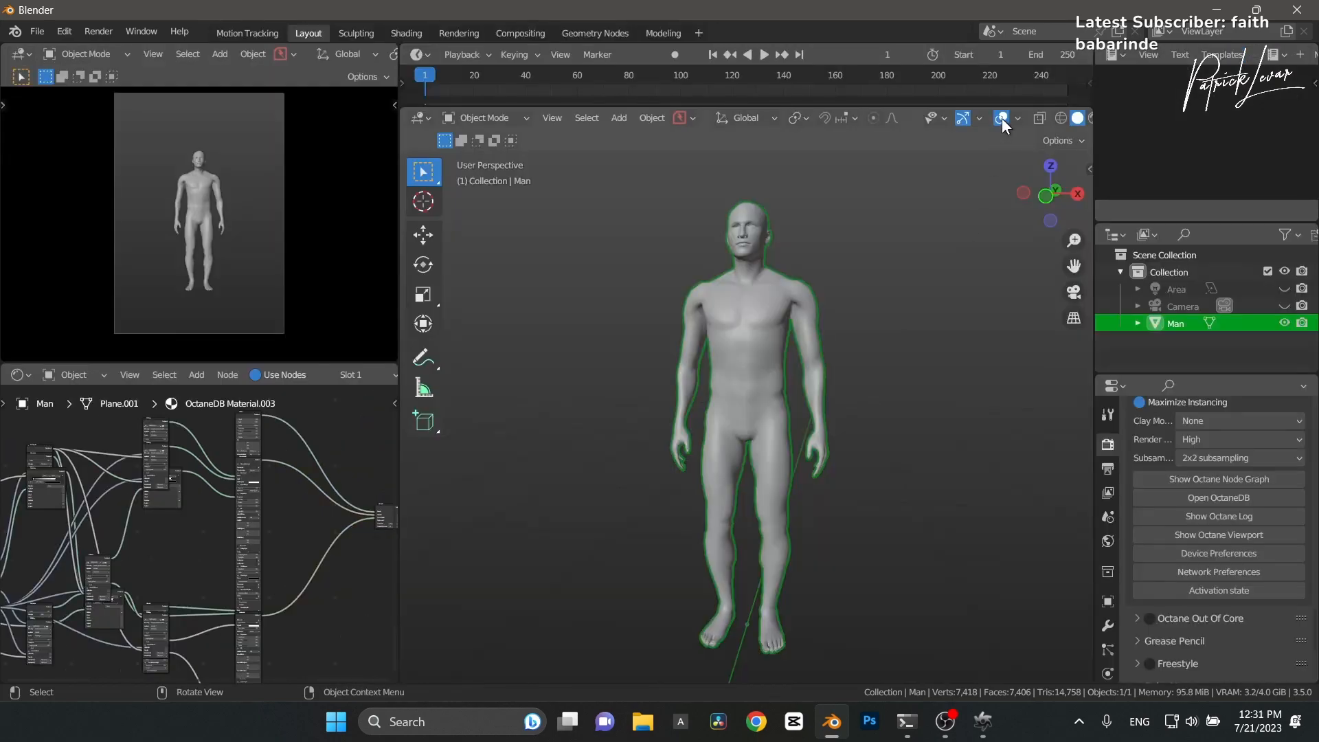
pyautogui.click(1002, 118)
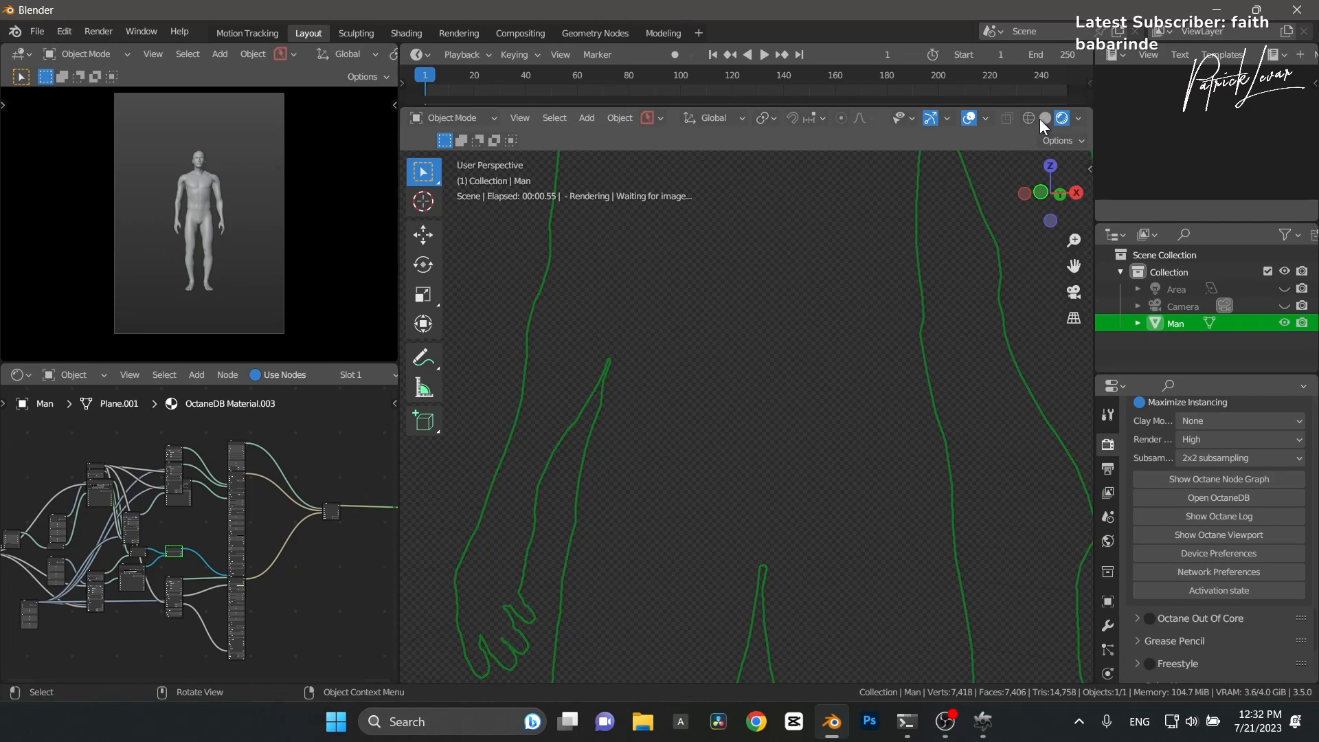
pyautogui.click(1045, 118)
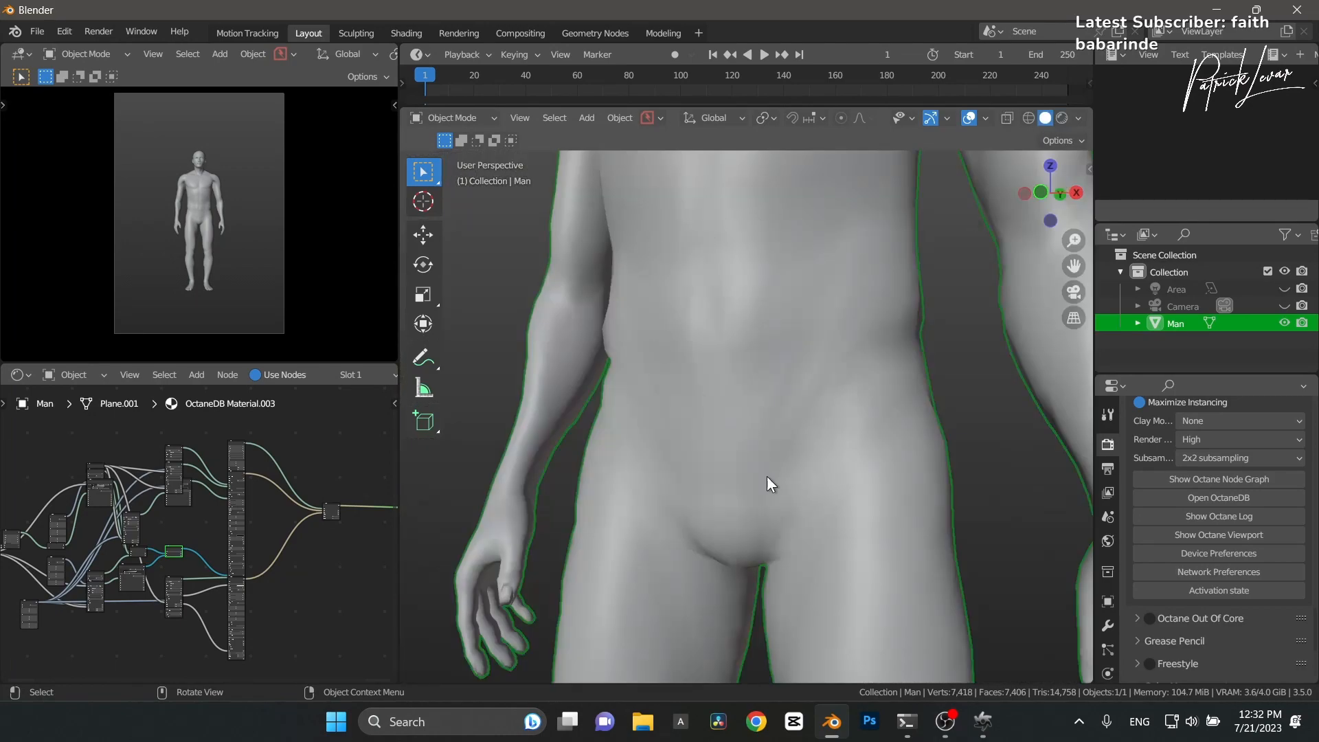
pyautogui.moveTo(643, 722)
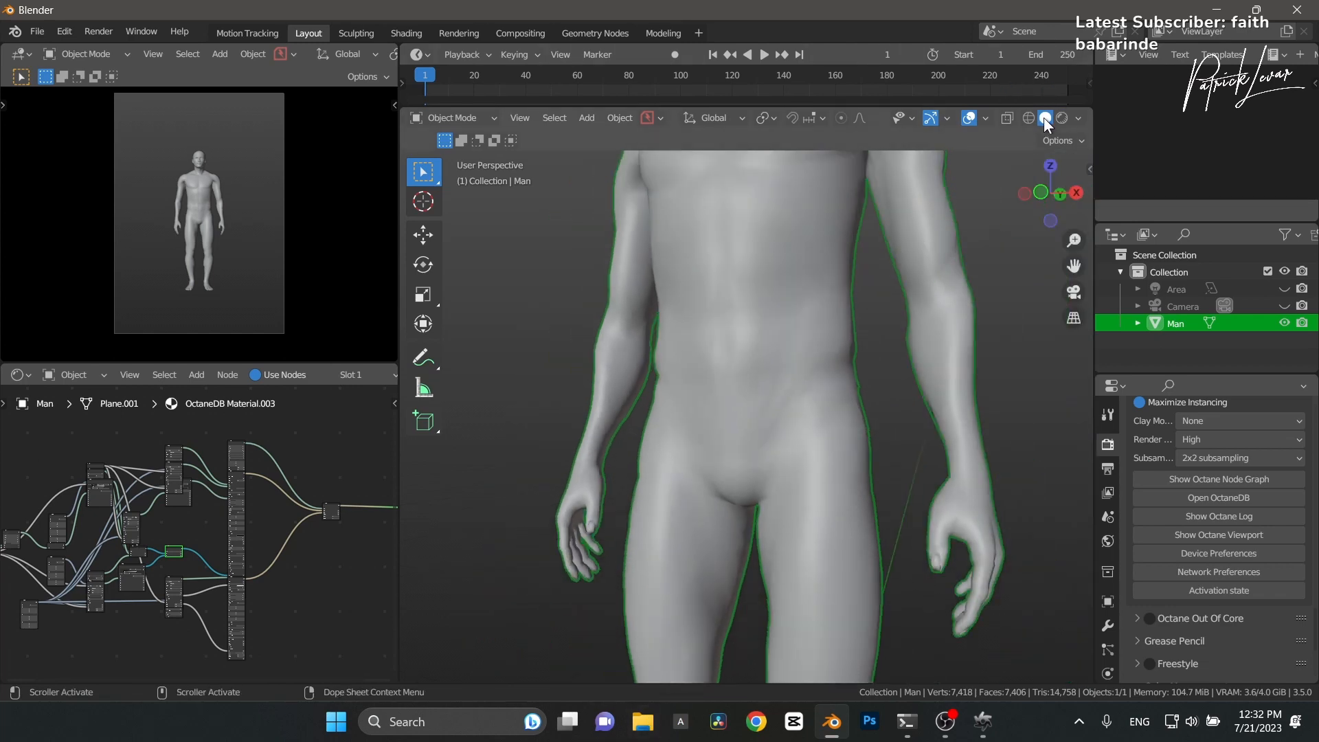
# Preview the live Octane render and make the Universal material's Albedo yellow
pyautogui.click(1063, 118)
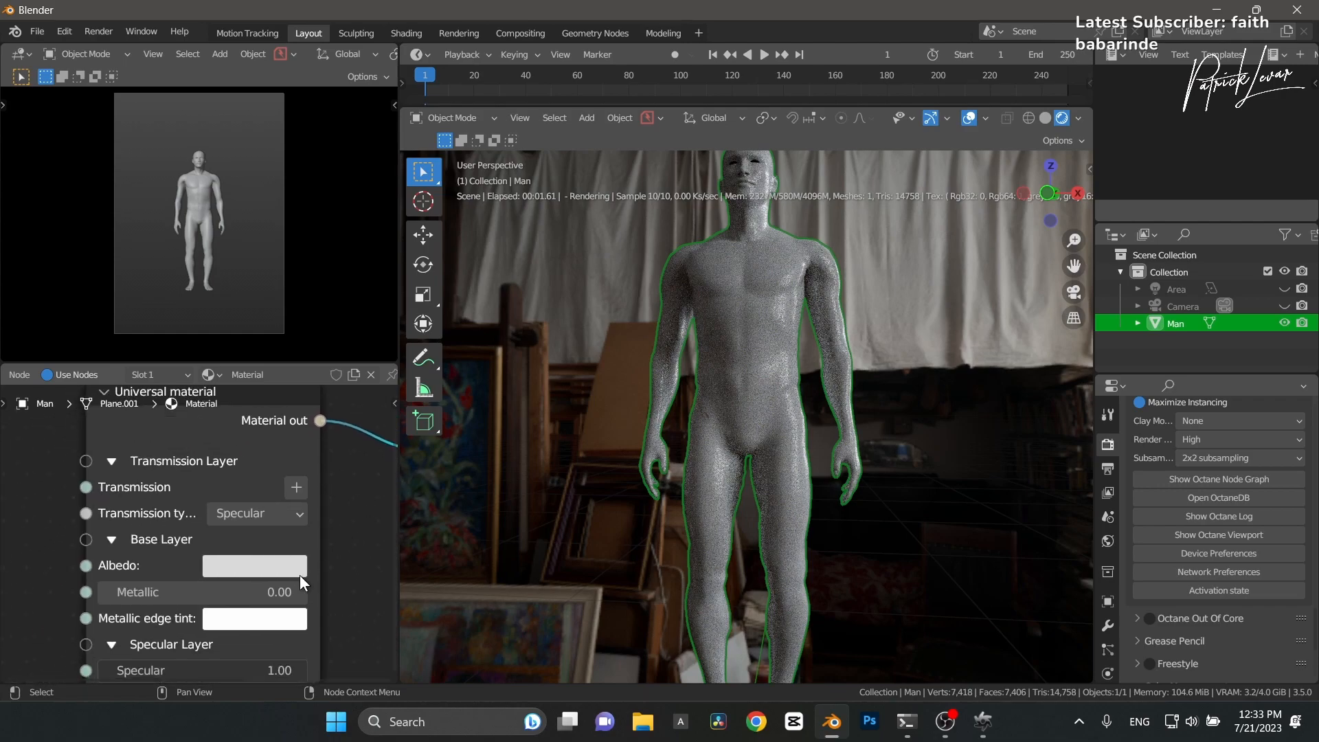
pyautogui.click(255, 565)
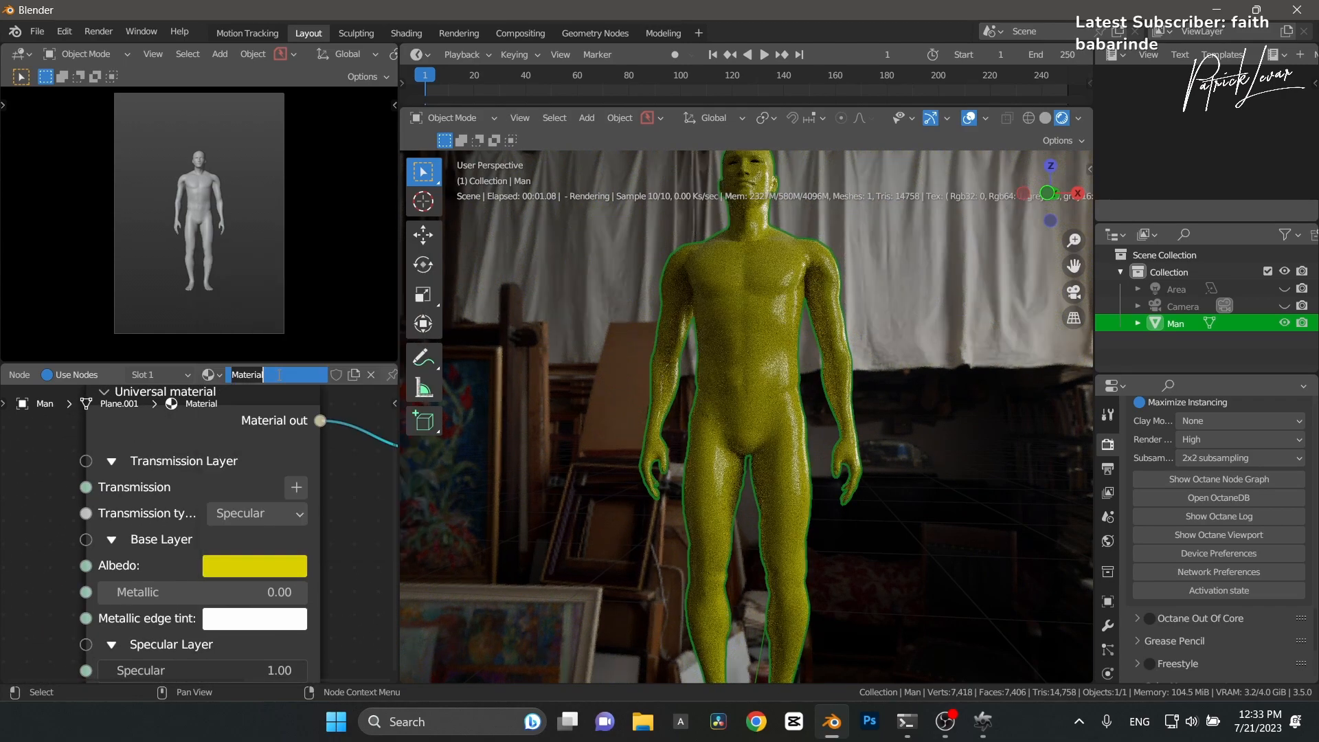
pyautogui.click(35, 32)
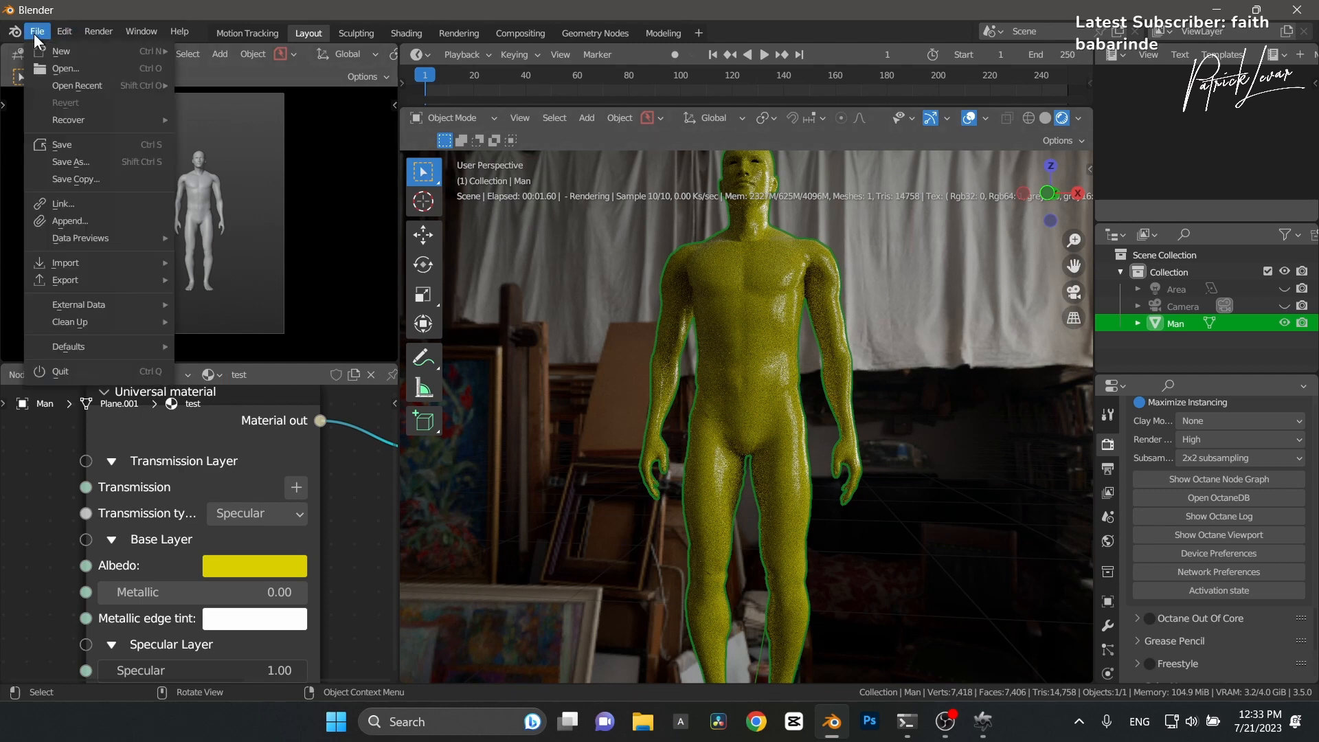
# Save the scene as test.blend in the Octane Asset folder under 2023 Blender Asset
pyautogui.click(70, 162)
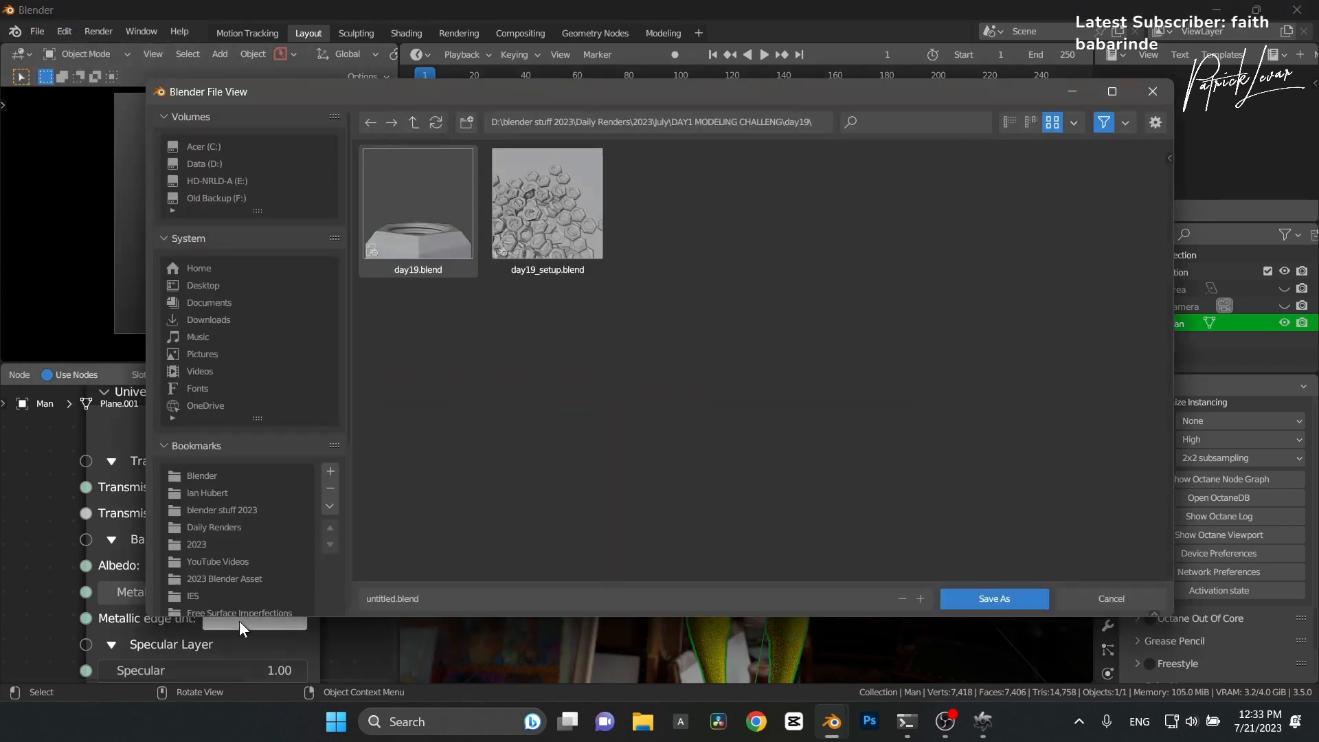
pyautogui.click(224, 578)
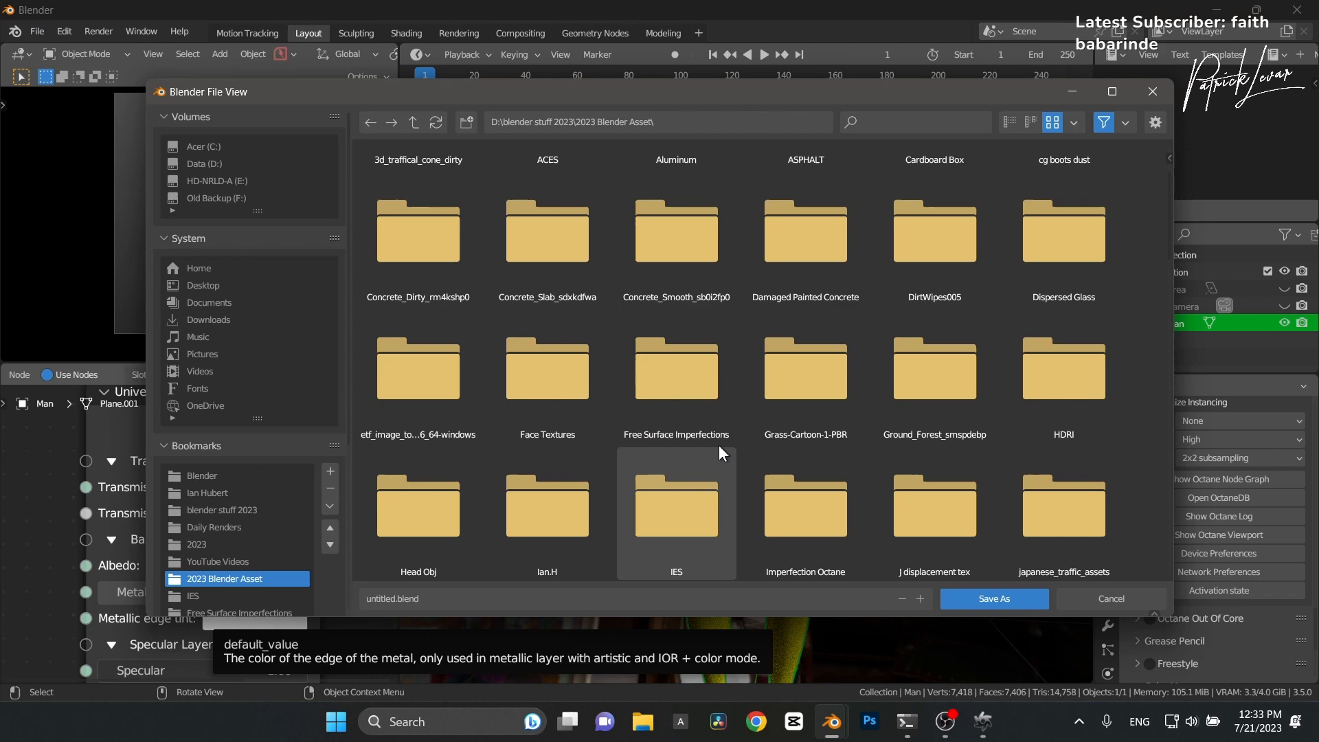
pyautogui.scroll(-3)
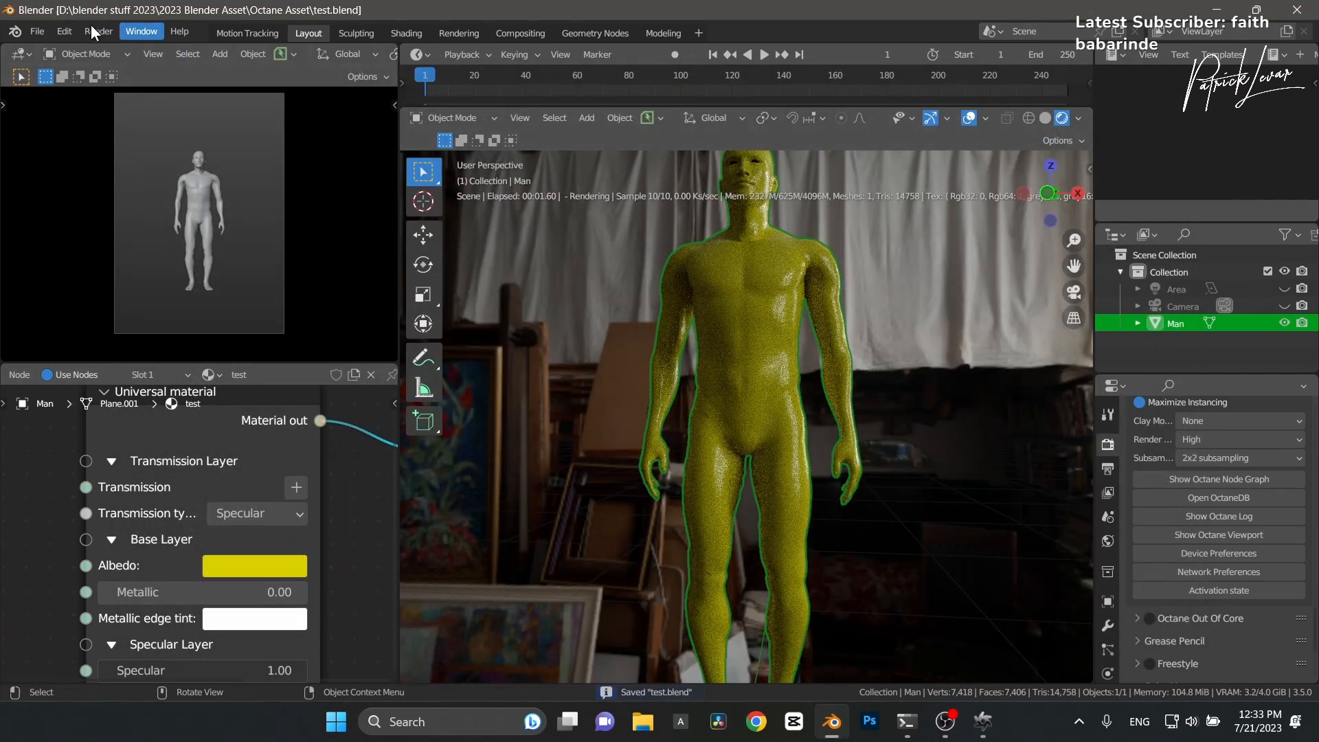
# Check the OctaneBlender add-on's LocalDB path in Preferences by searching 'oct', then close Preferences
pyautogui.click(63, 32)
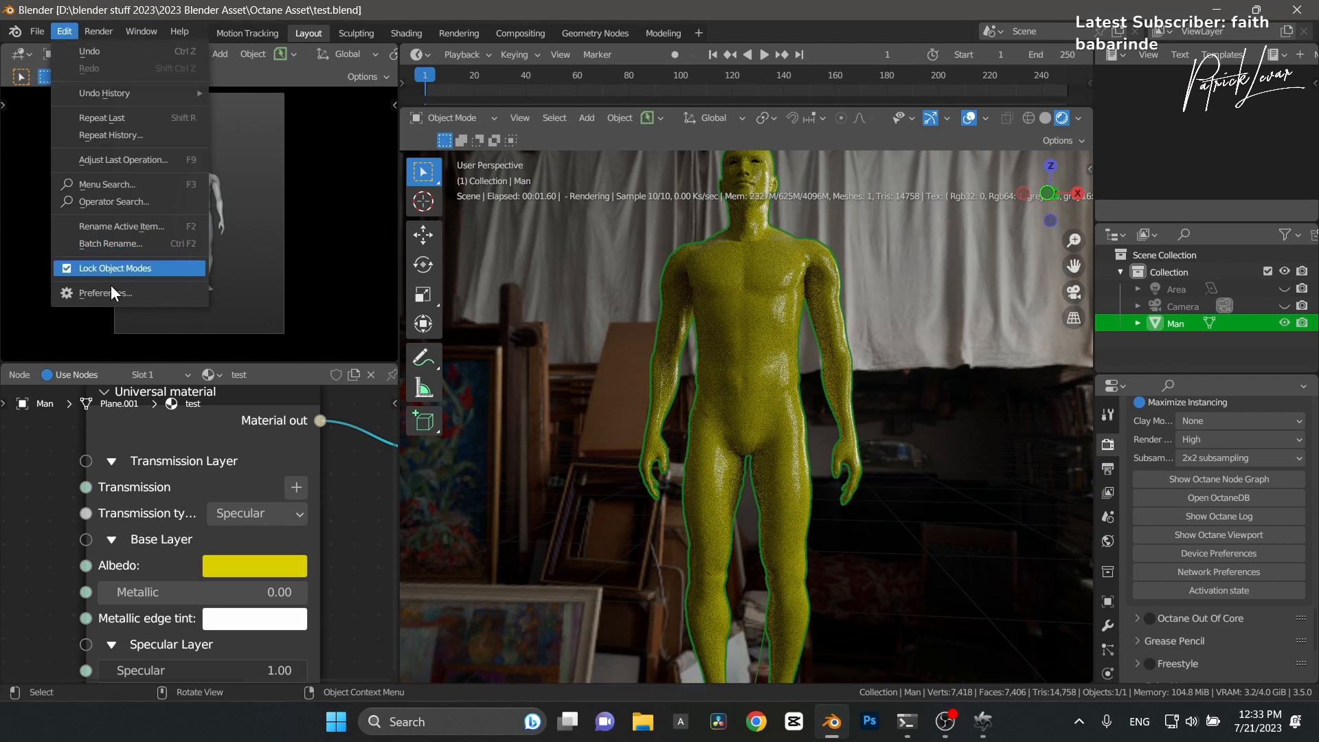
pyautogui.click(105, 292)
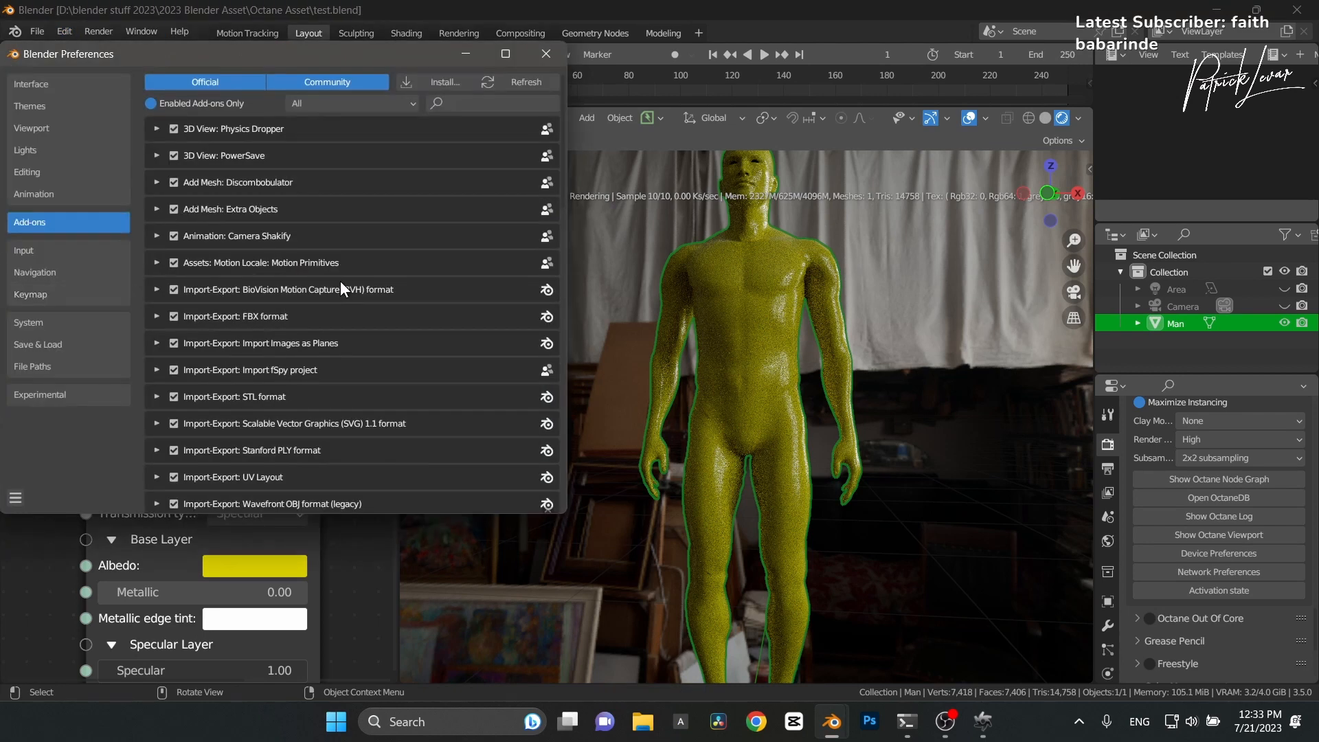
pyautogui.click(488, 103)
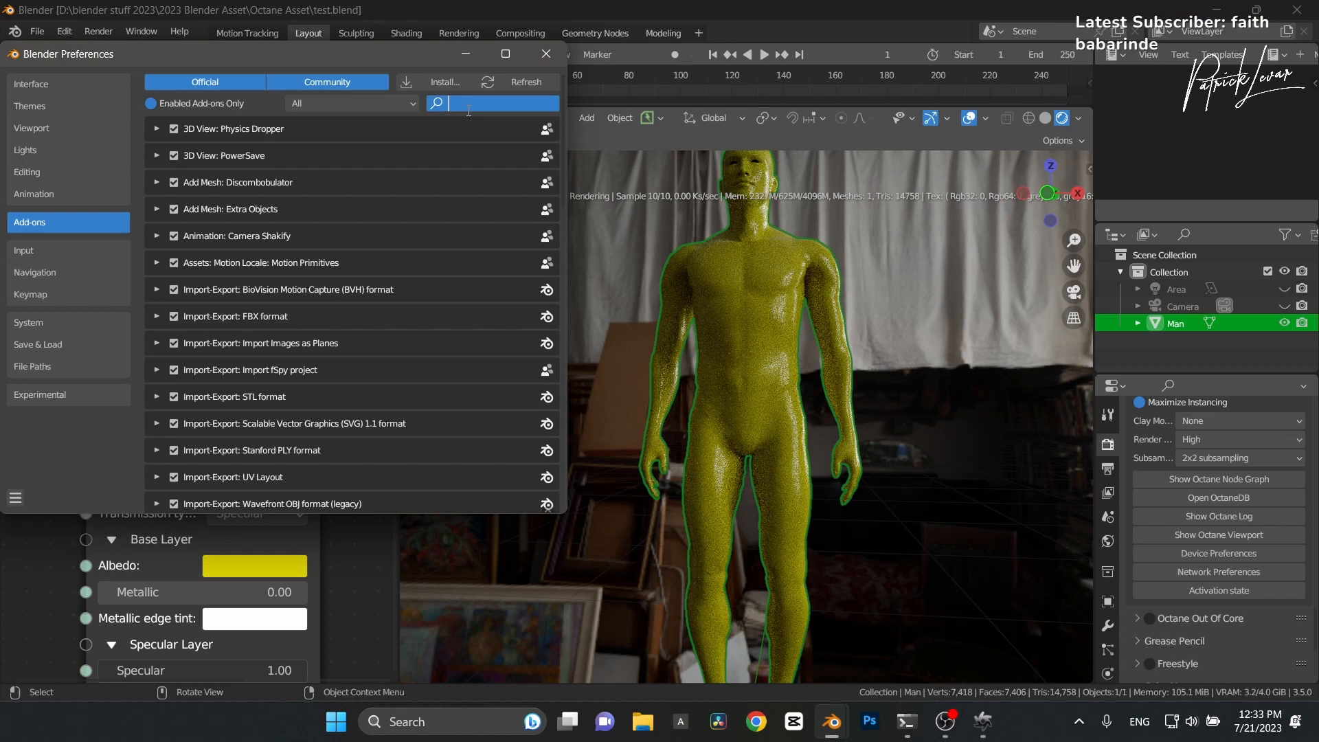
pyautogui.write('oct')
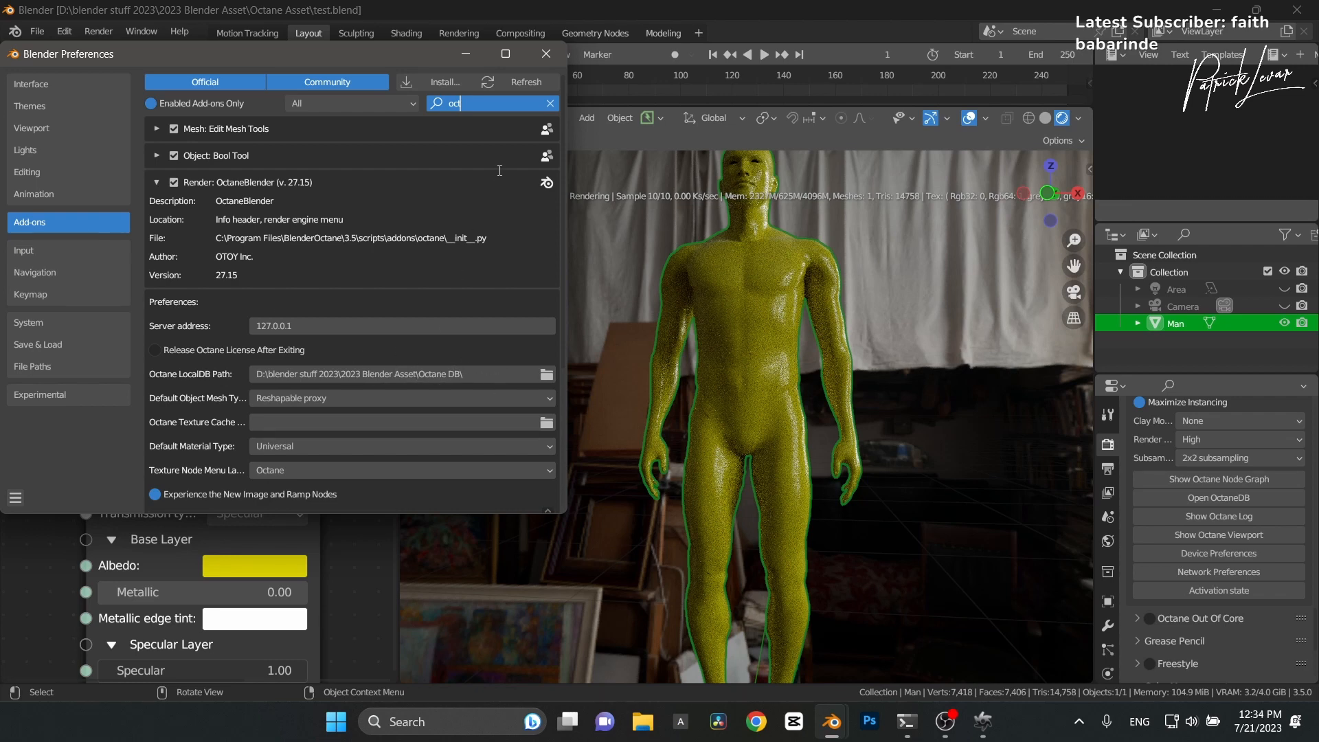
pyautogui.click(545, 53)
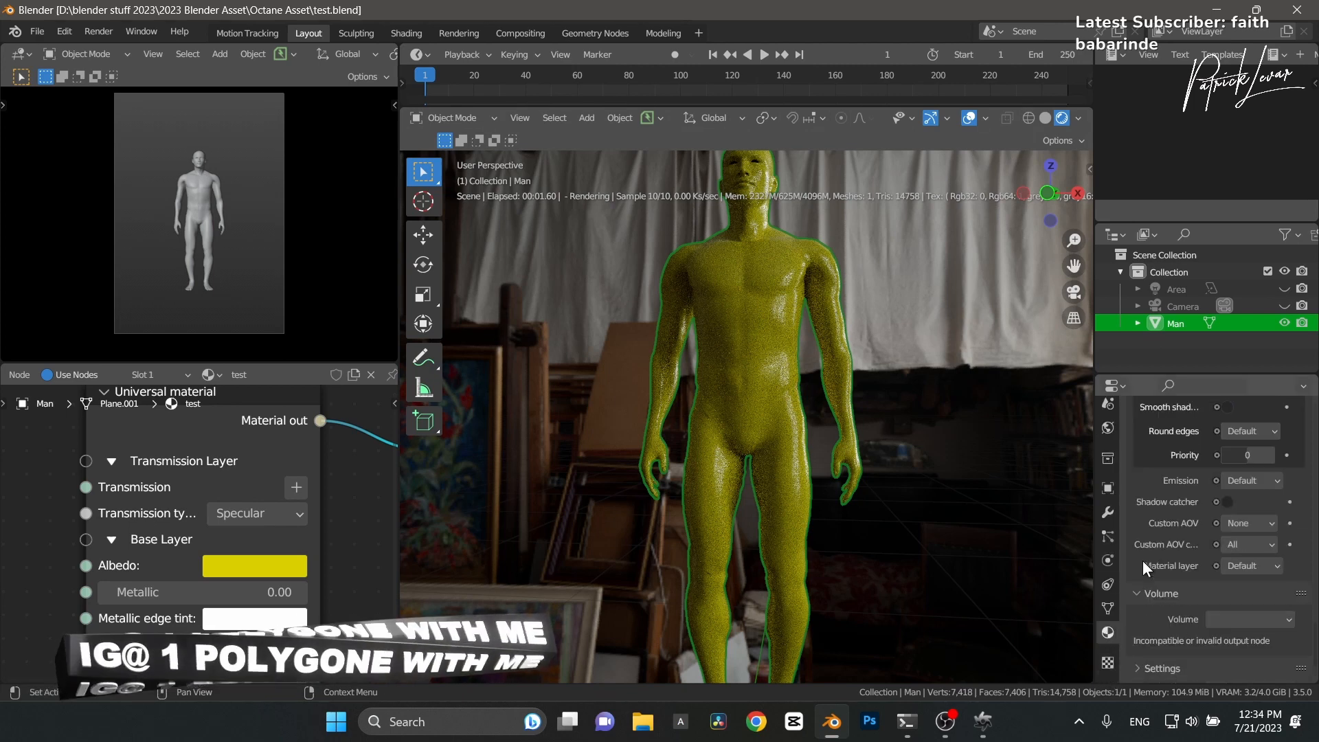
pyautogui.scroll(-3)
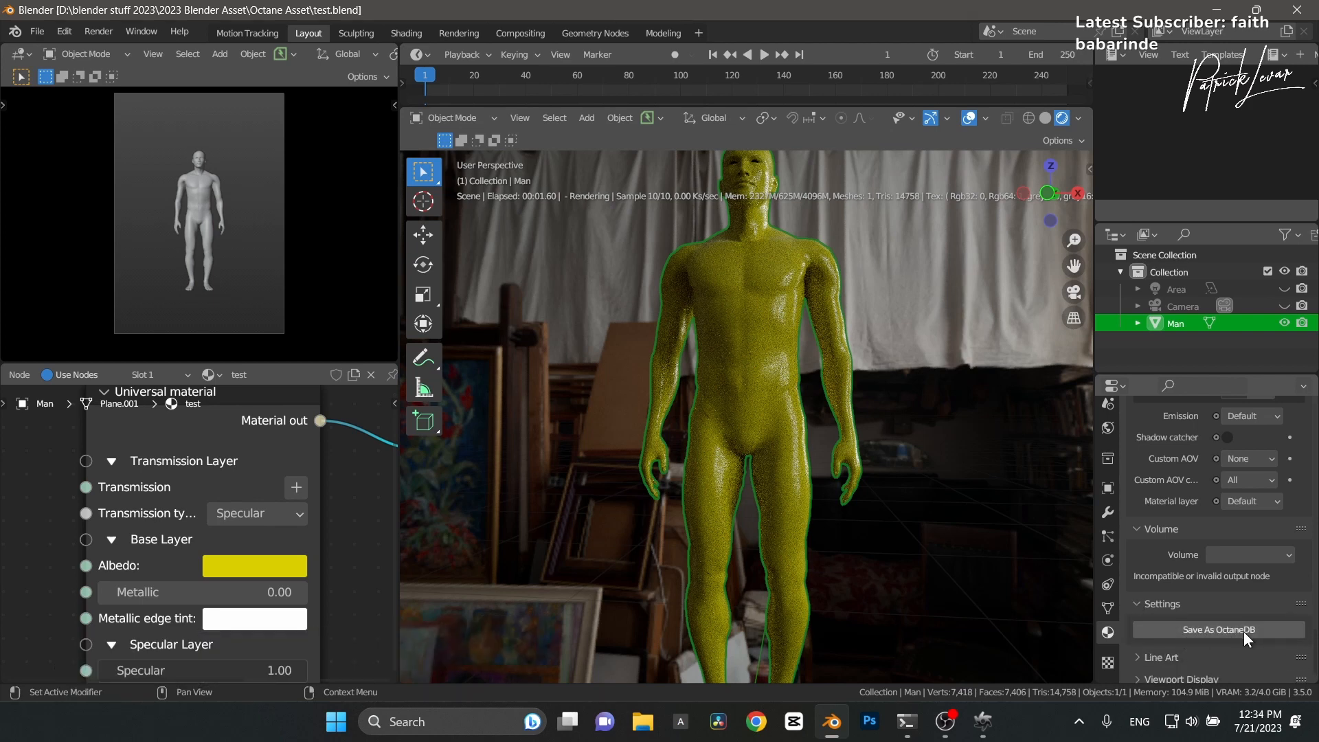
pyautogui.moveTo(1221, 629)
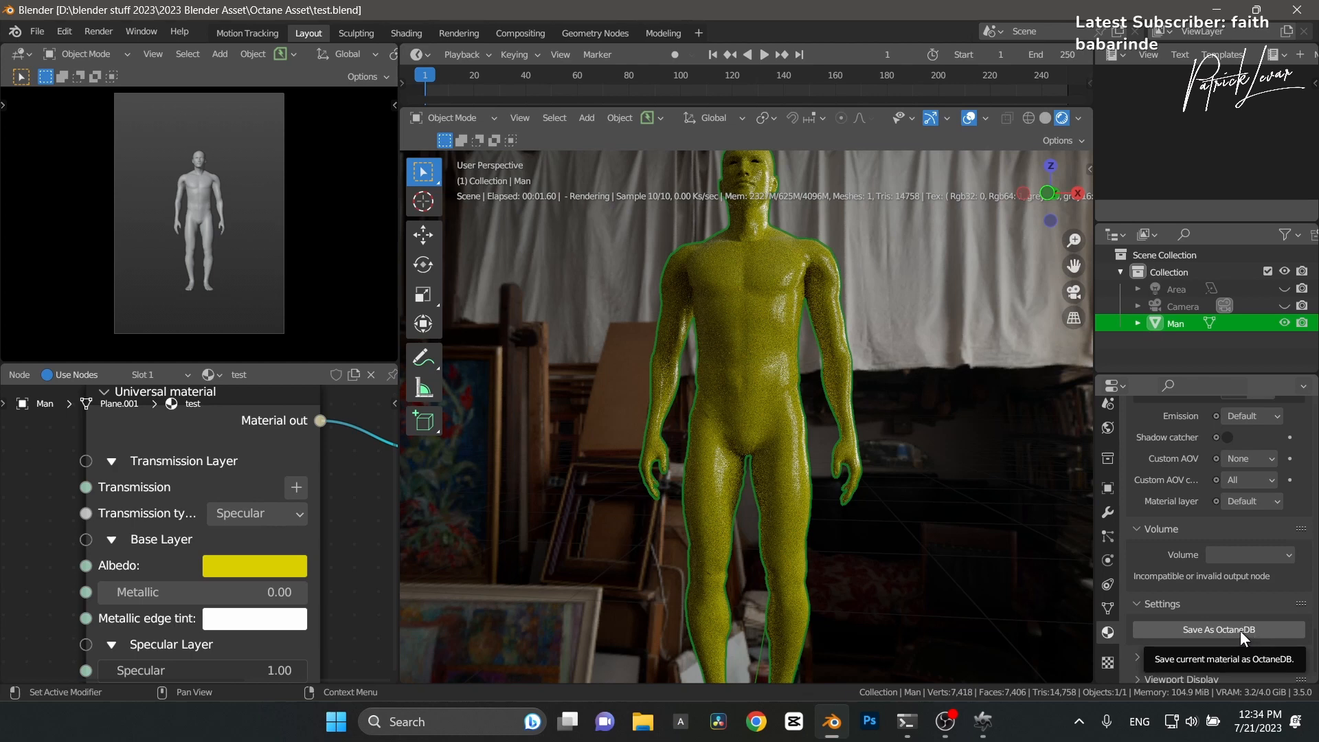
pyautogui.moveTo(953, 631)
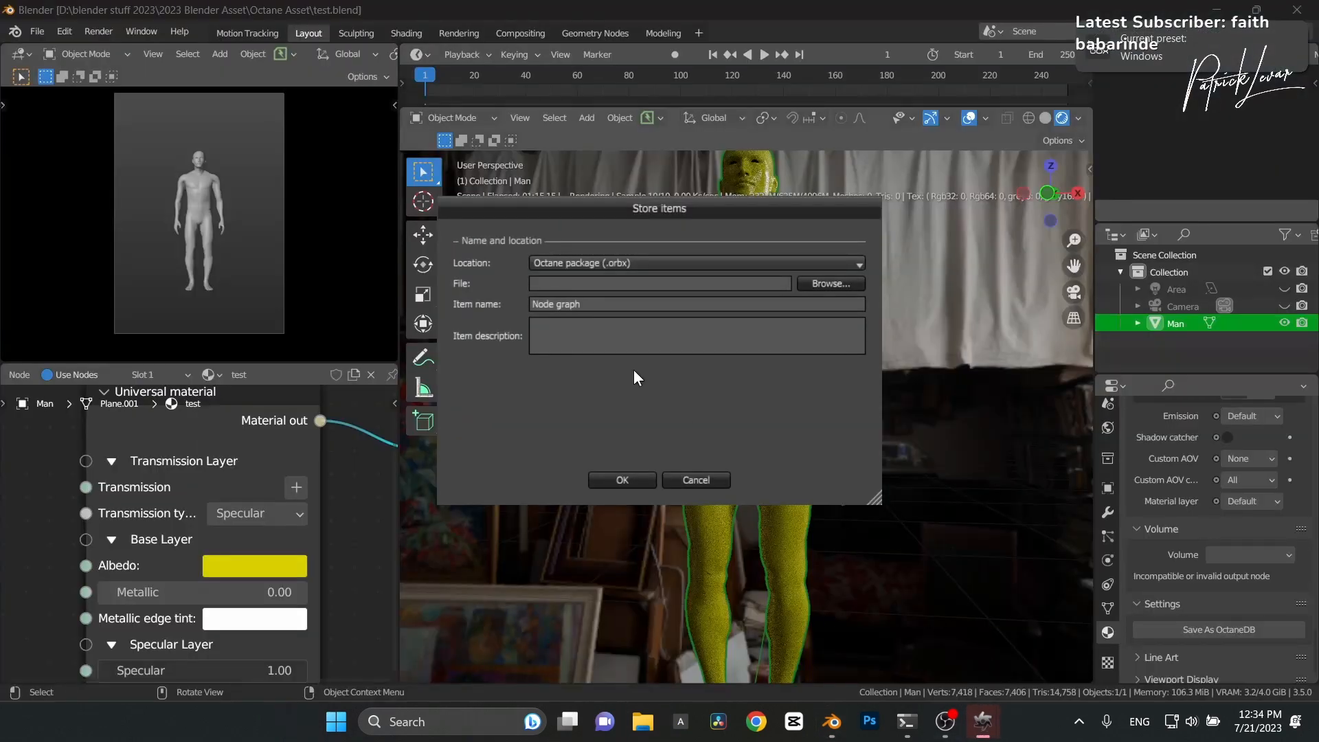
pyautogui.moveTo(563, 272)
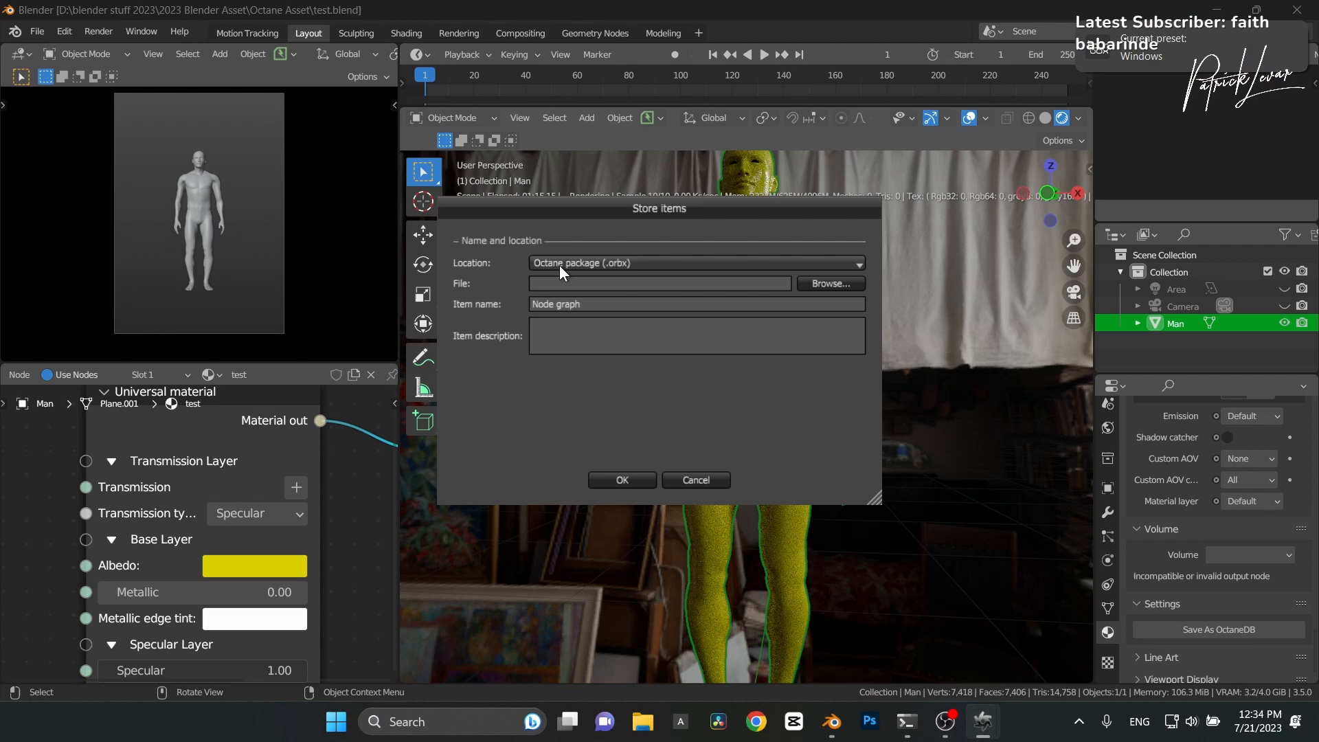
# Set the storage location to Local DB and choose the item's category
pyautogui.click(695, 262)
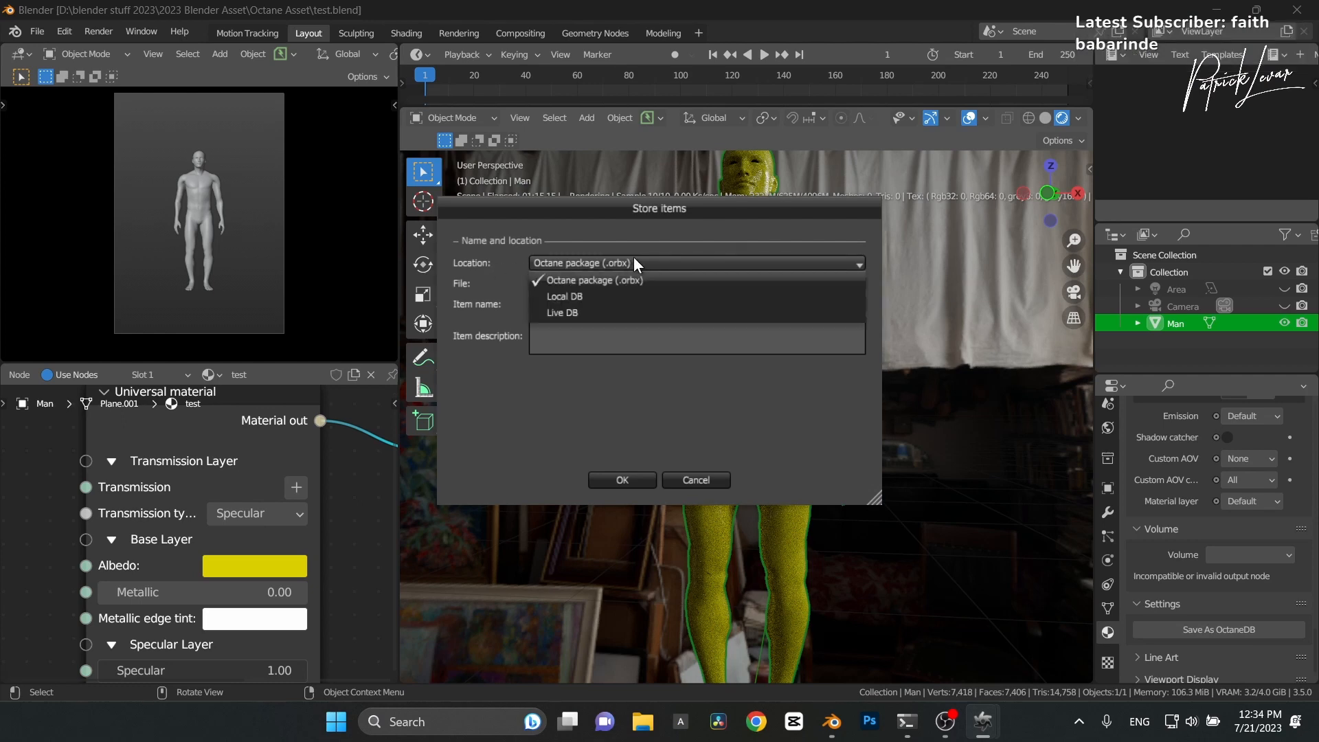
pyautogui.click(564, 297)
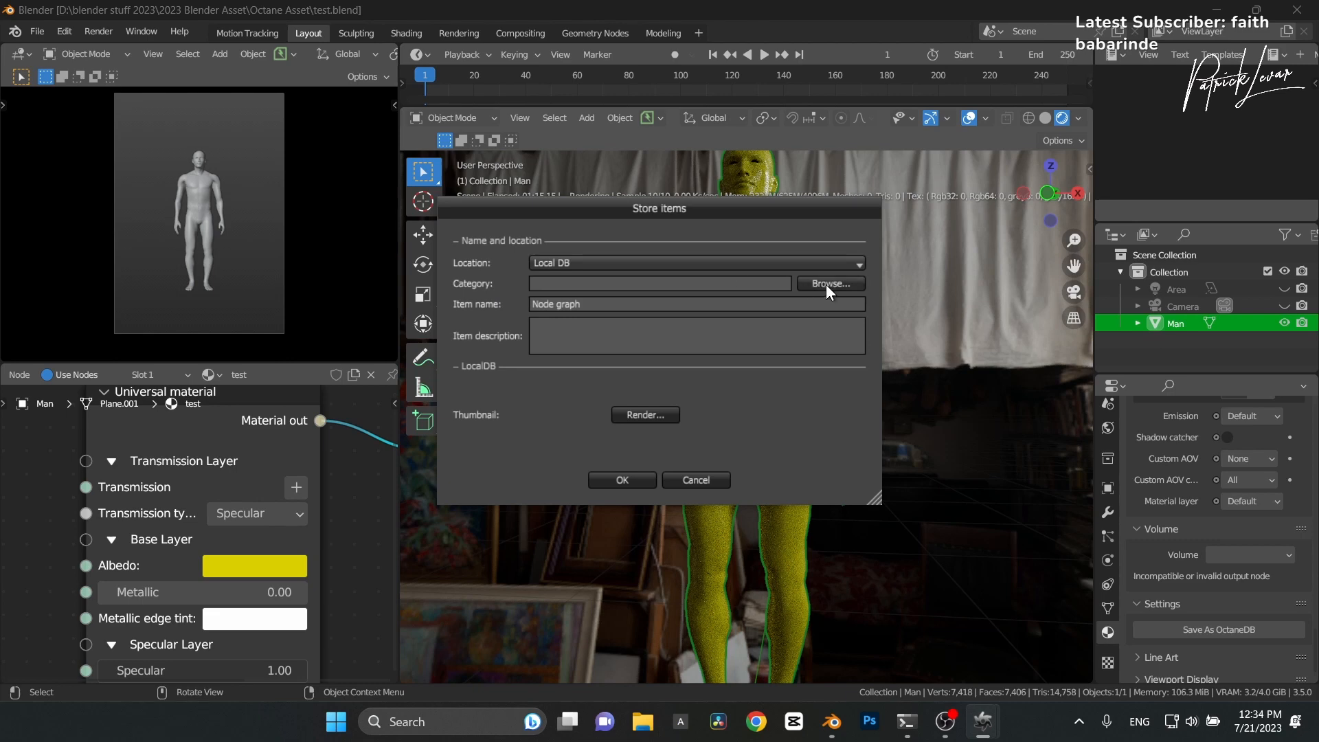
pyautogui.click(829, 283)
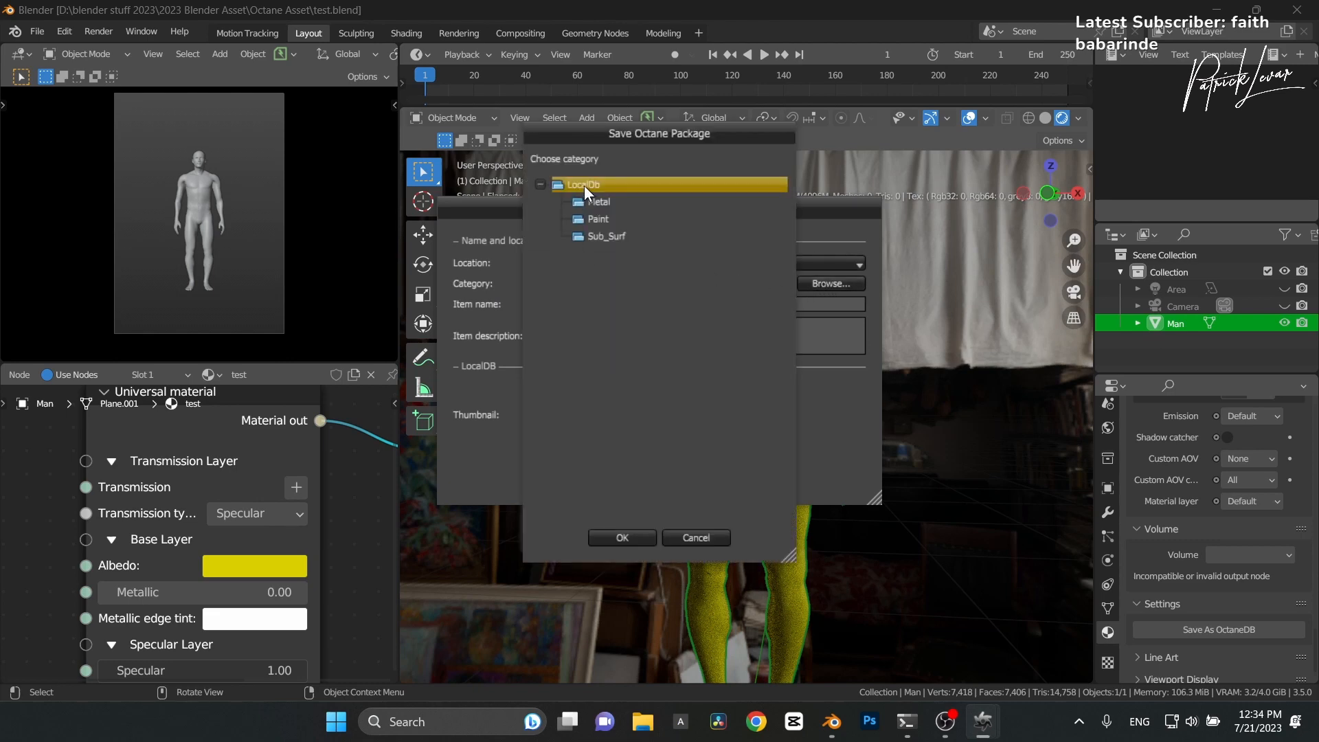
pyautogui.moveTo(584, 230)
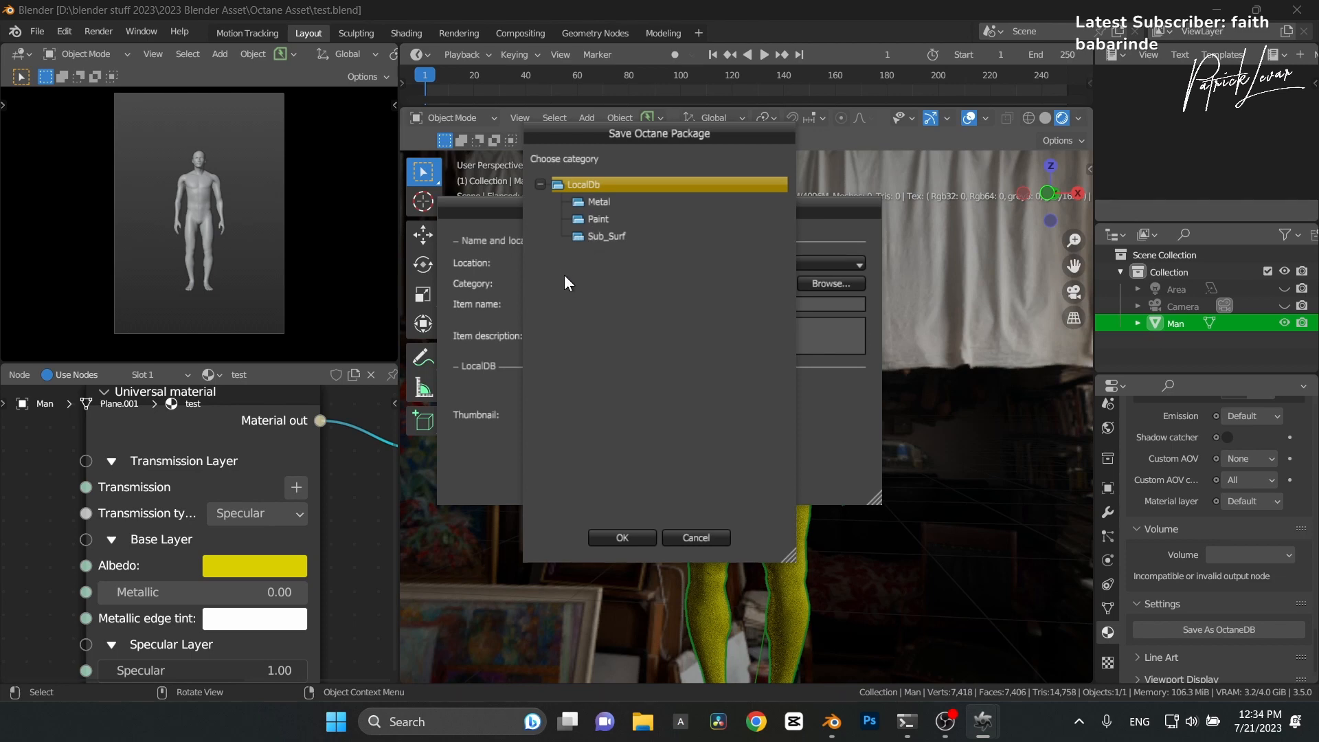
pyautogui.click(598, 218)
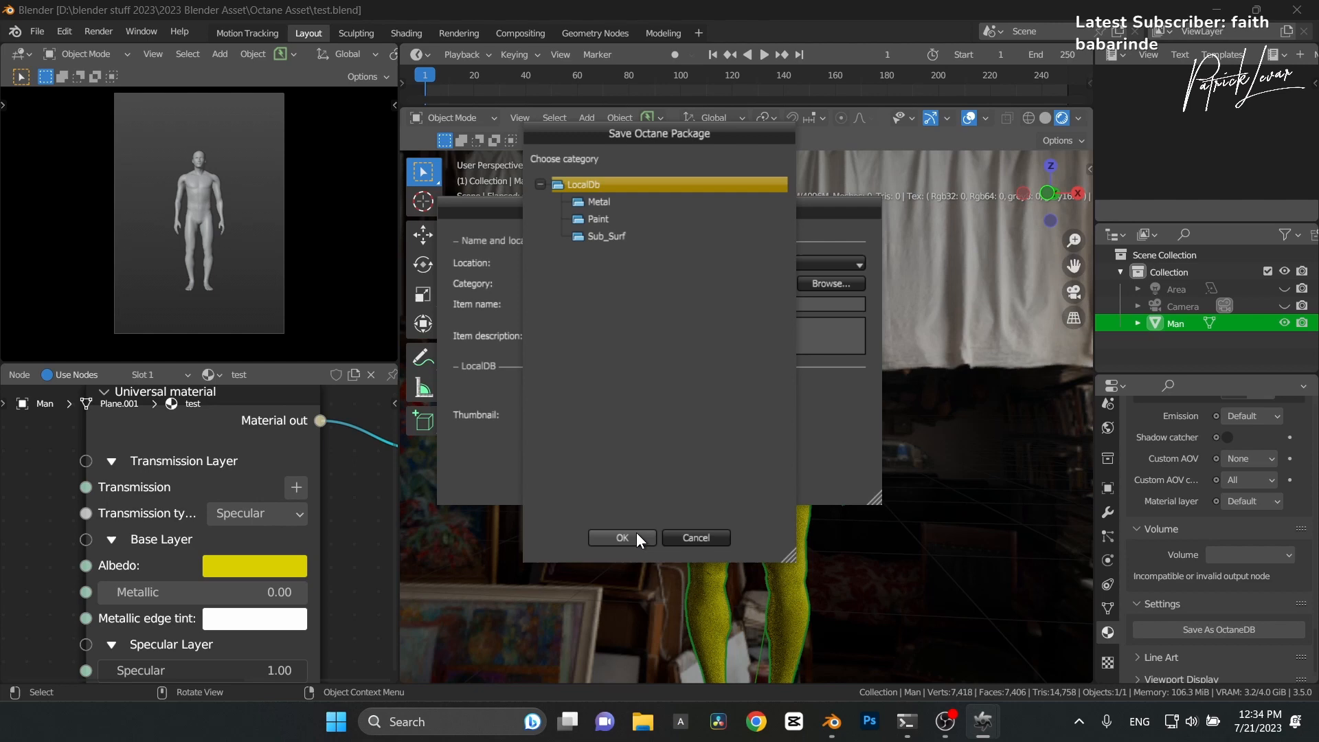
pyautogui.click(621, 537)
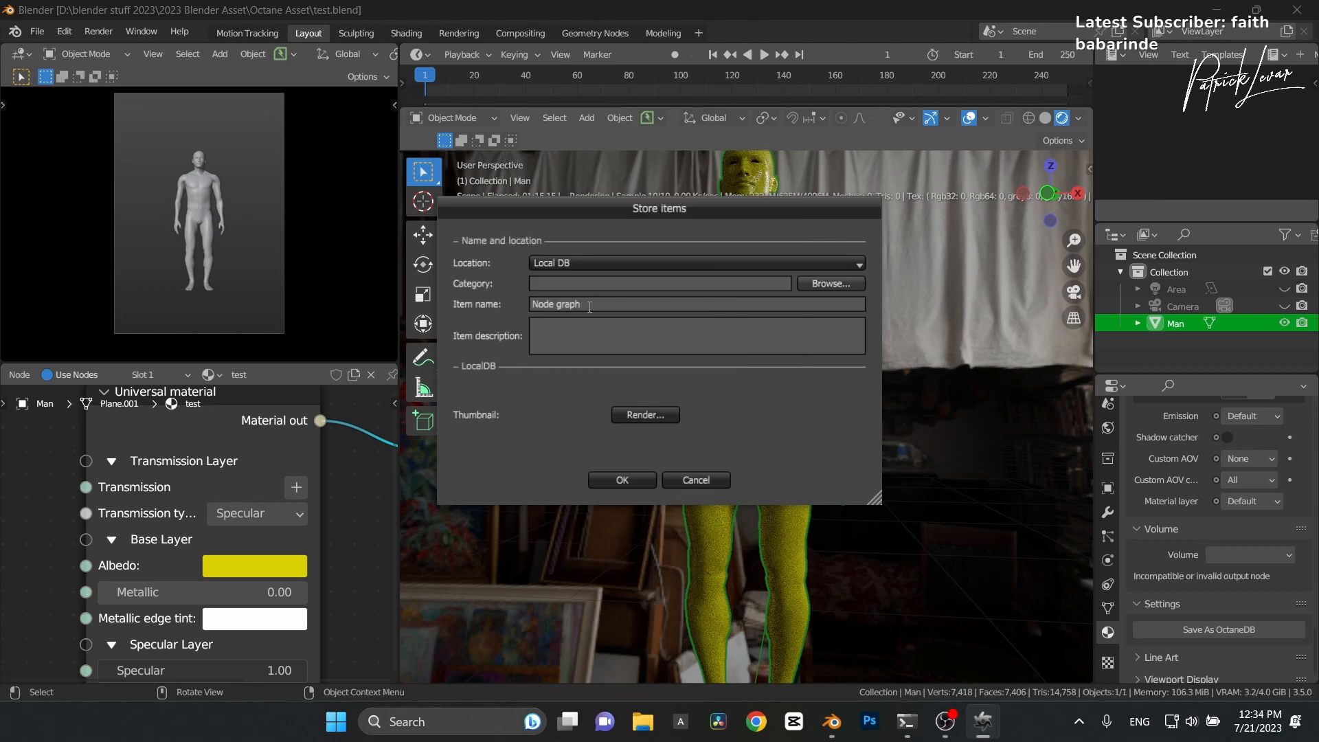
# Name the item 'test' with description 'this is a test' and start rendering its thumbnail
pyautogui.write('test')
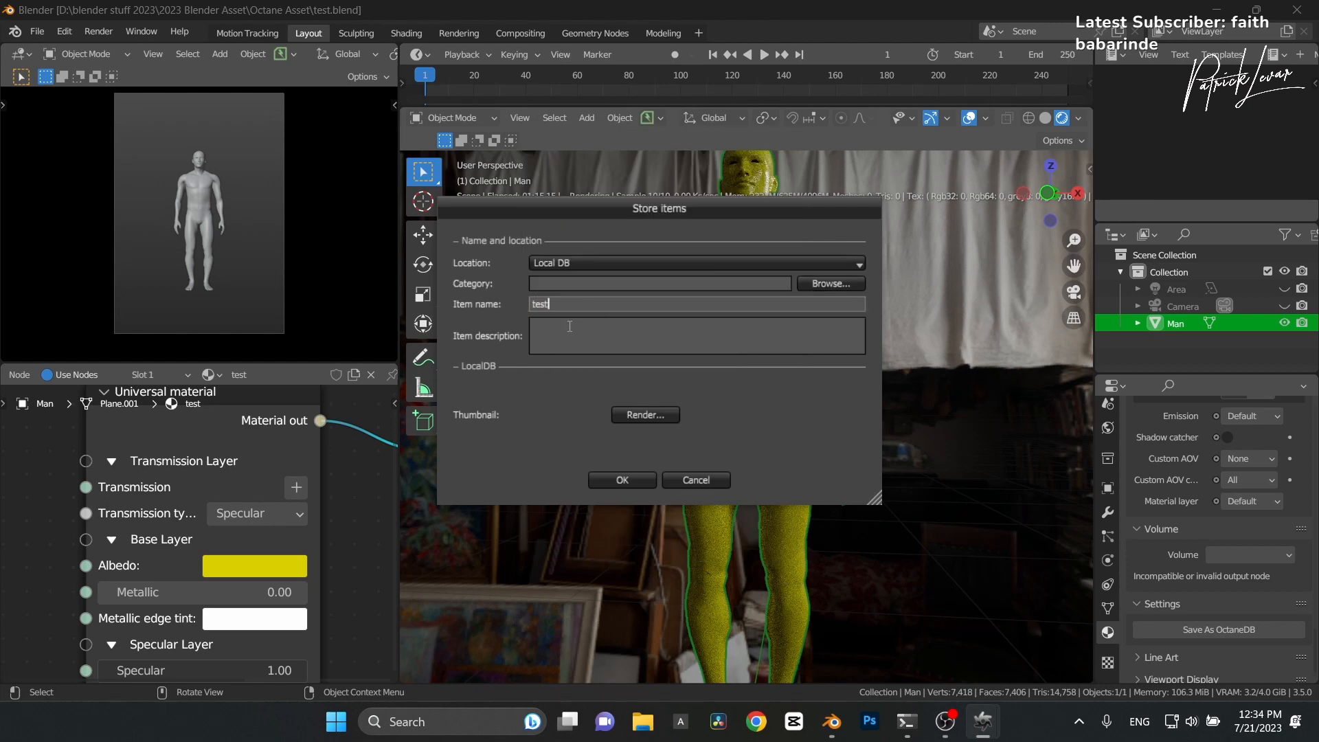
pyautogui.write('this is a test')
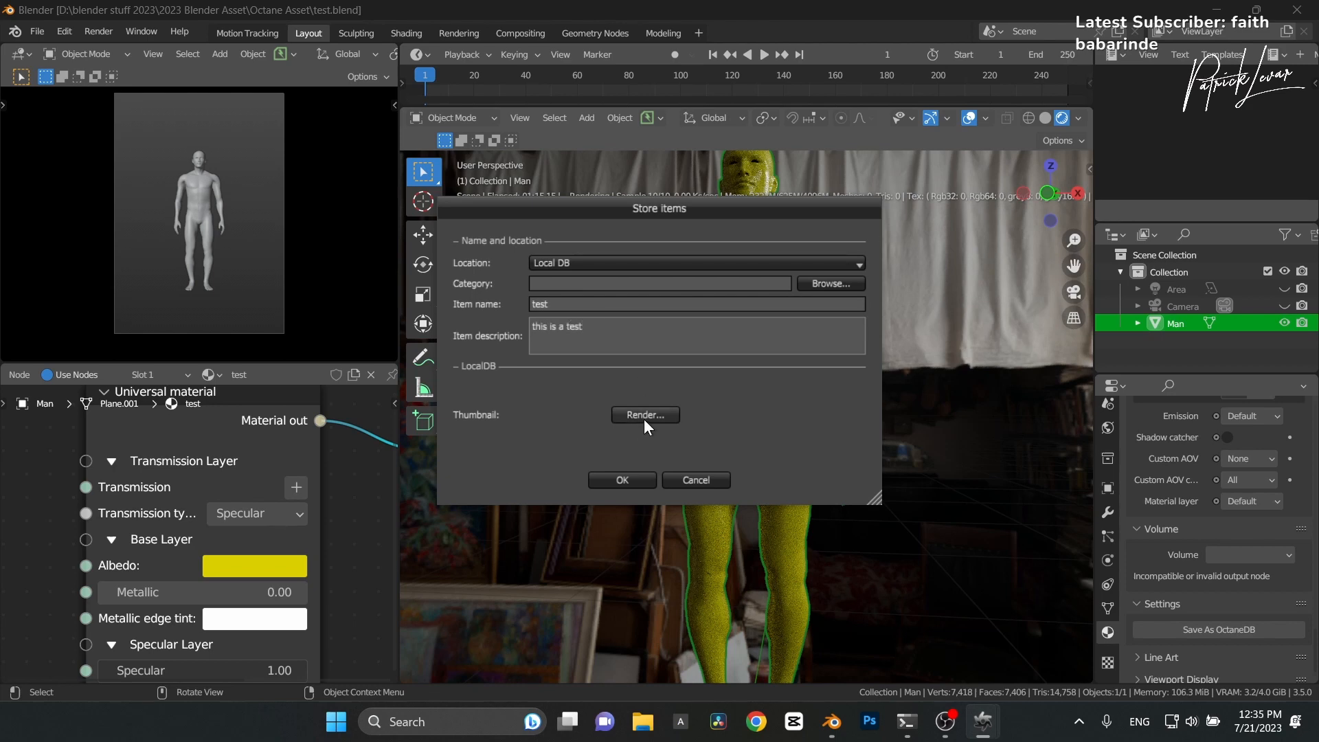
pyautogui.click(645, 415)
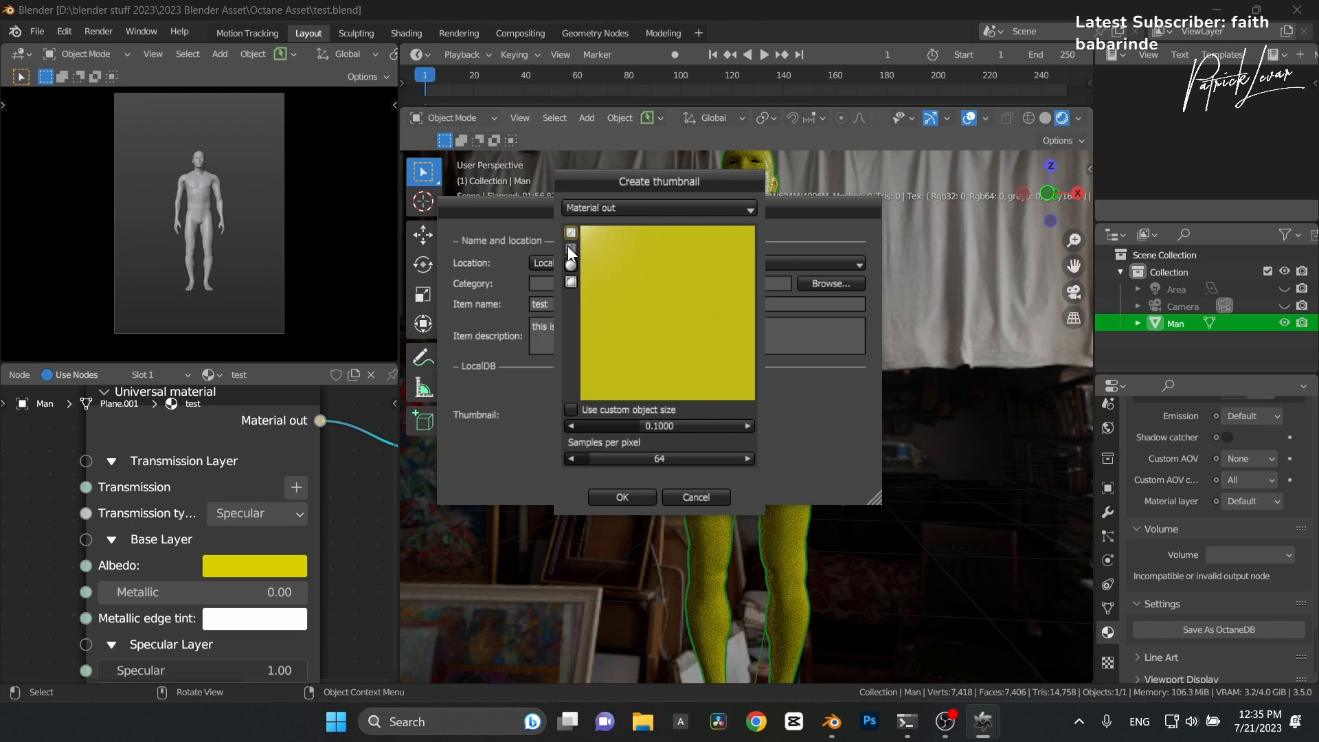
pyautogui.moveTo(532, 278)
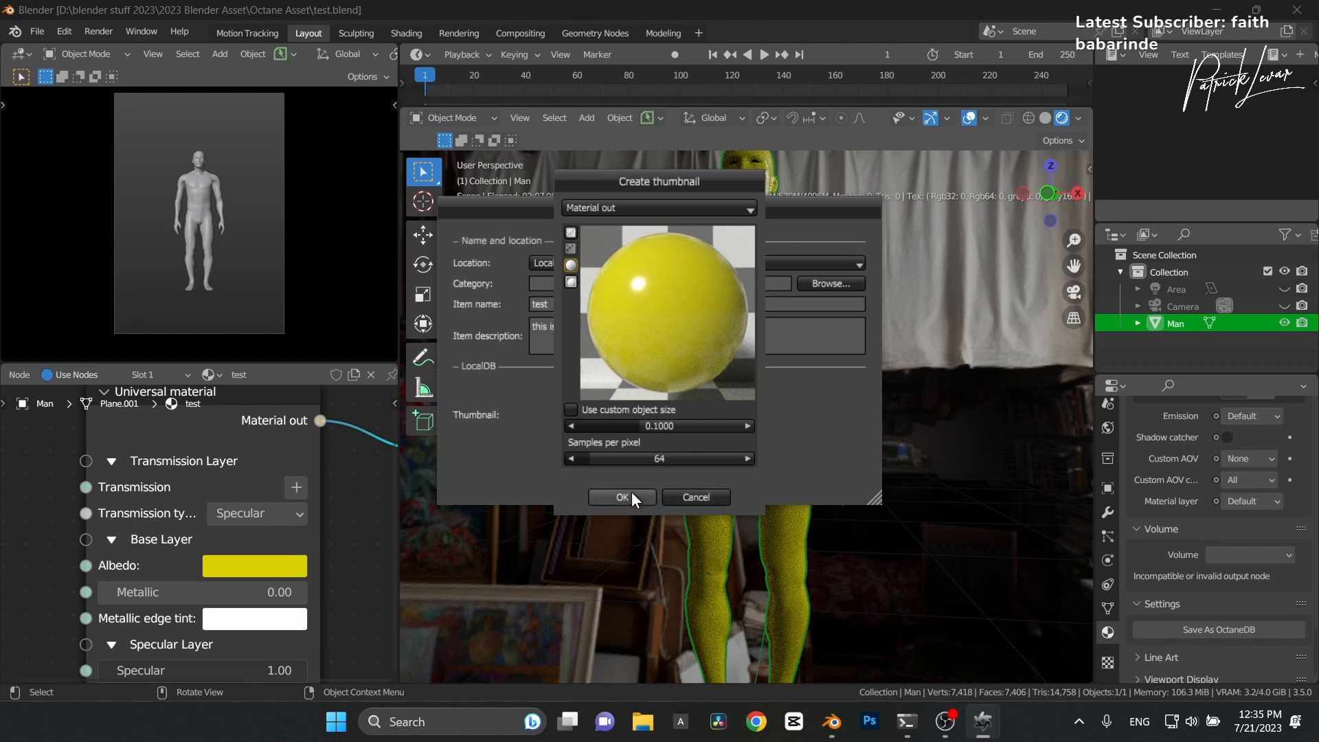
# Accept the rendered yellow sphere thumbnail and store the test material in the Local DB
pyautogui.click(621, 496)
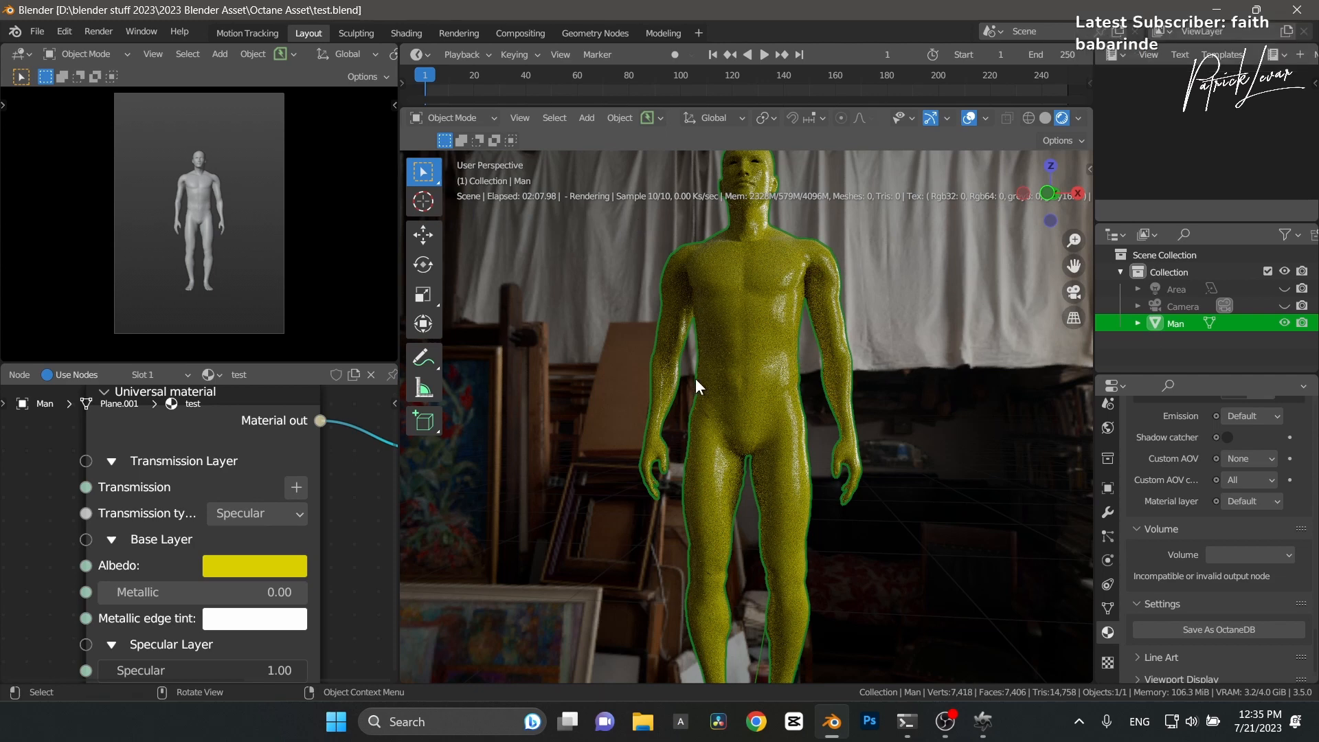
pyautogui.moveTo(743, 386)
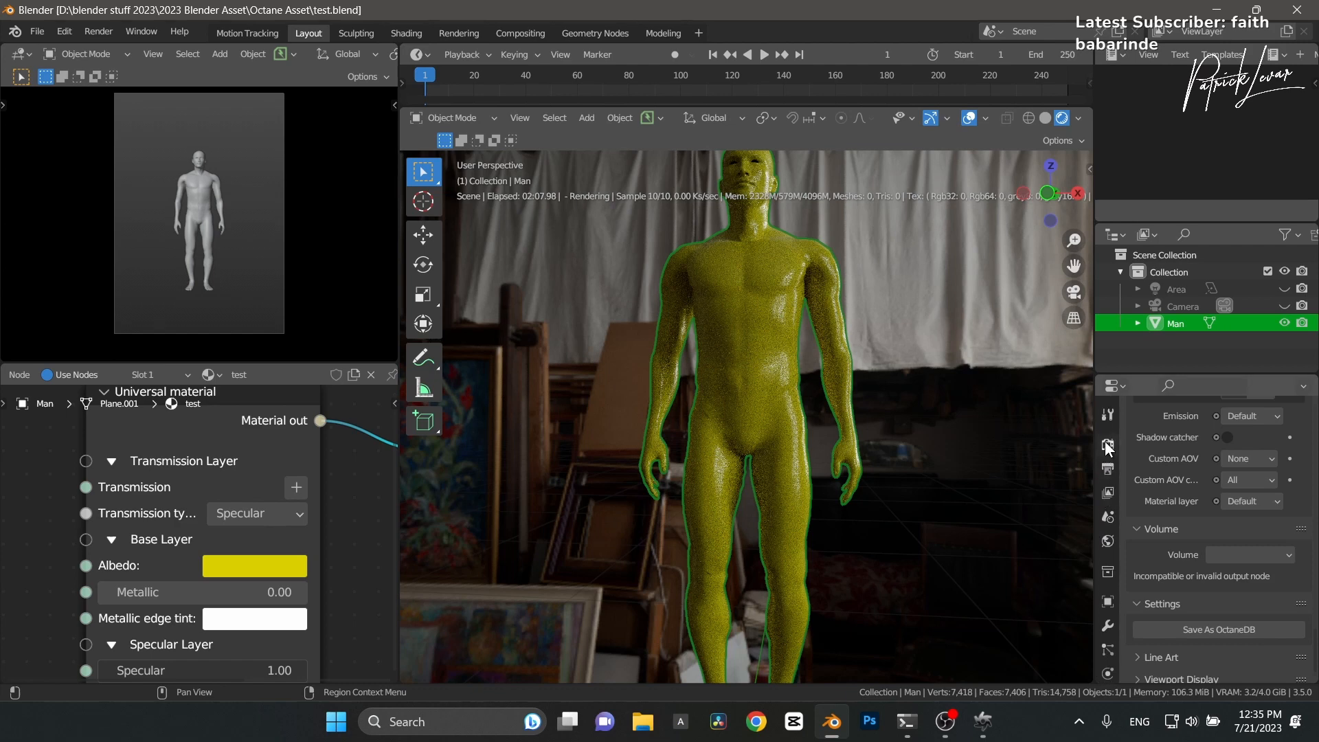
# Return to the Render properties where the Open OctaneDB tool is available
pyautogui.click(1108, 444)
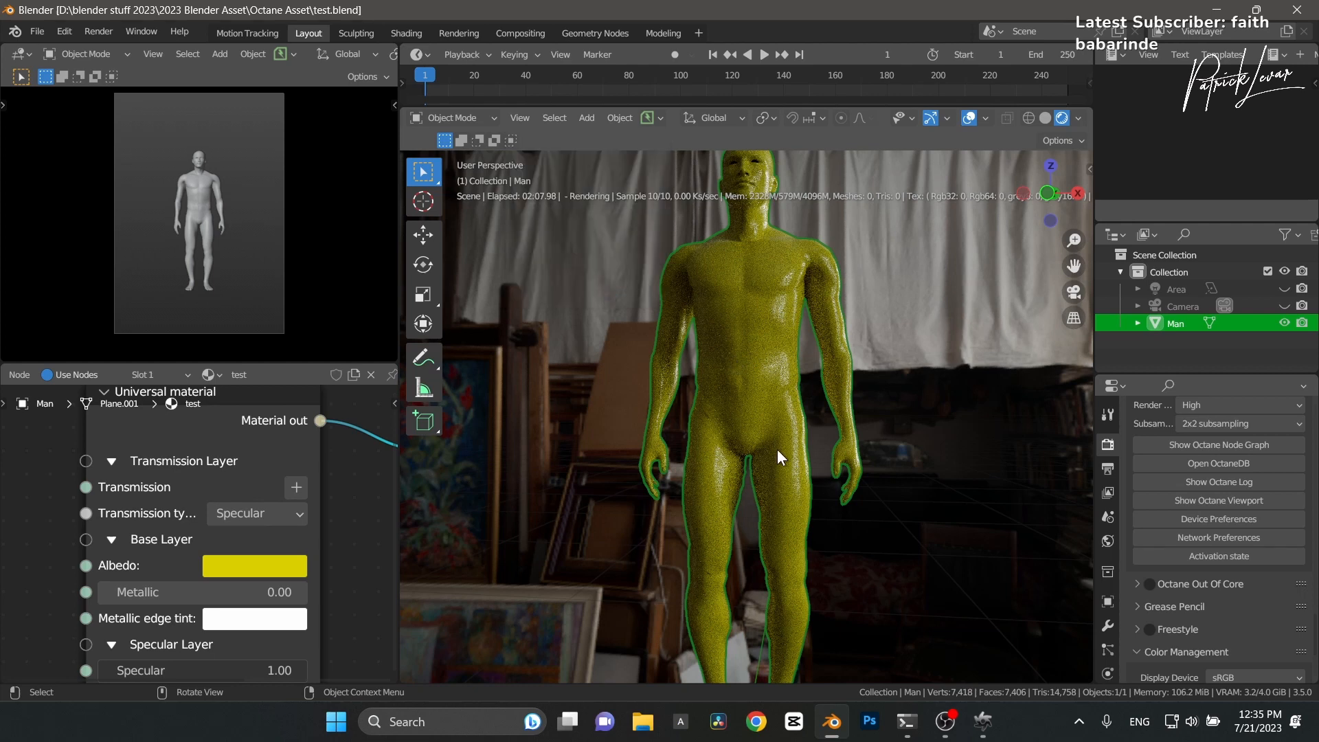
pyautogui.moveTo(943, 383)
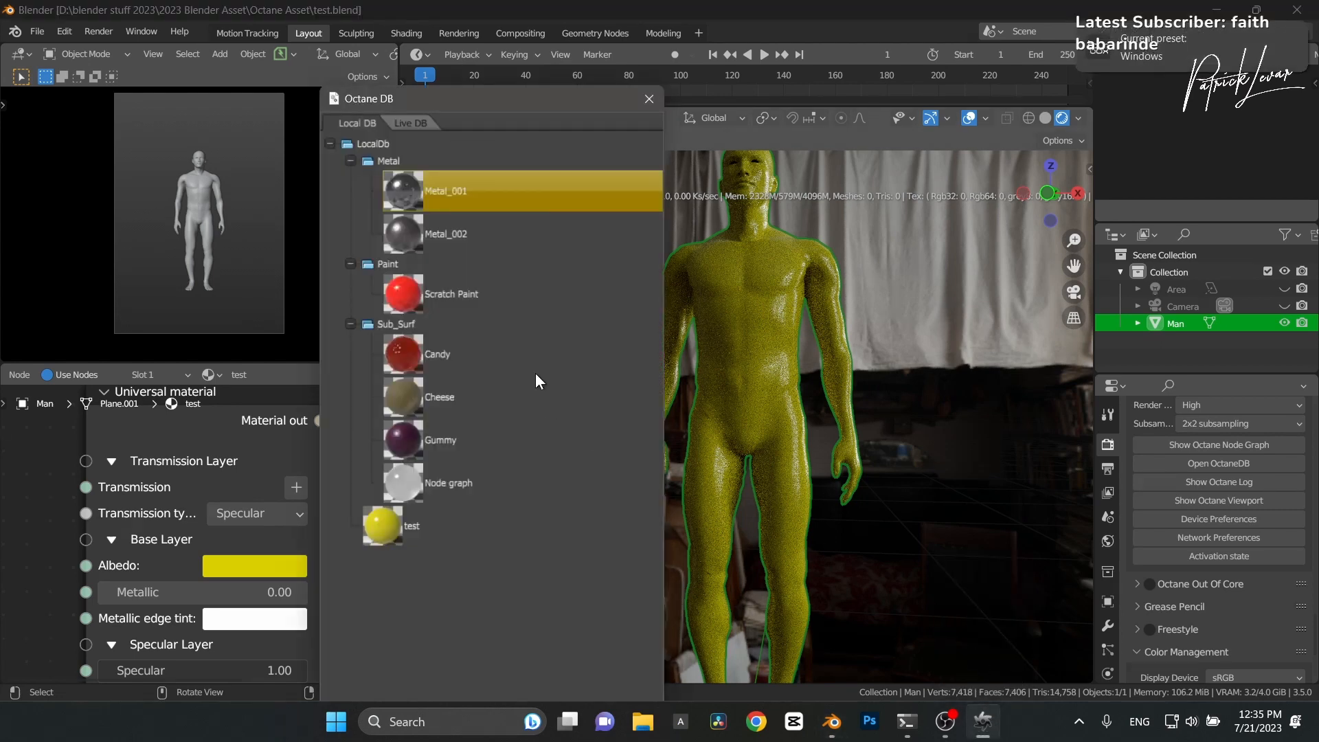
pyautogui.click(330, 144)
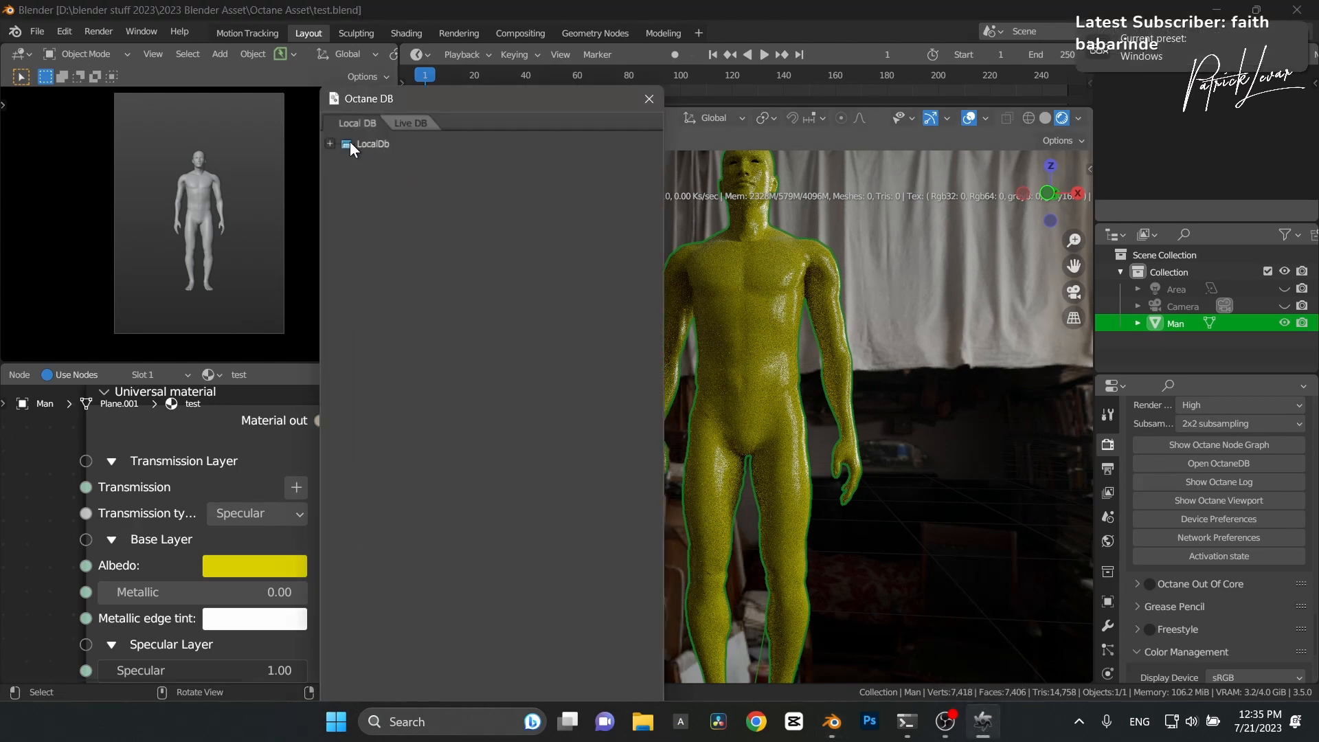
pyautogui.click(329, 144)
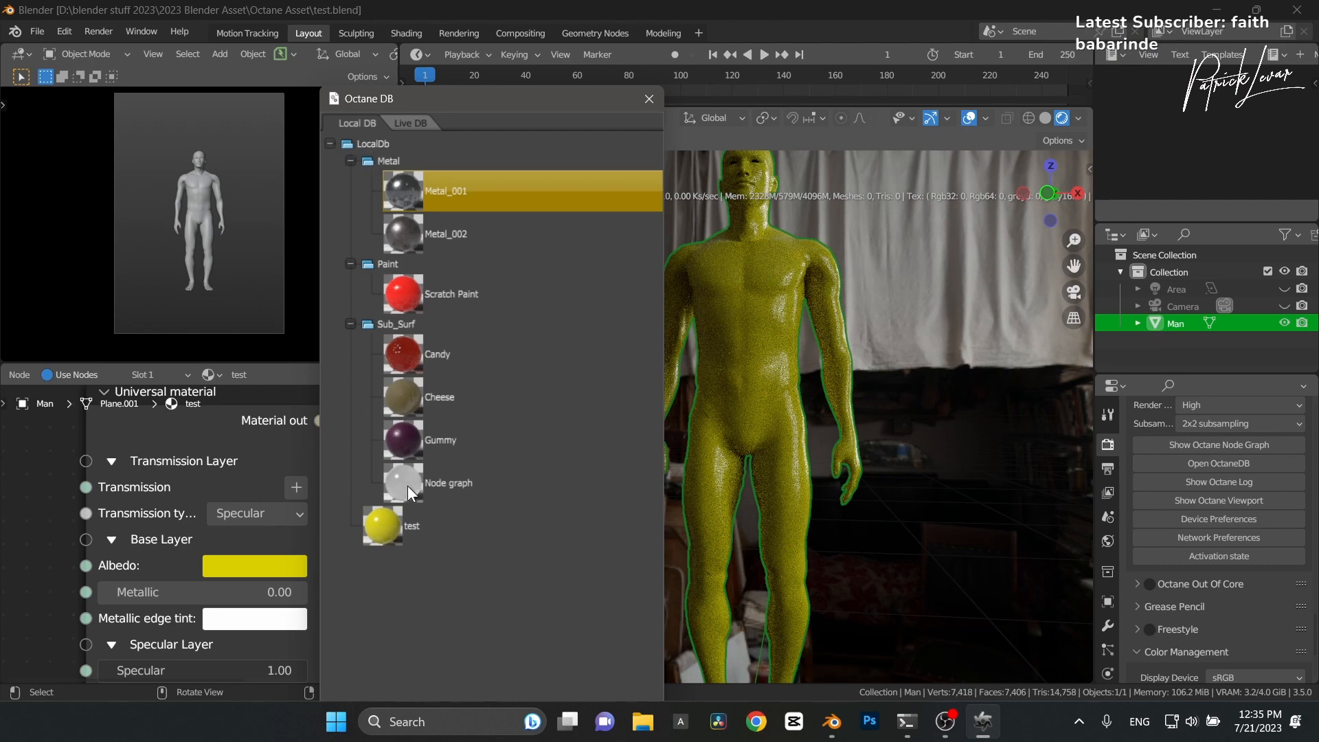
pyautogui.moveTo(396, 191)
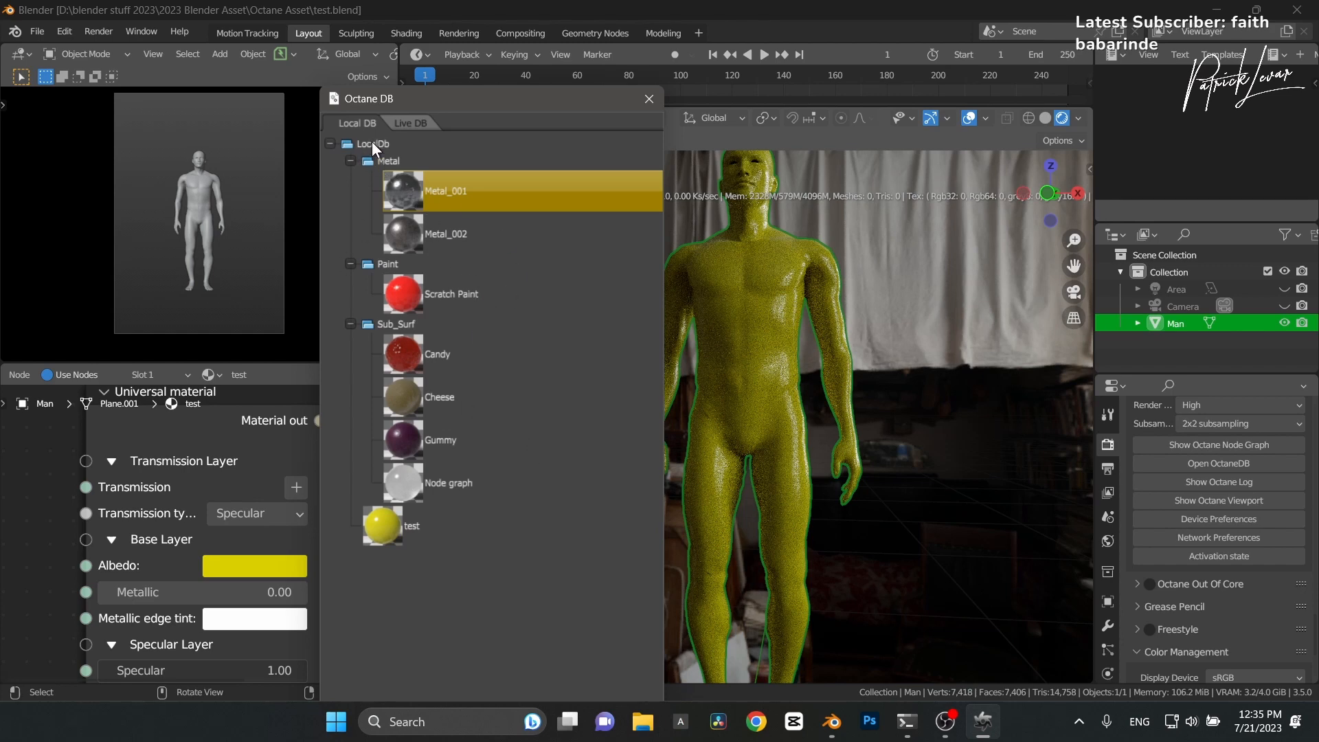
pyautogui.click(370, 143)
pyautogui.write('t')
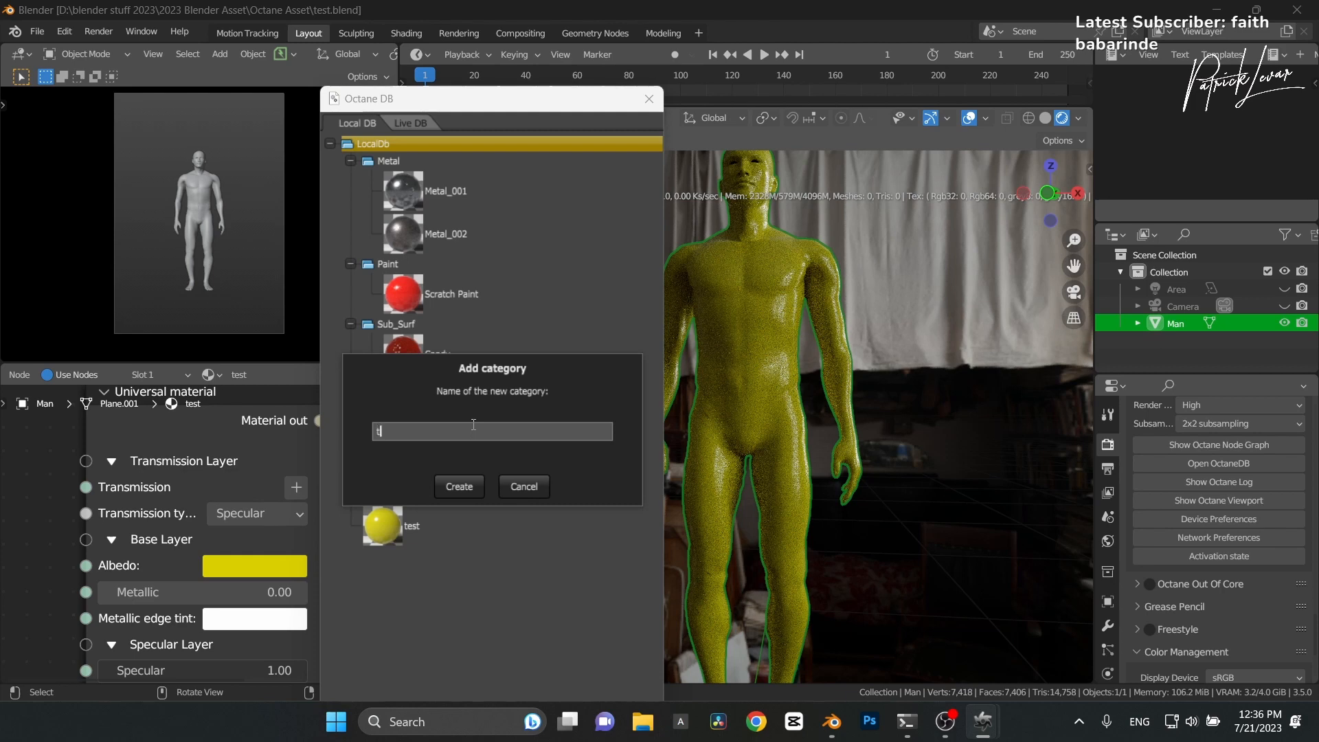
pyautogui.click(458, 486)
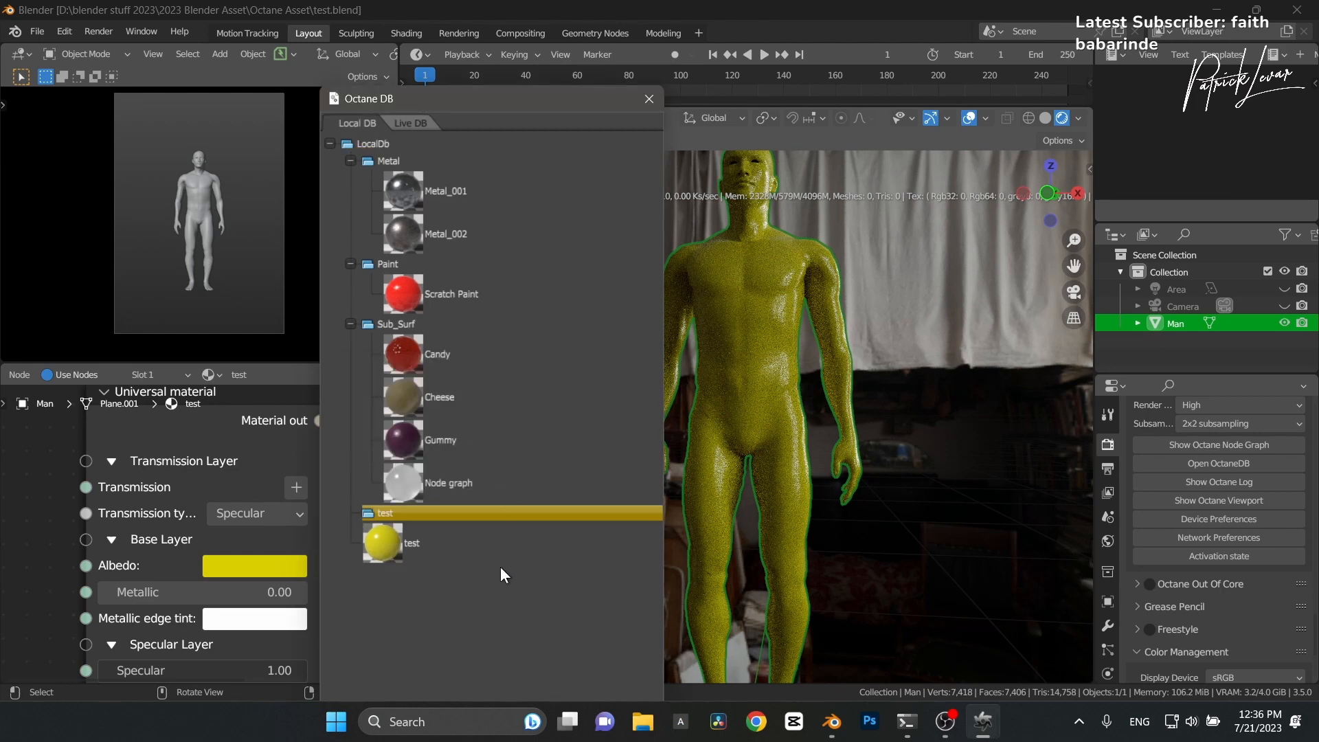
pyautogui.click(411, 543)
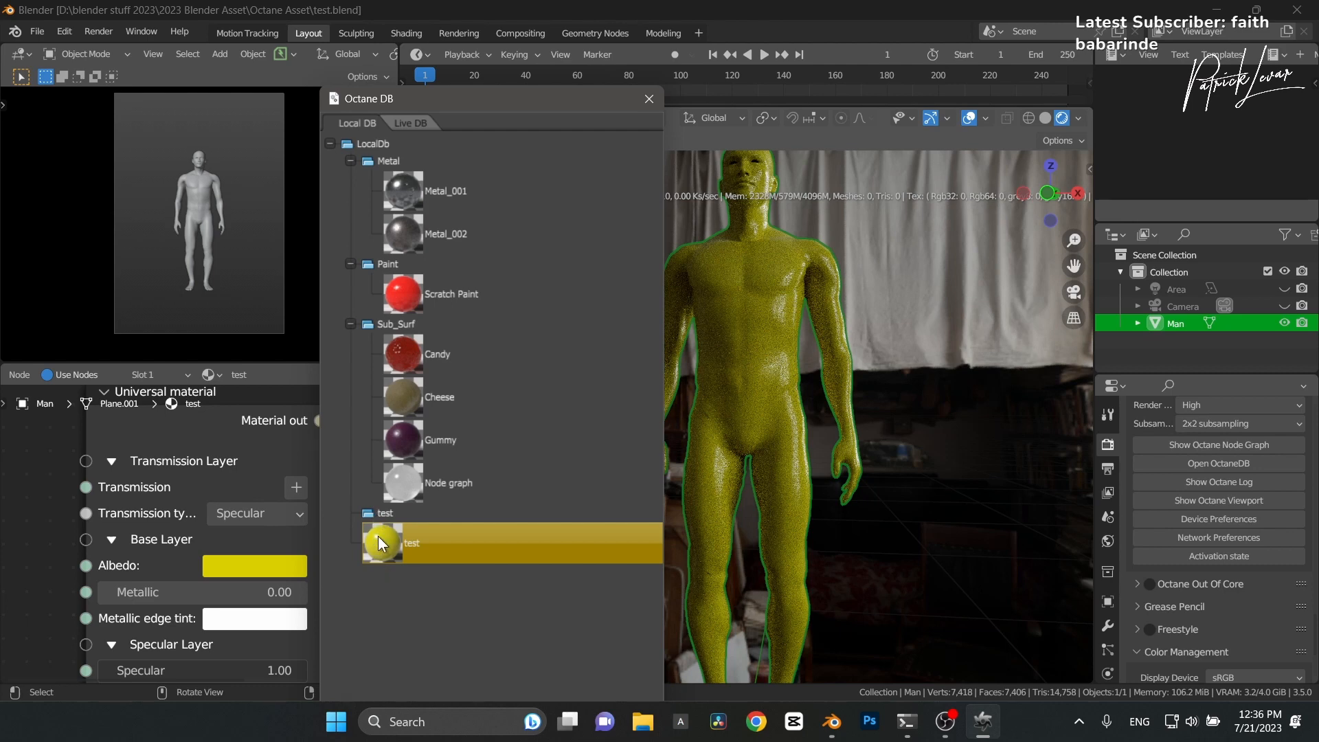
pyautogui.moveTo(400, 413)
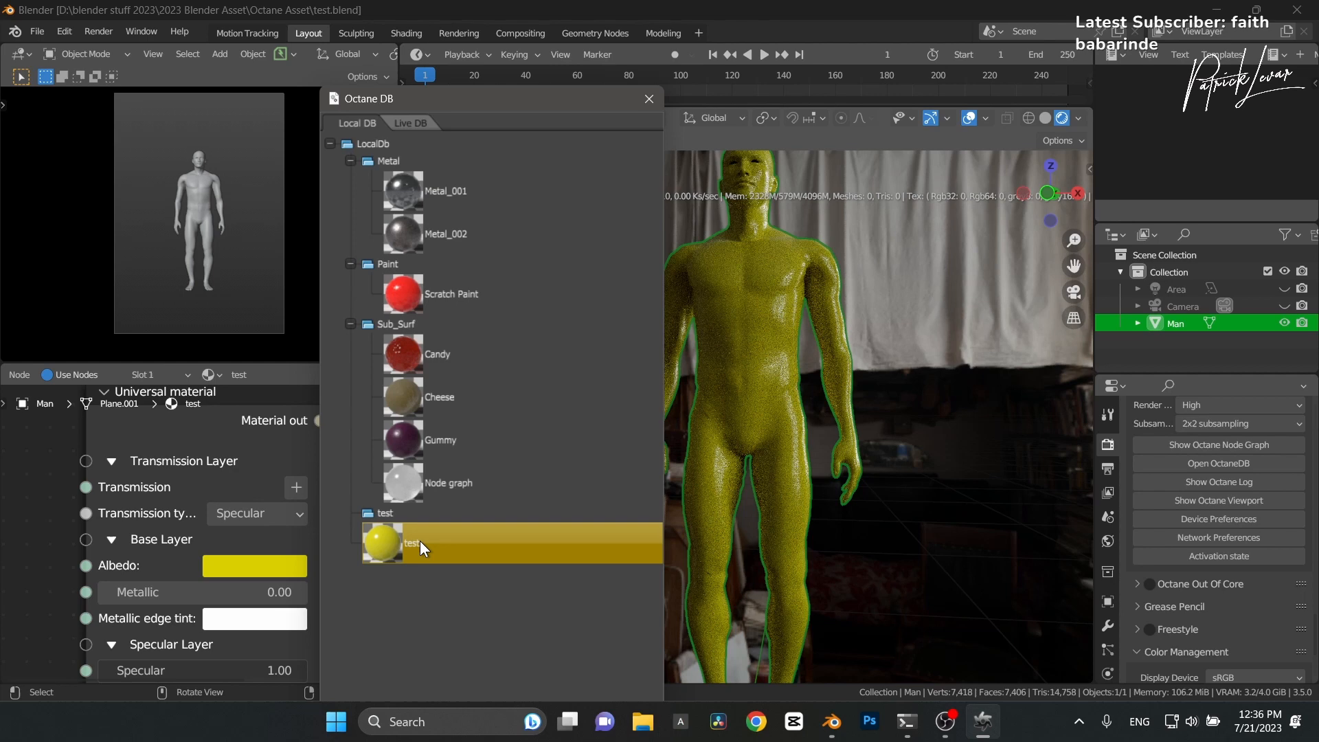
pyautogui.moveTo(736, 185)
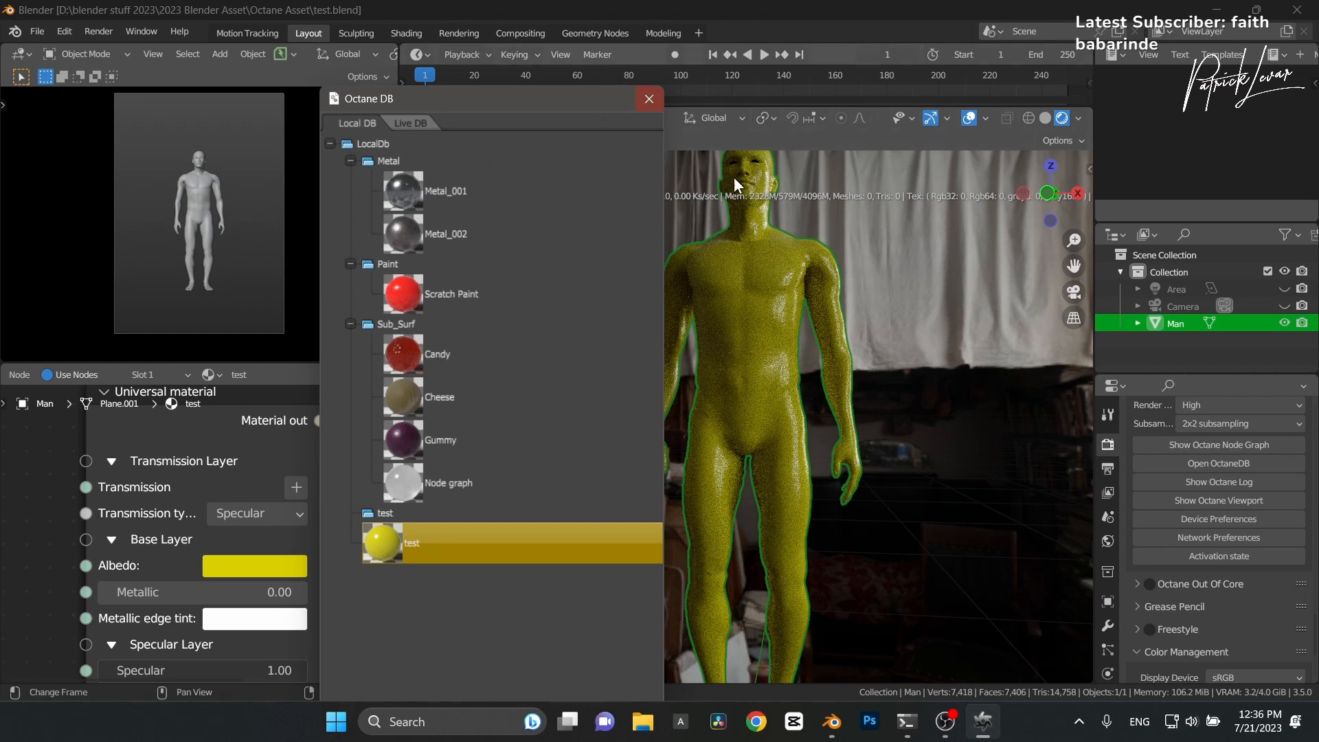
pyautogui.click(647, 99)
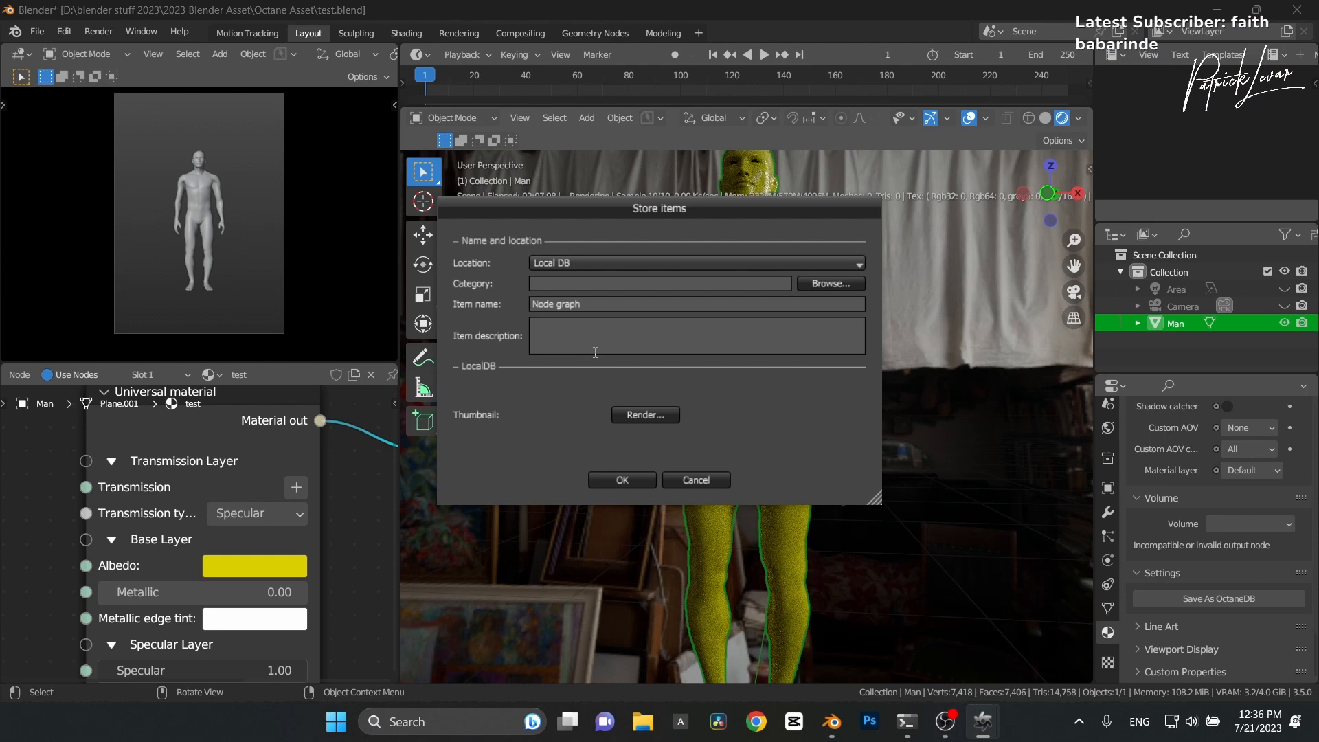
pyautogui.click(829, 284)
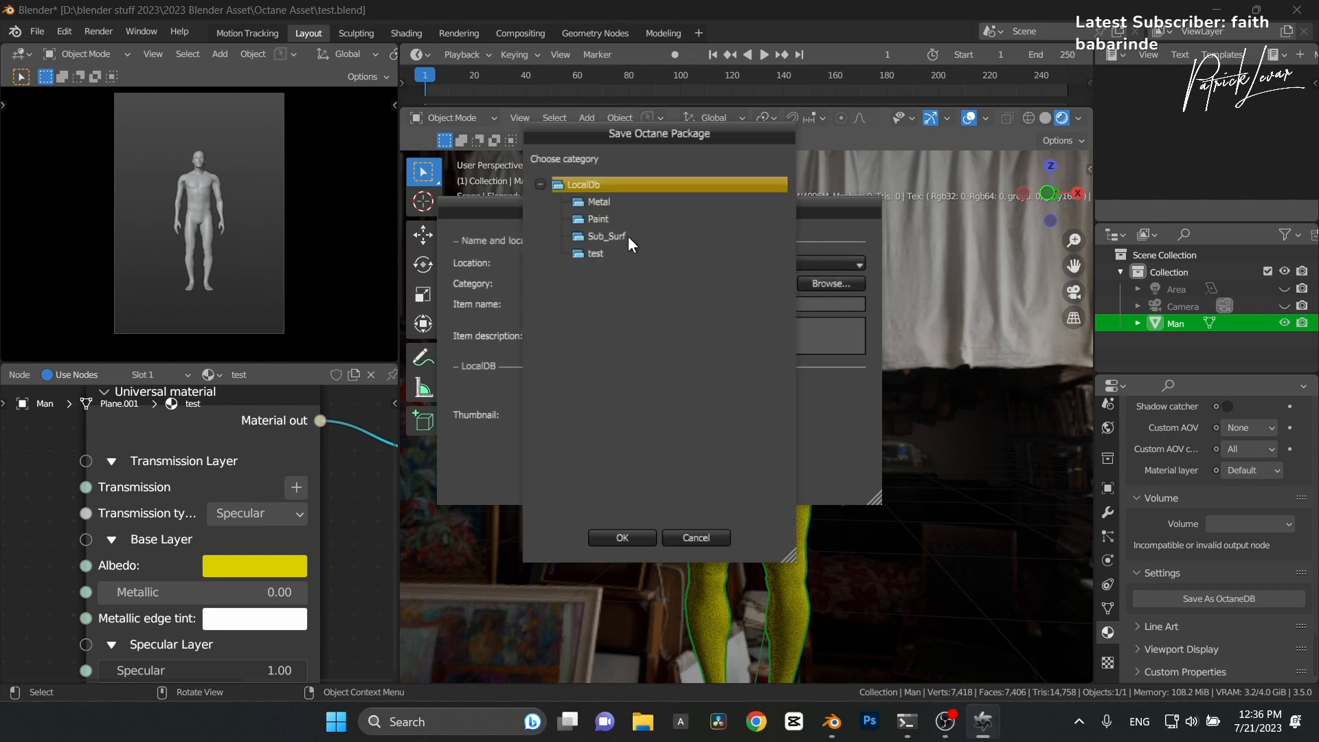
pyautogui.click(596, 253)
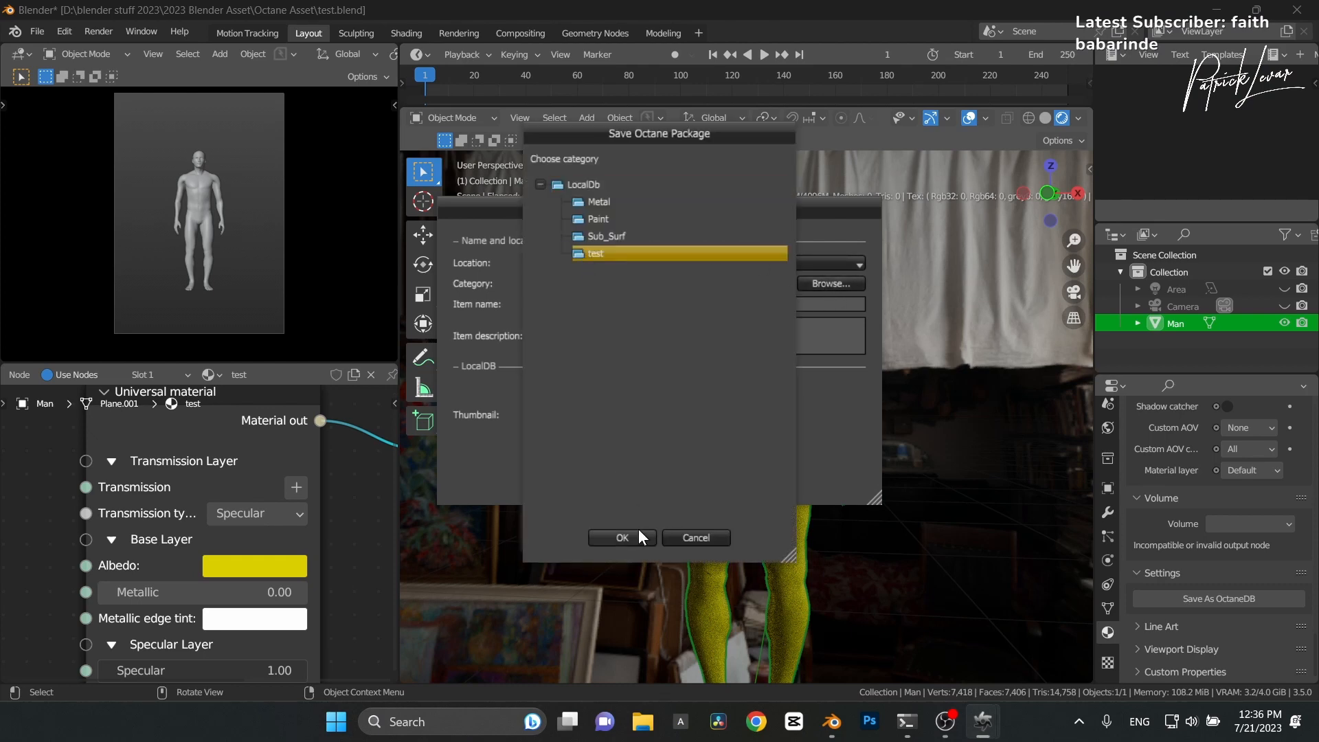
pyautogui.click(622, 537)
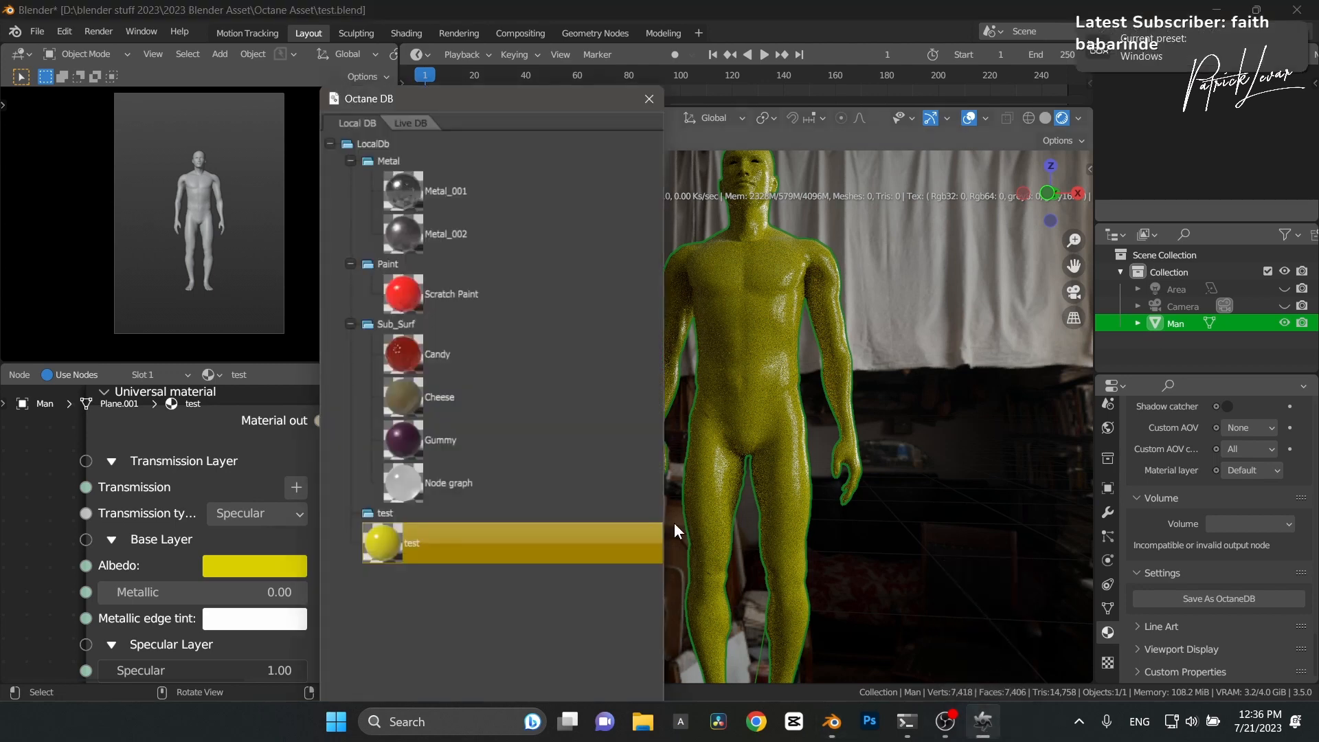
pyautogui.moveTo(363, 482)
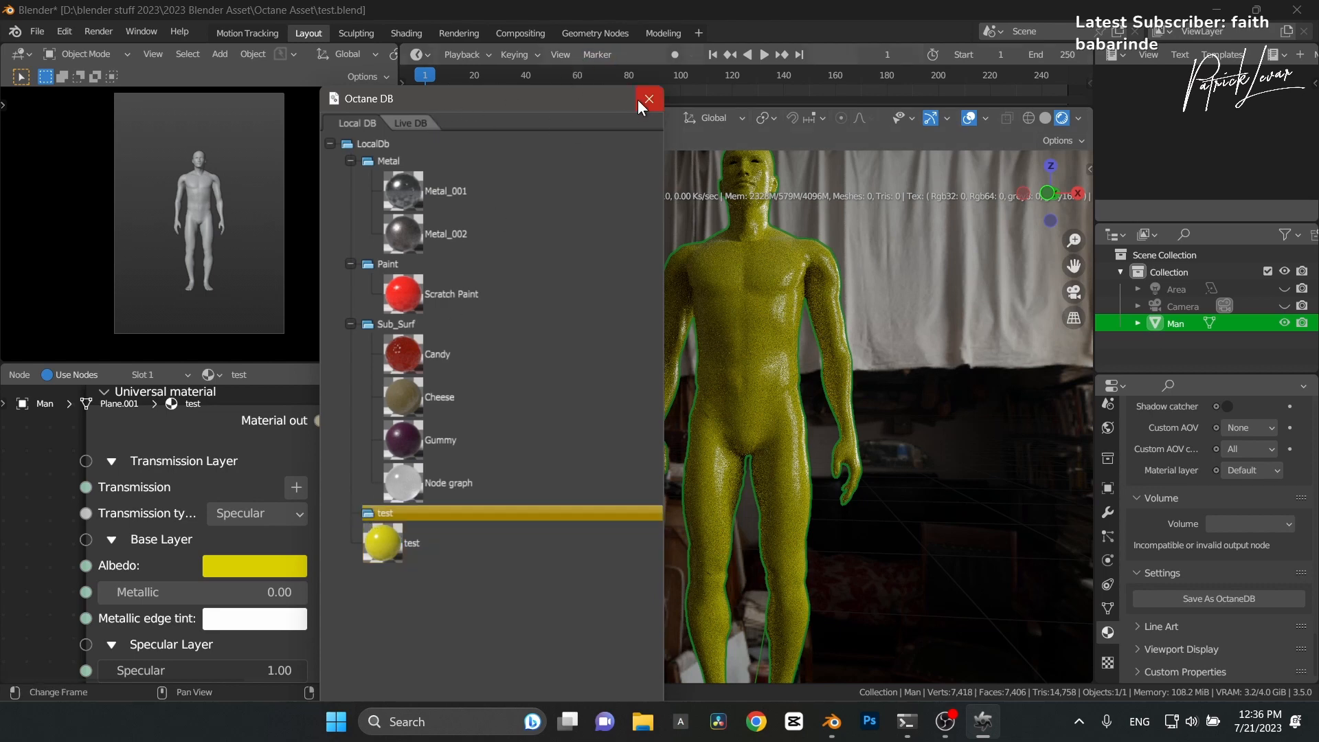
# Save the yellow material as test2 in Local DB category 'test' with a rendered sphere thumbnail
pyautogui.click(647, 99)
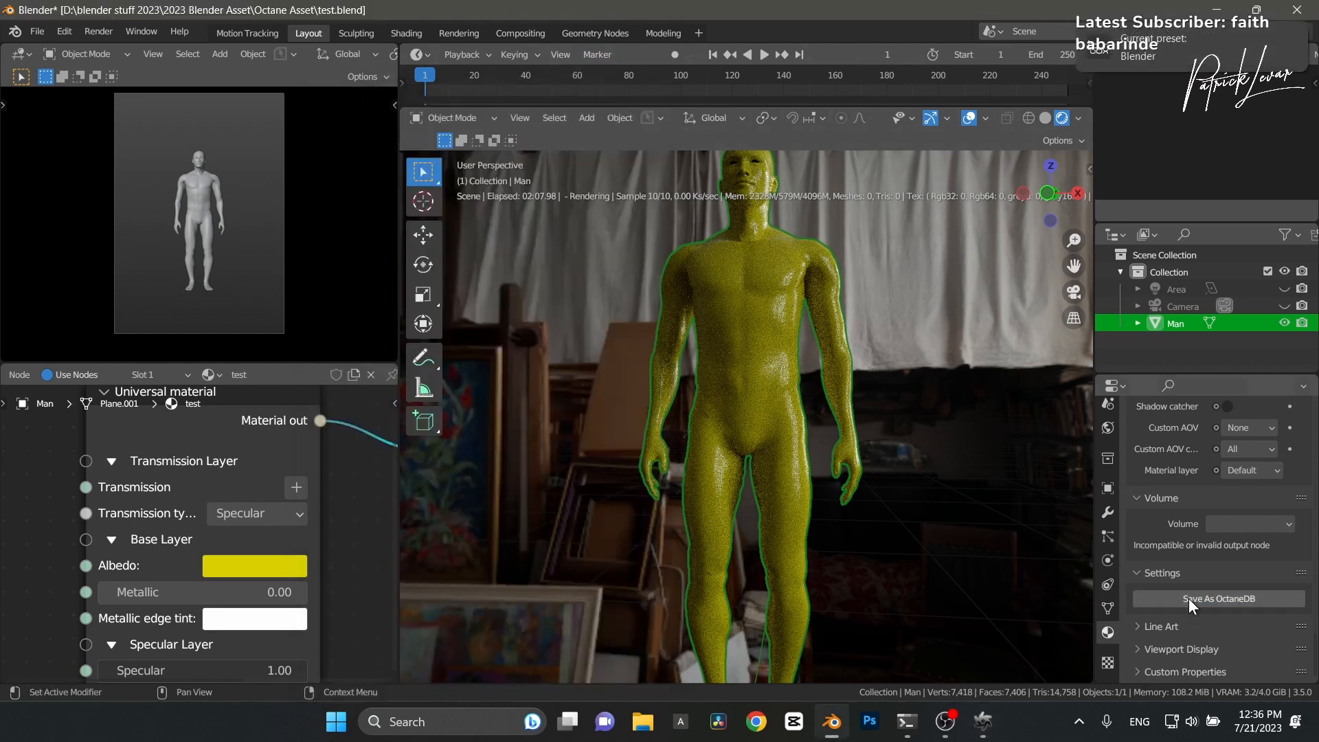
pyautogui.click(1218, 598)
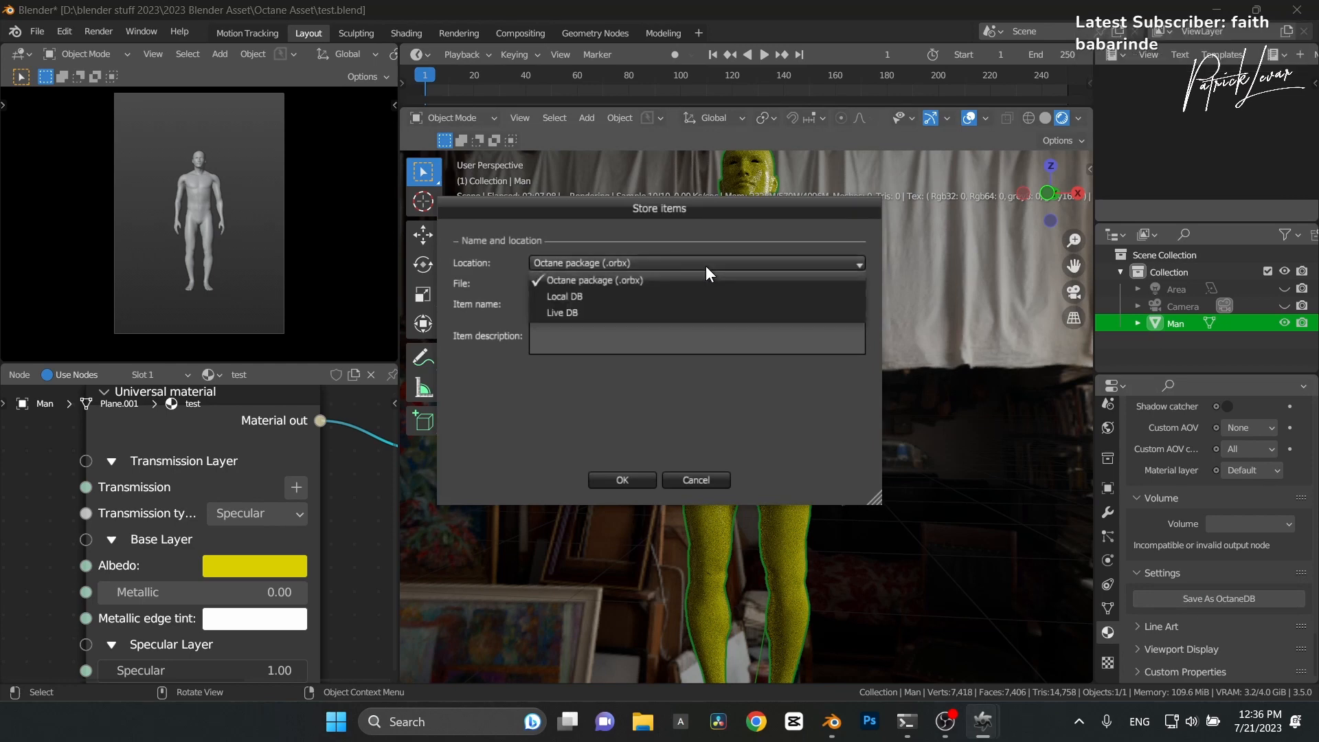
pyautogui.click(565, 297)
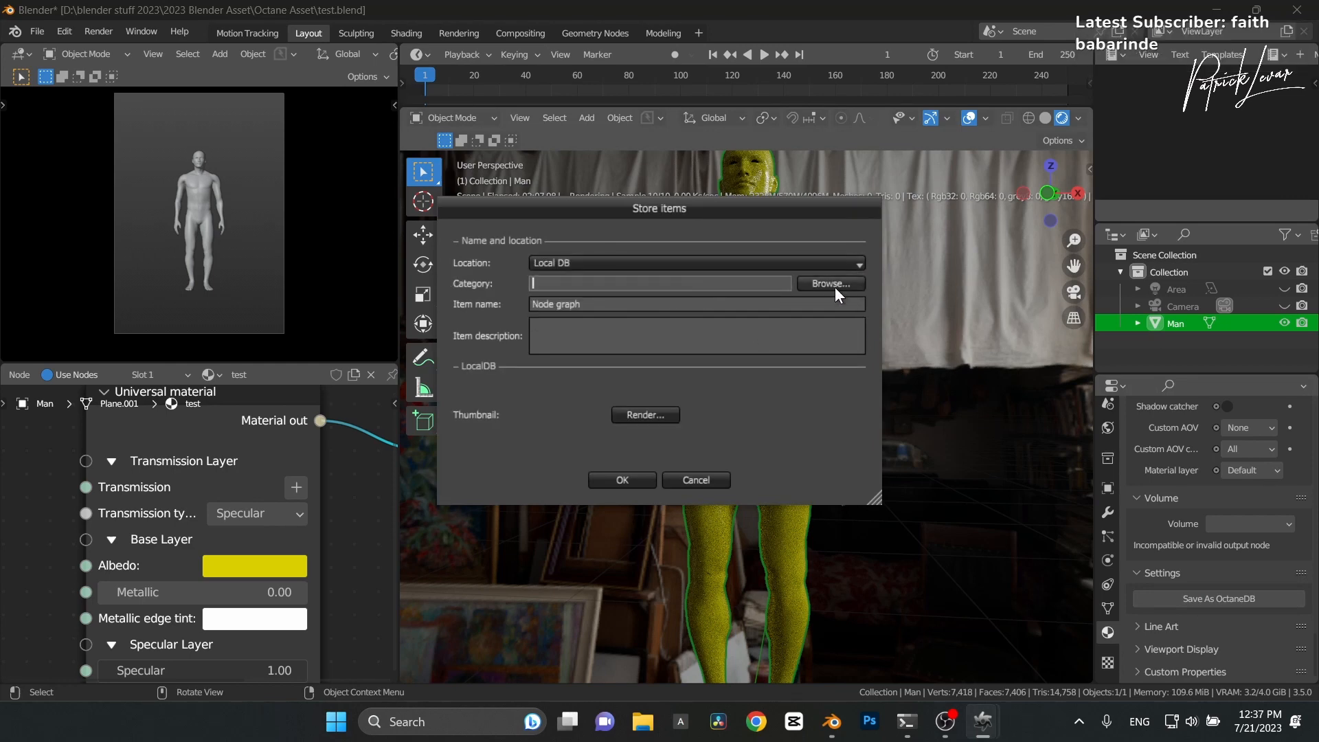
pyautogui.write('test')
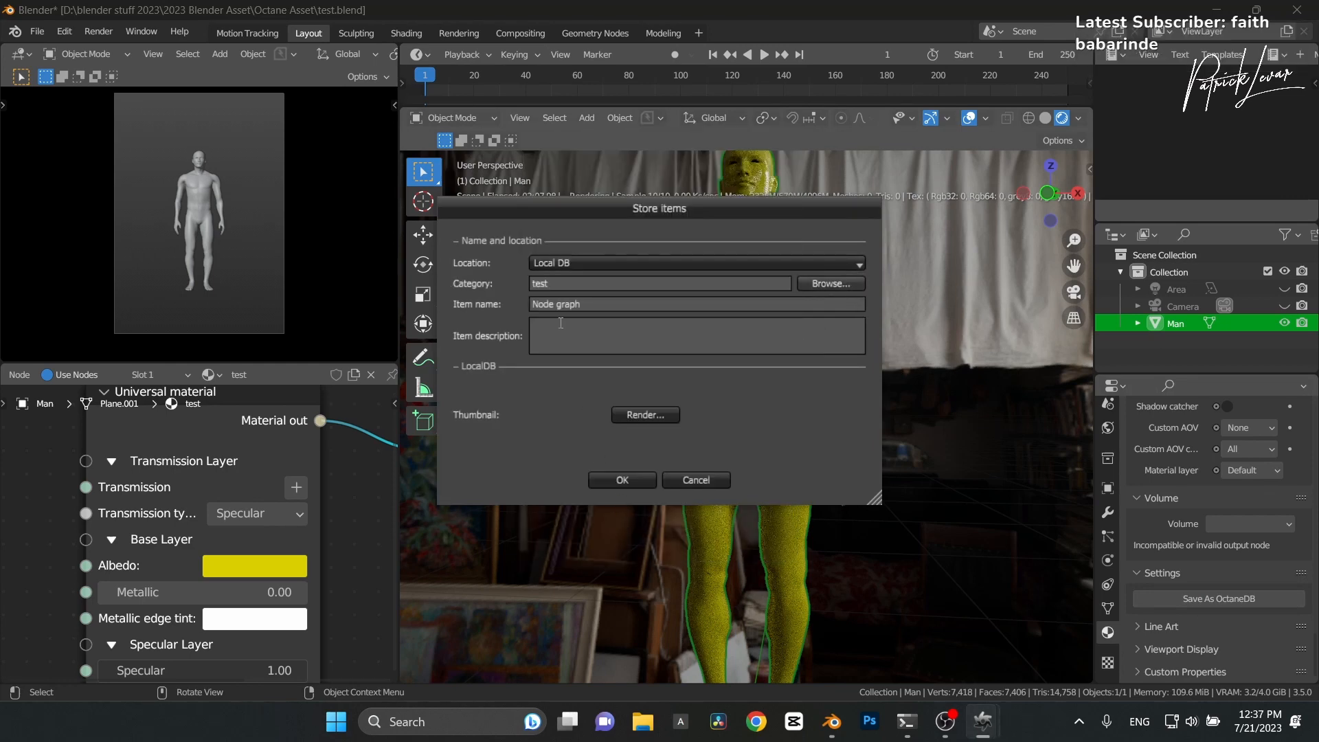
pyautogui.click(644, 415)
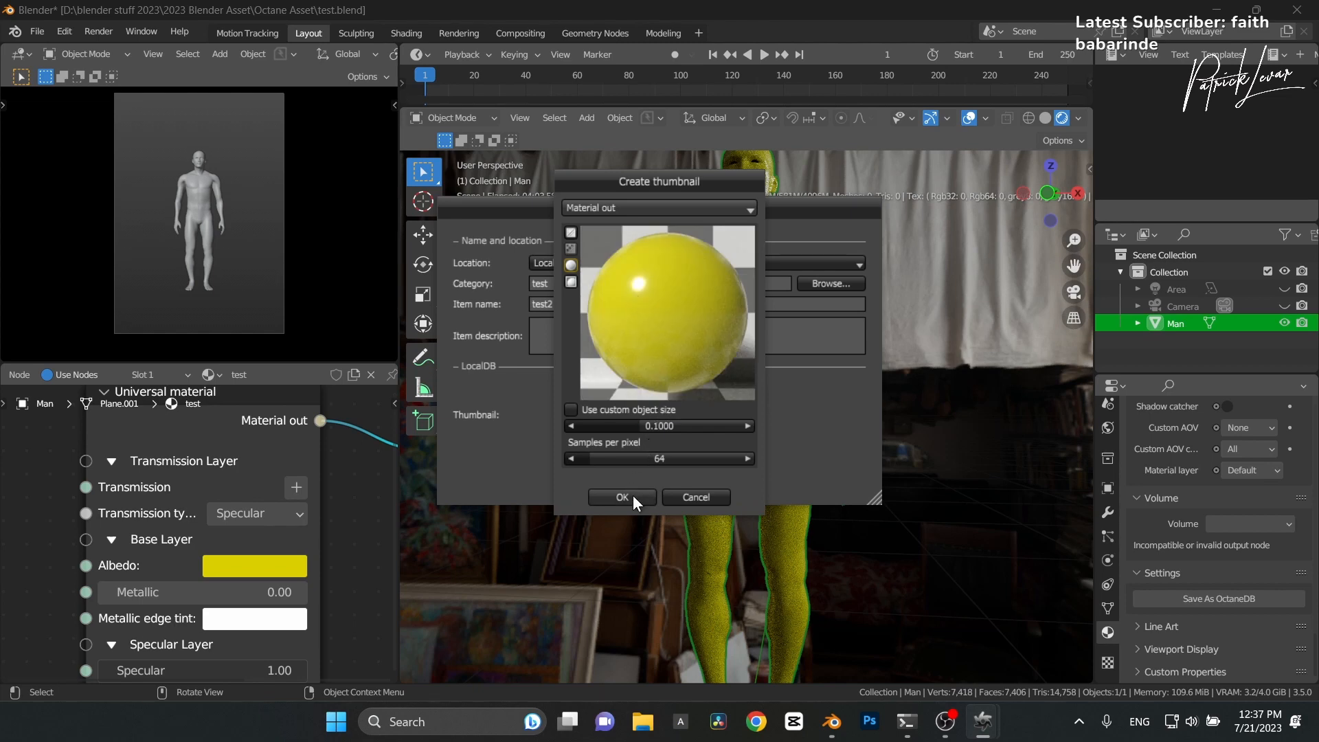
pyautogui.click(621, 497)
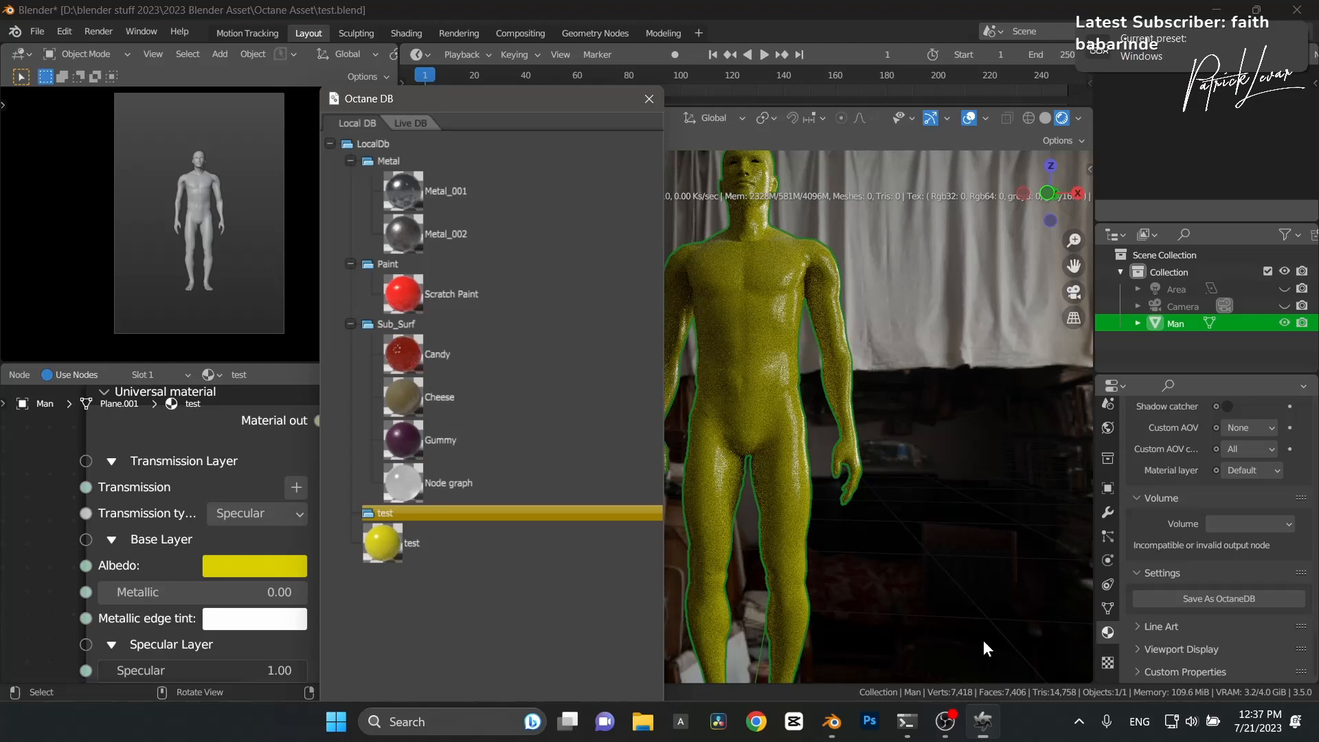
pyautogui.moveTo(616, 125)
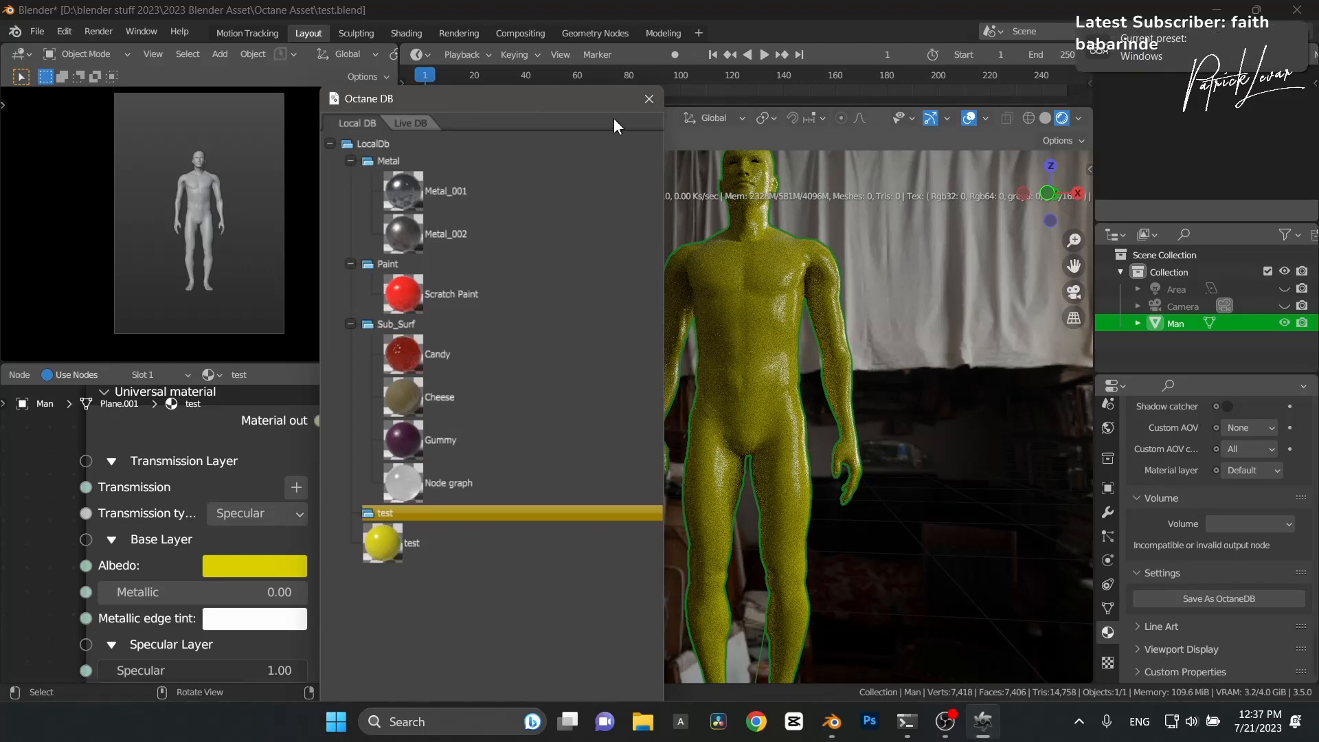
# Reopen the Octane DB and delete the loose top-level yellow test material entry
pyautogui.click(647, 99)
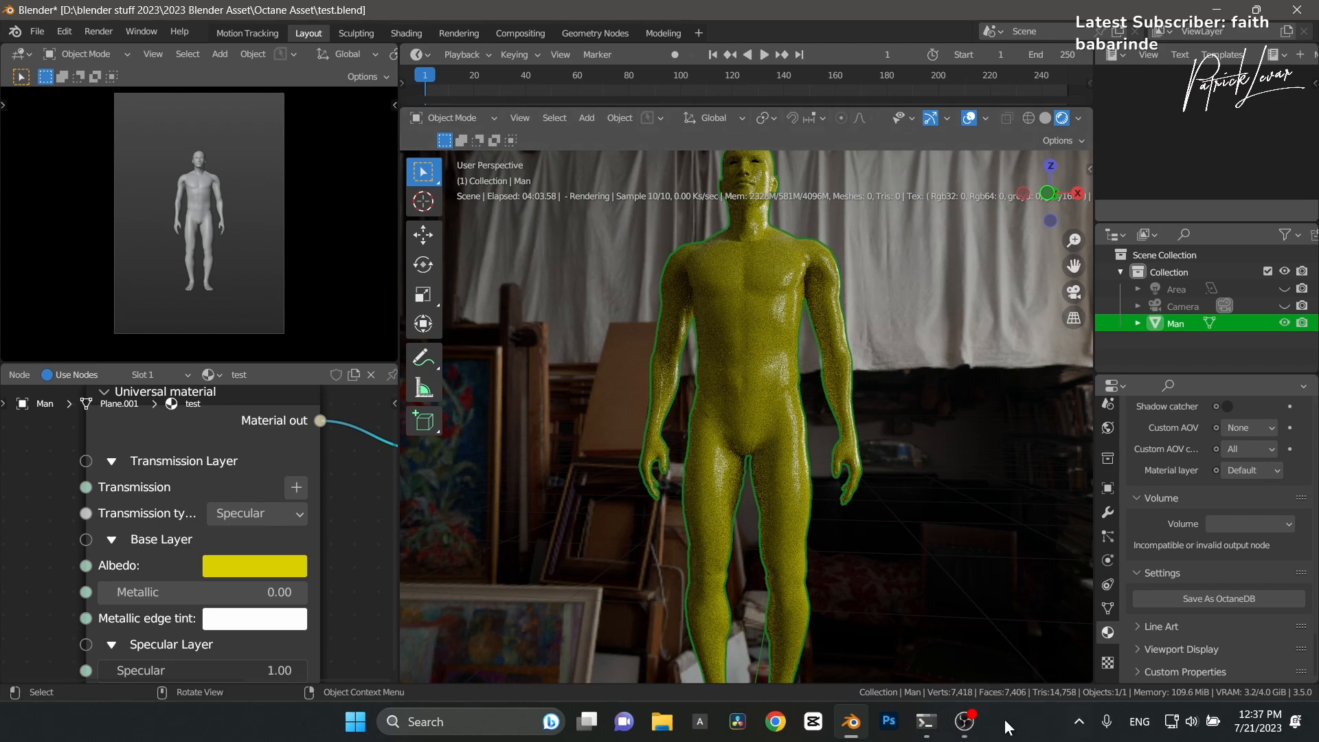
pyautogui.click(1077, 721)
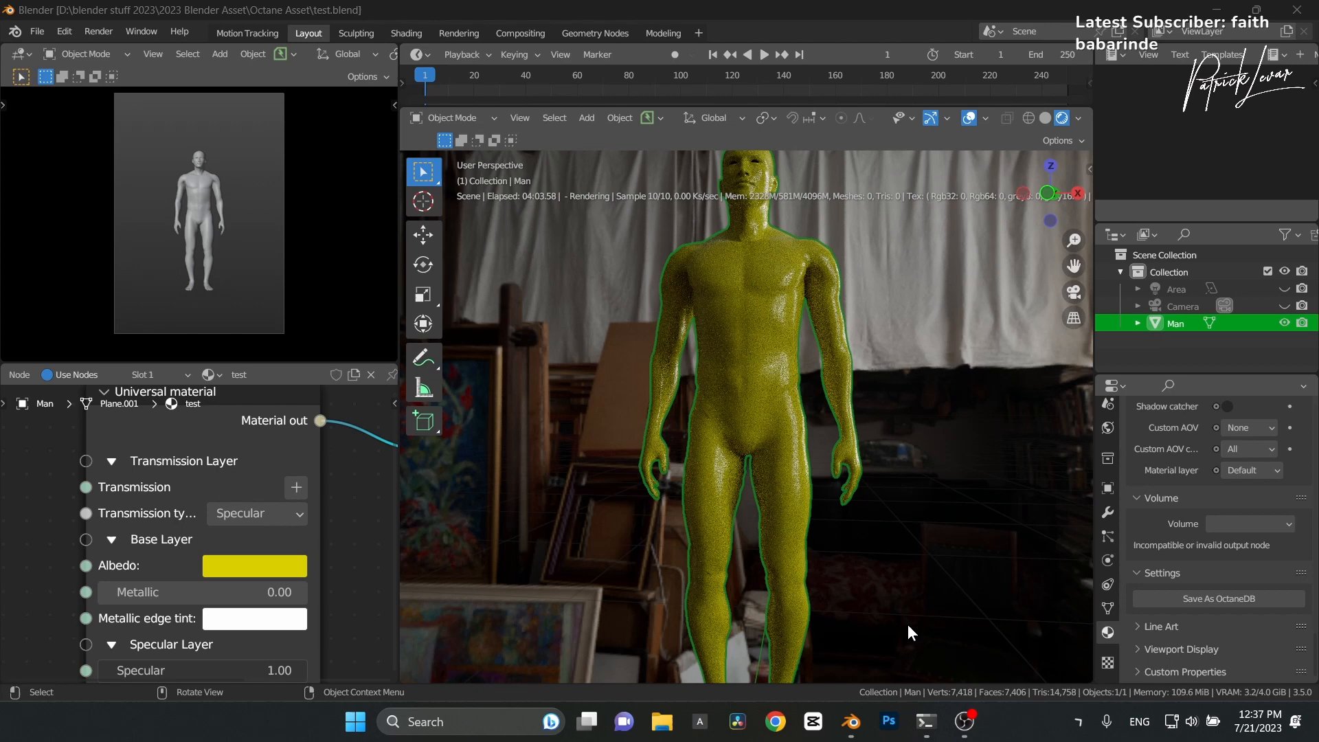
pyautogui.moveTo(773, 396)
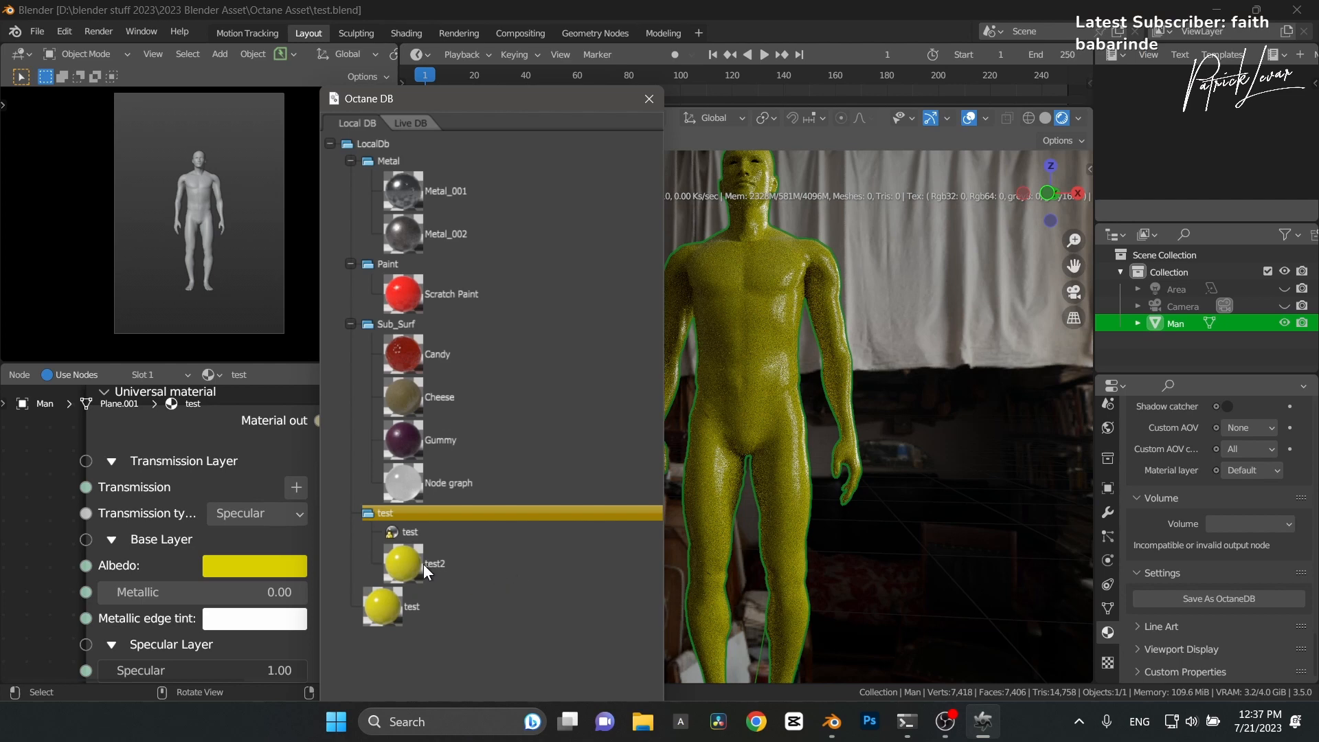
pyautogui.moveTo(404, 562)
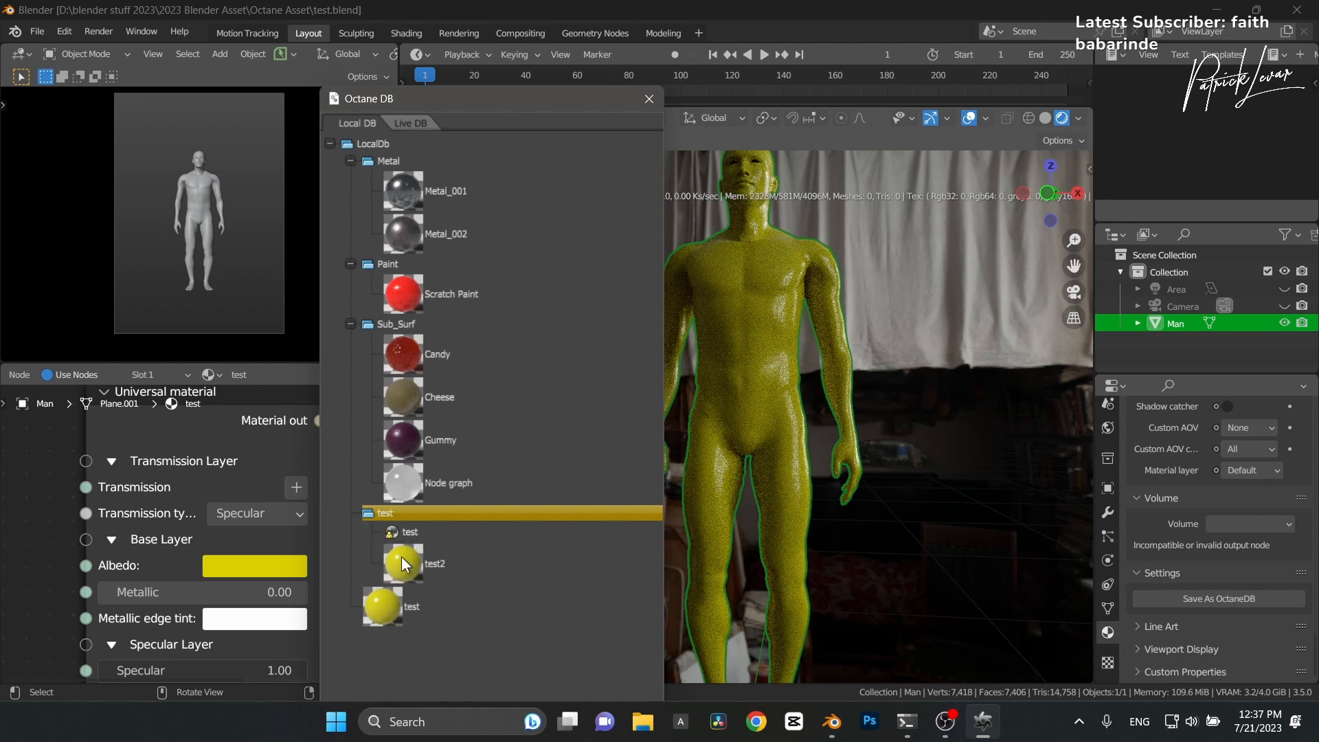
pyautogui.moveTo(397, 536)
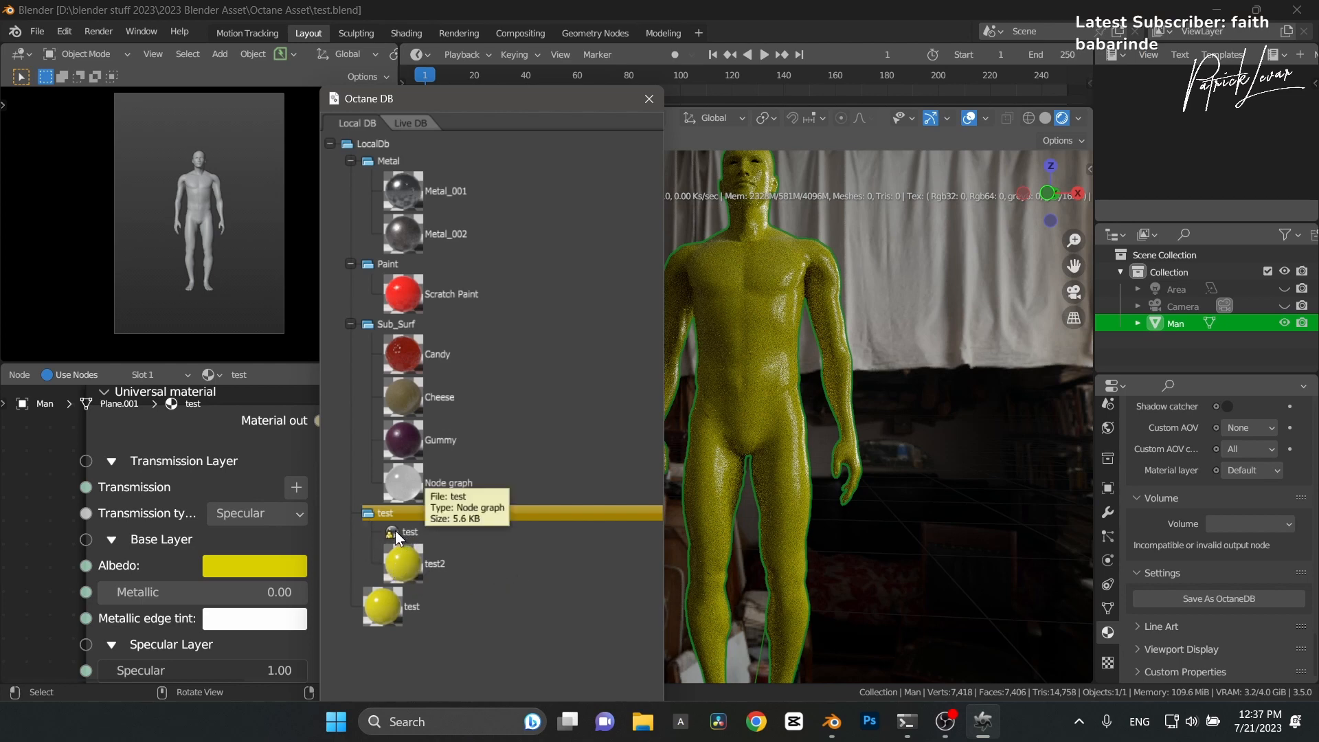
pyautogui.moveTo(389, 538)
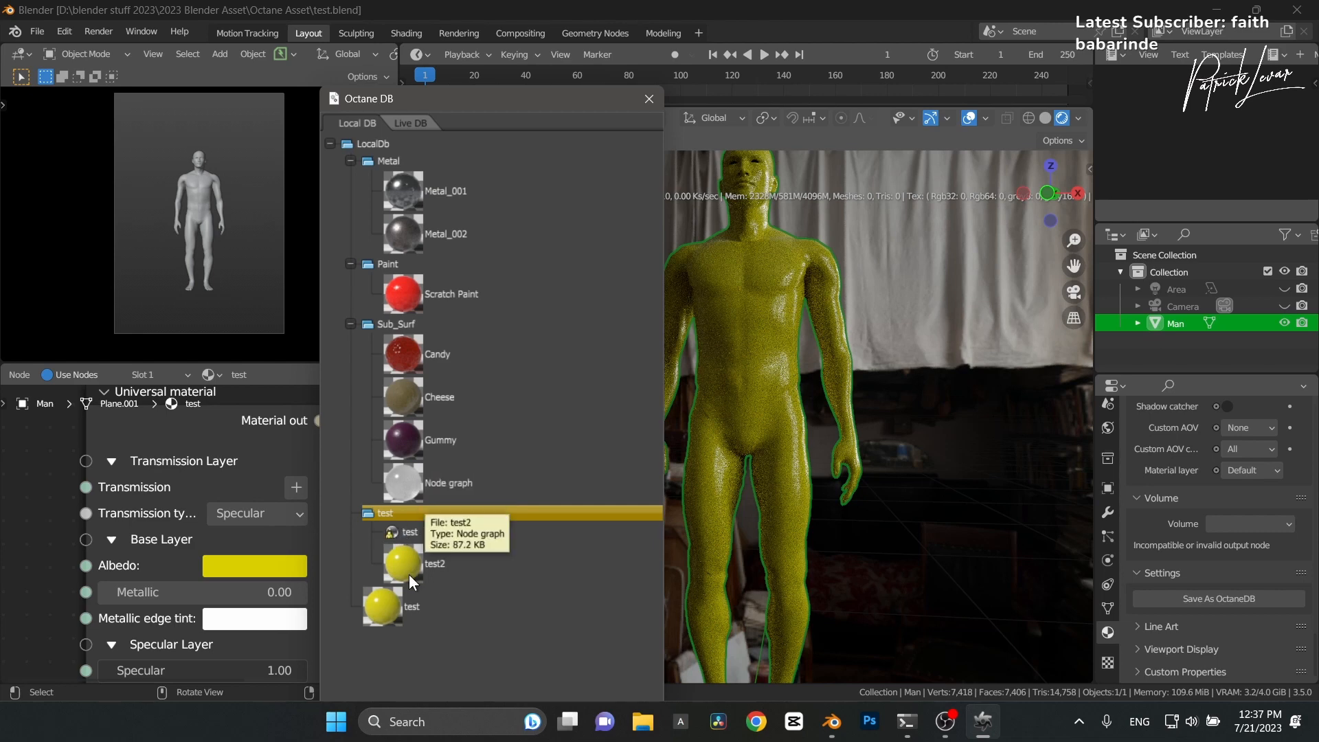
pyautogui.moveTo(384, 606)
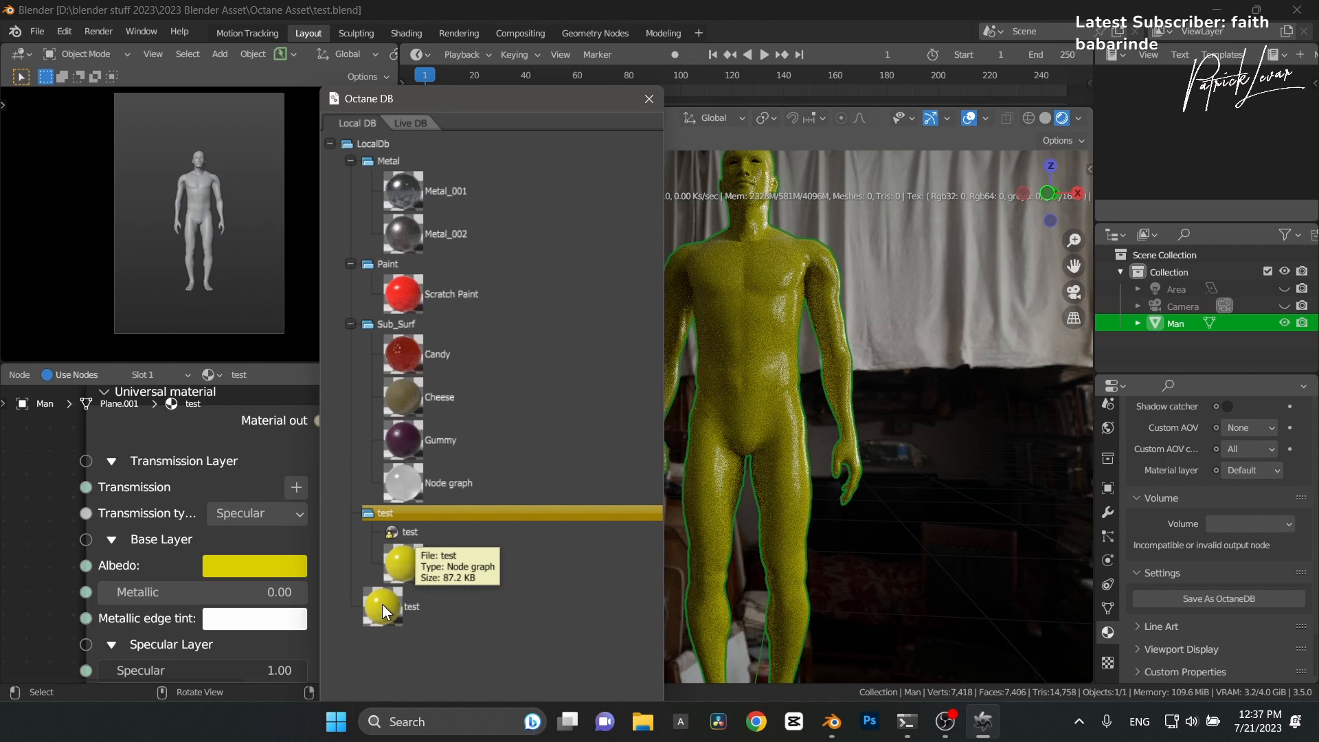
pyautogui.rightClick(383, 606)
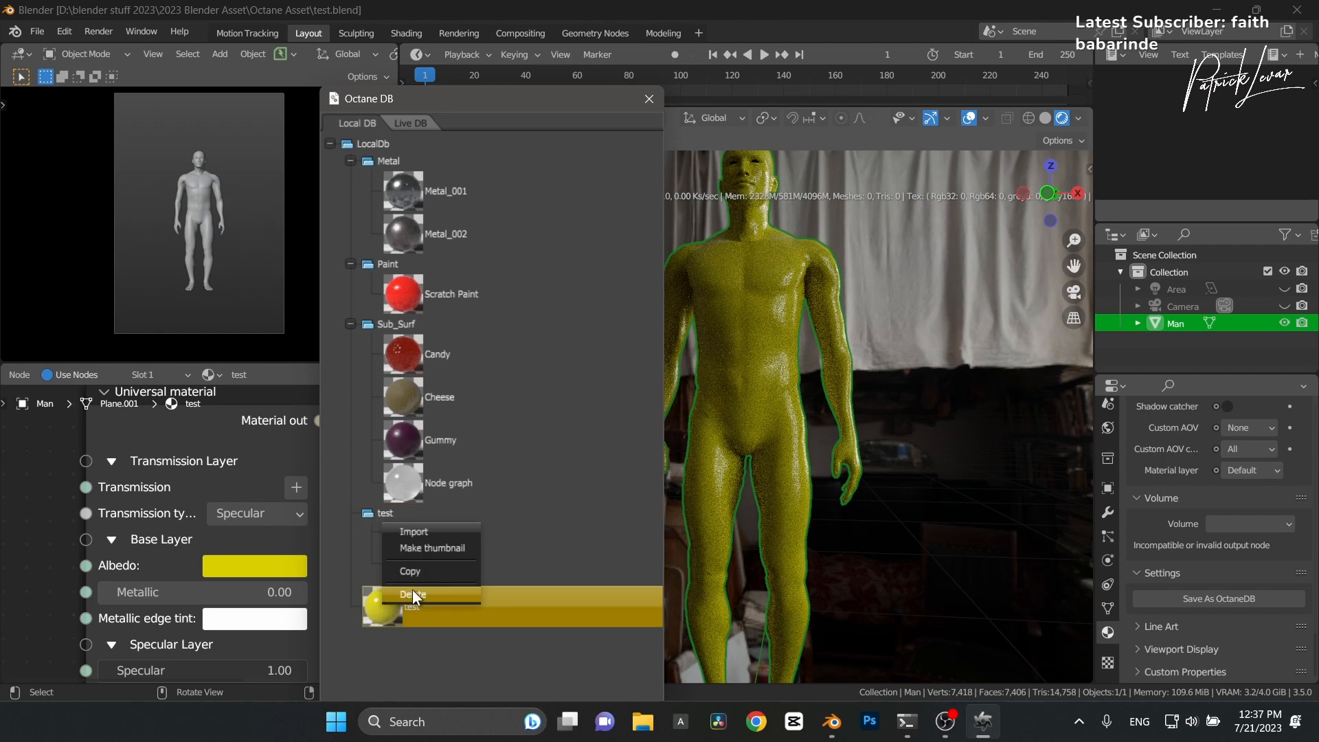
pyautogui.click(412, 595)
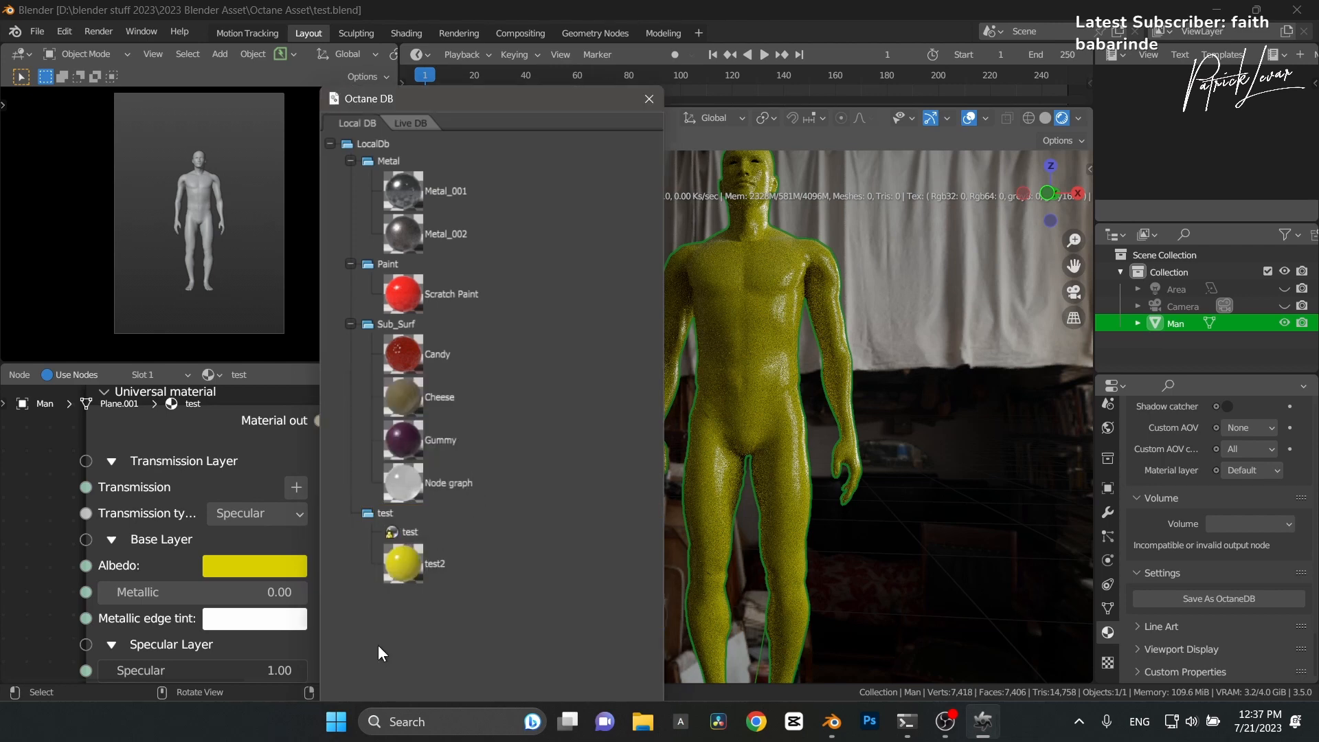
pyautogui.rightClick(407, 530)
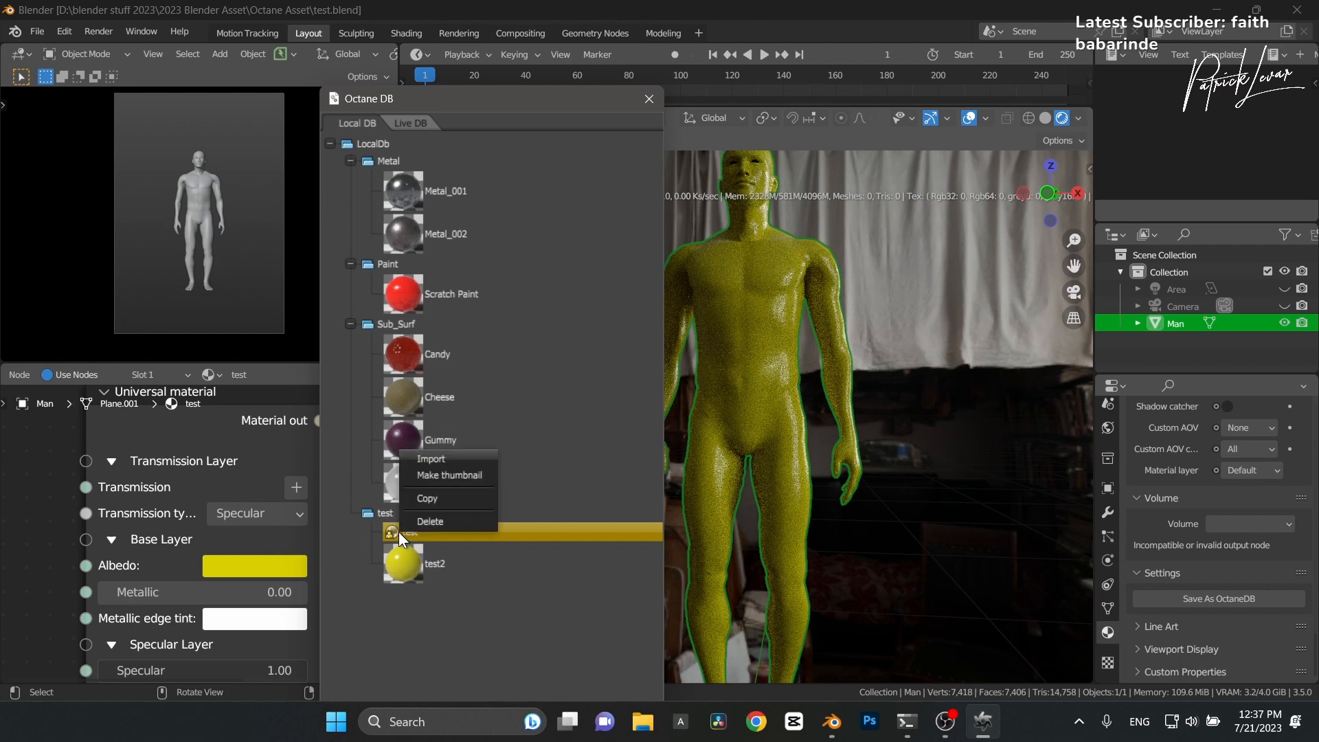
# Make a sphere thumbnail for the test entry and close the Octane DB window
pyautogui.click(451, 474)
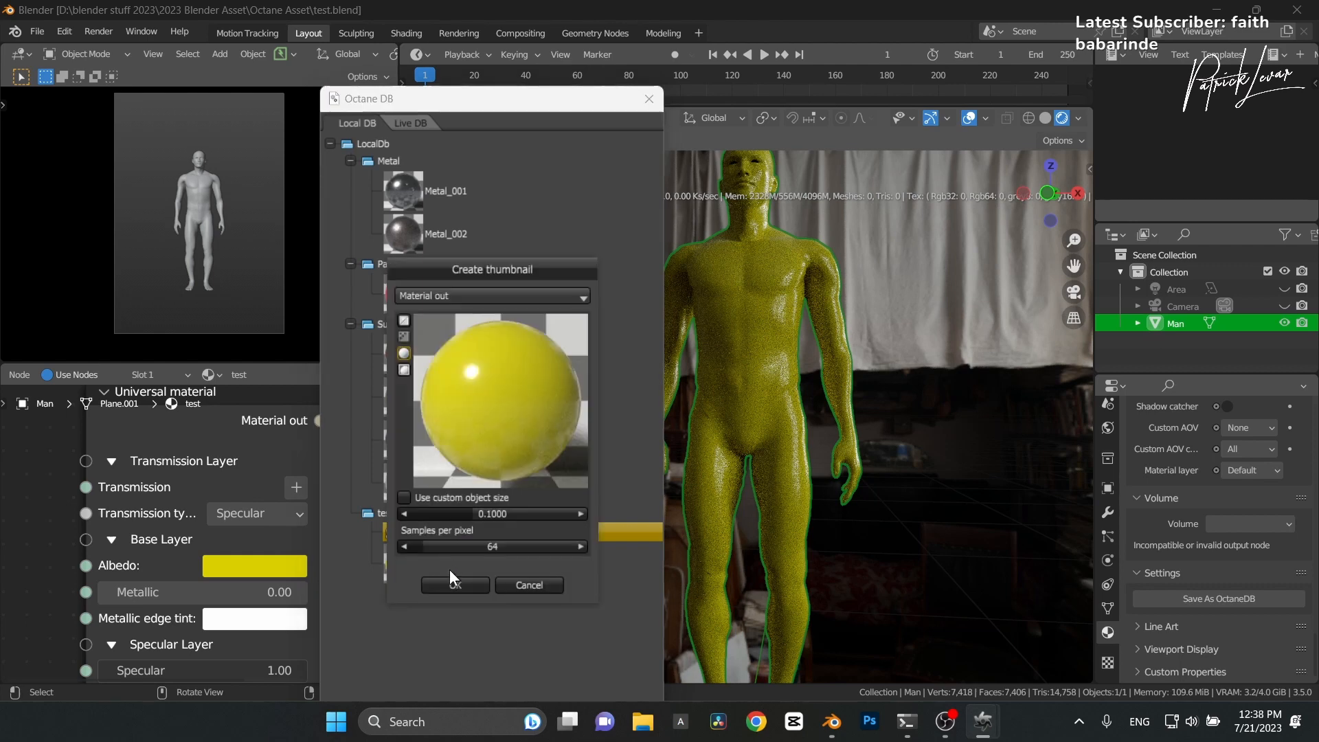
pyautogui.click(455, 586)
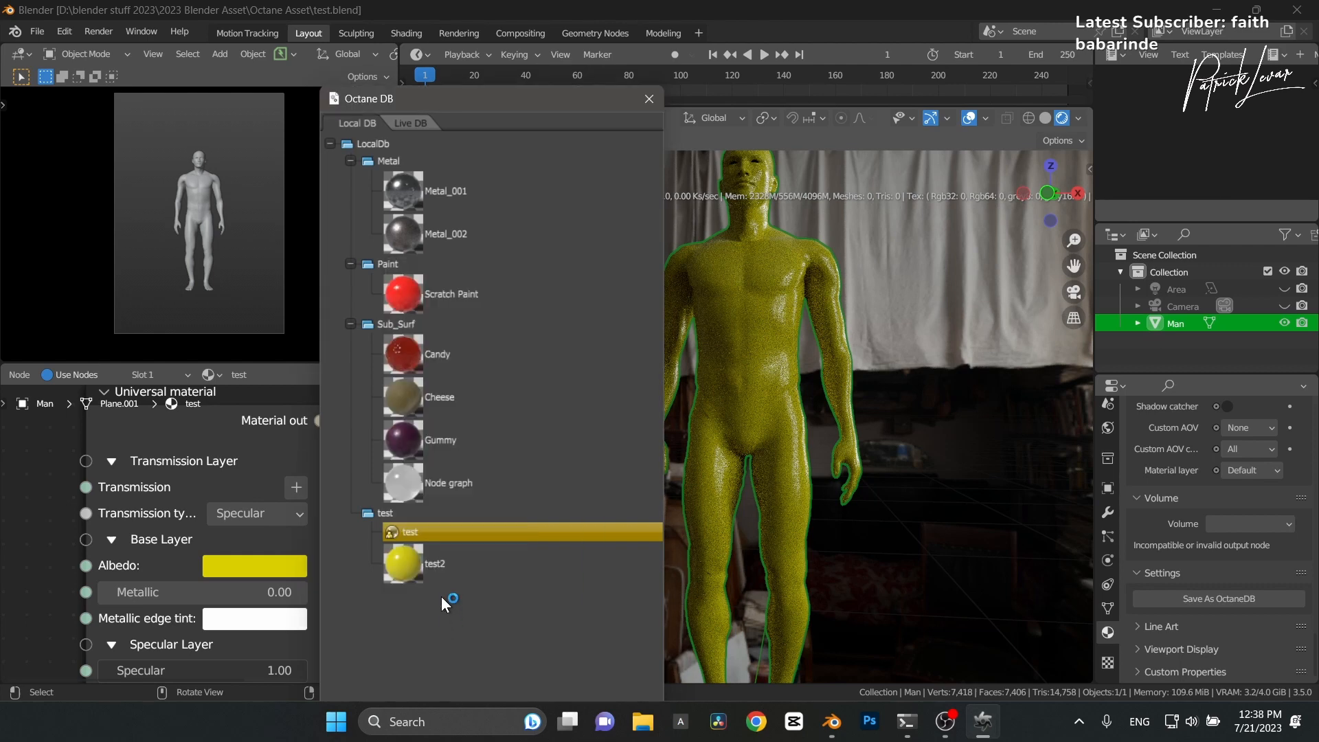
pyautogui.click(648, 99)
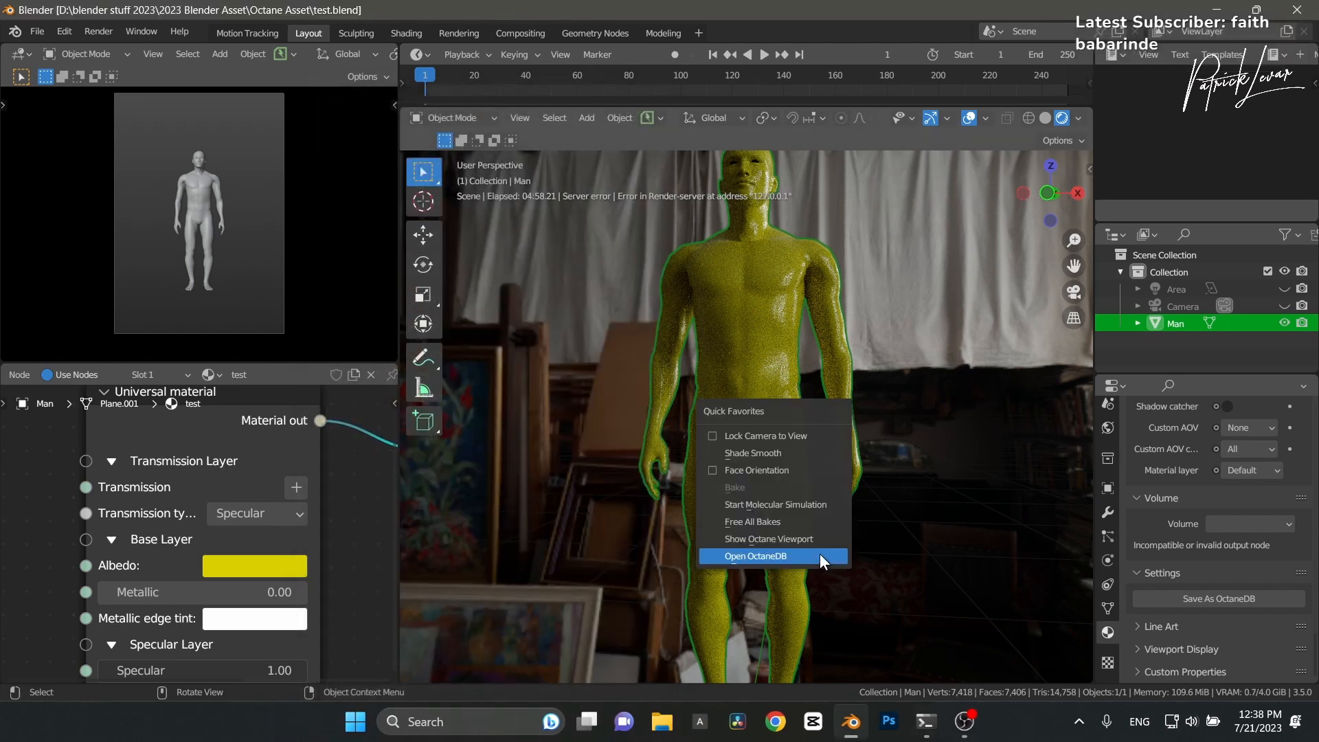
# Reopen the Octane DB from Quick Favorites; Blender then closes to the desktop
pyautogui.click(755, 556)
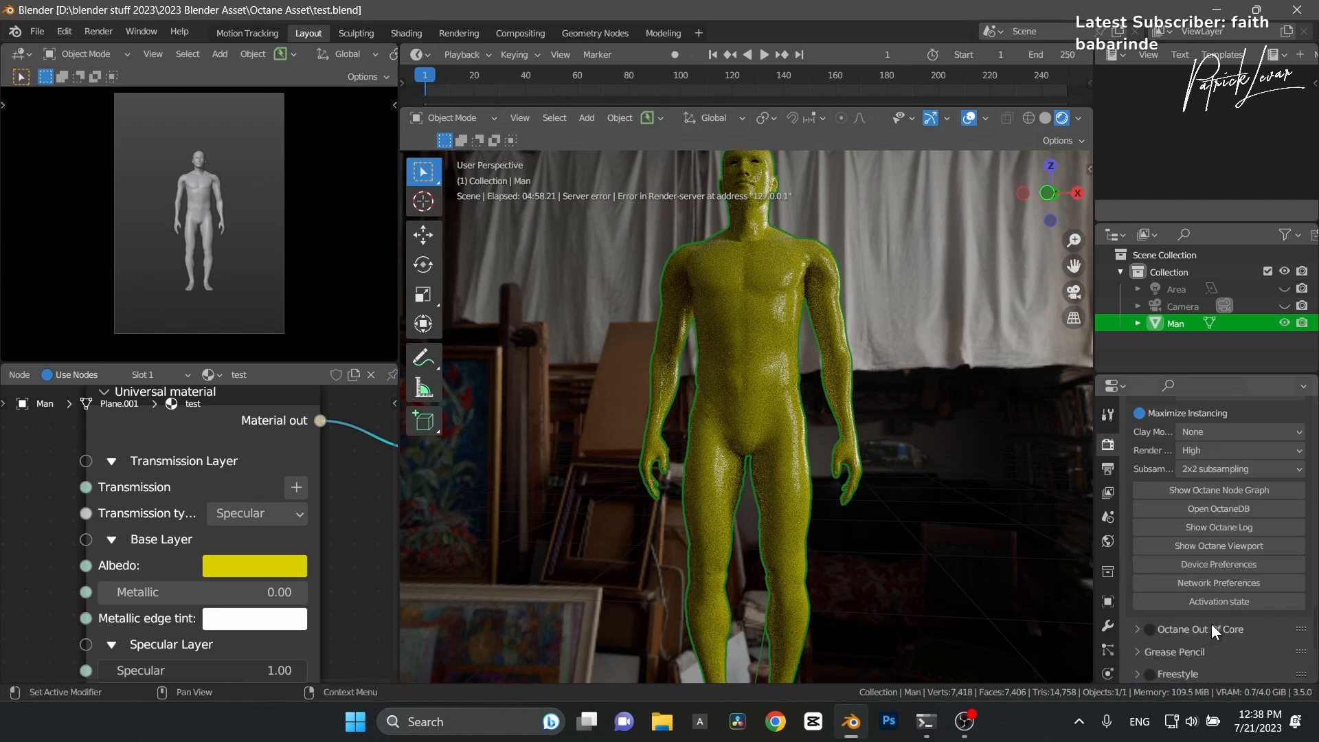
pyautogui.scroll(-3)
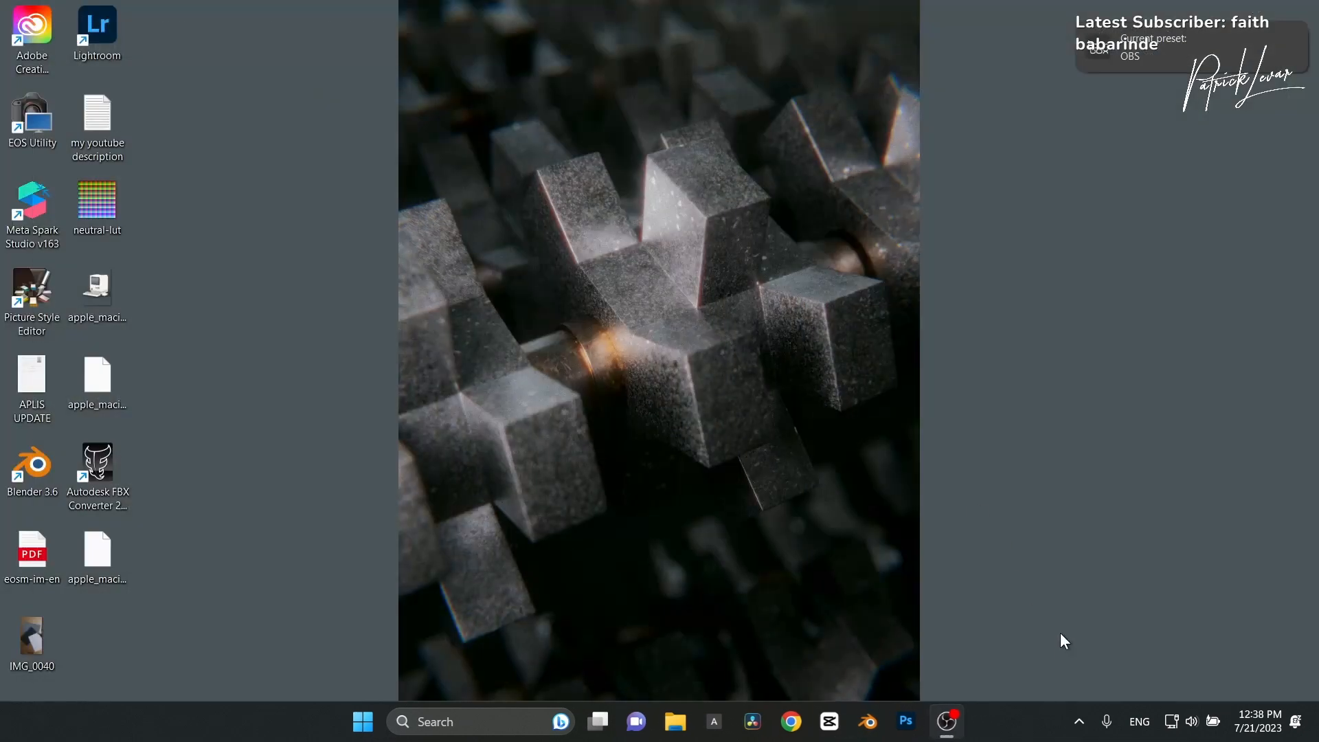
# Relaunch Blender, reopen test.blend and show the Octane DB test category
pyautogui.click(1079, 721)
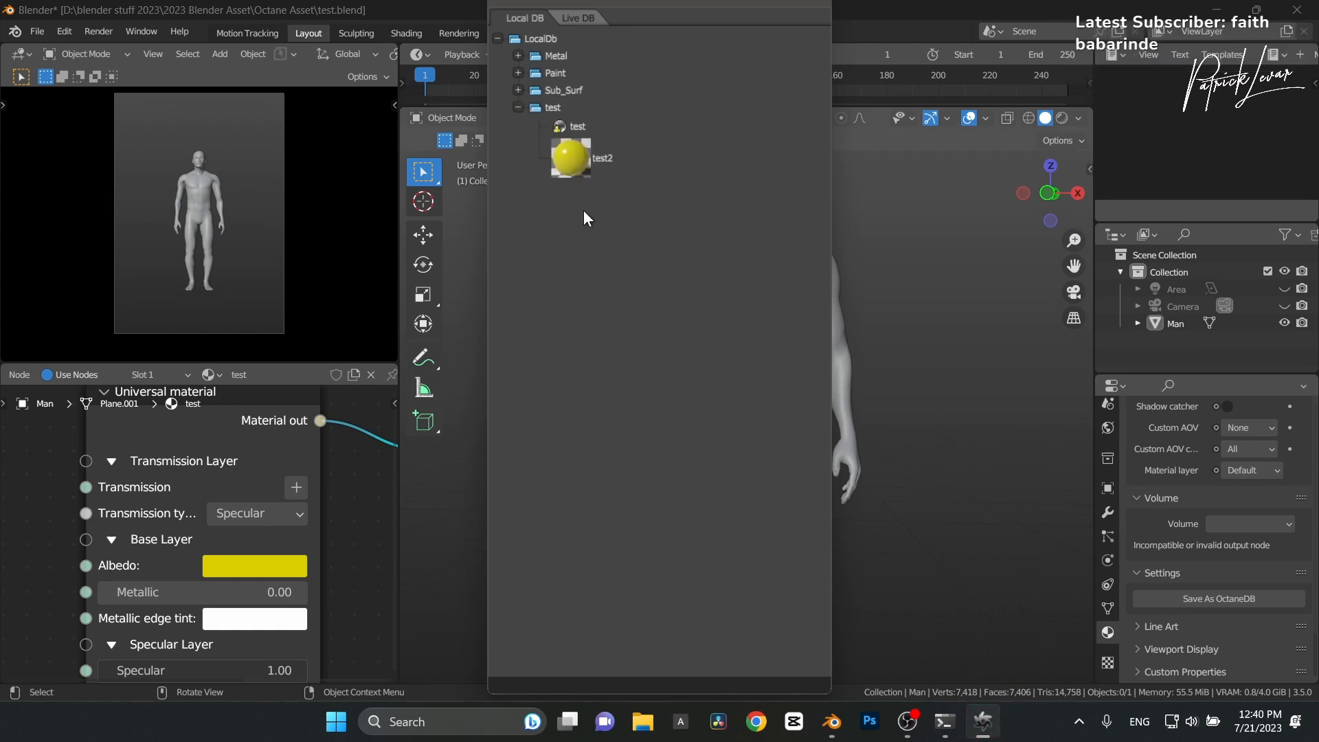
pyautogui.moveTo(577, 127)
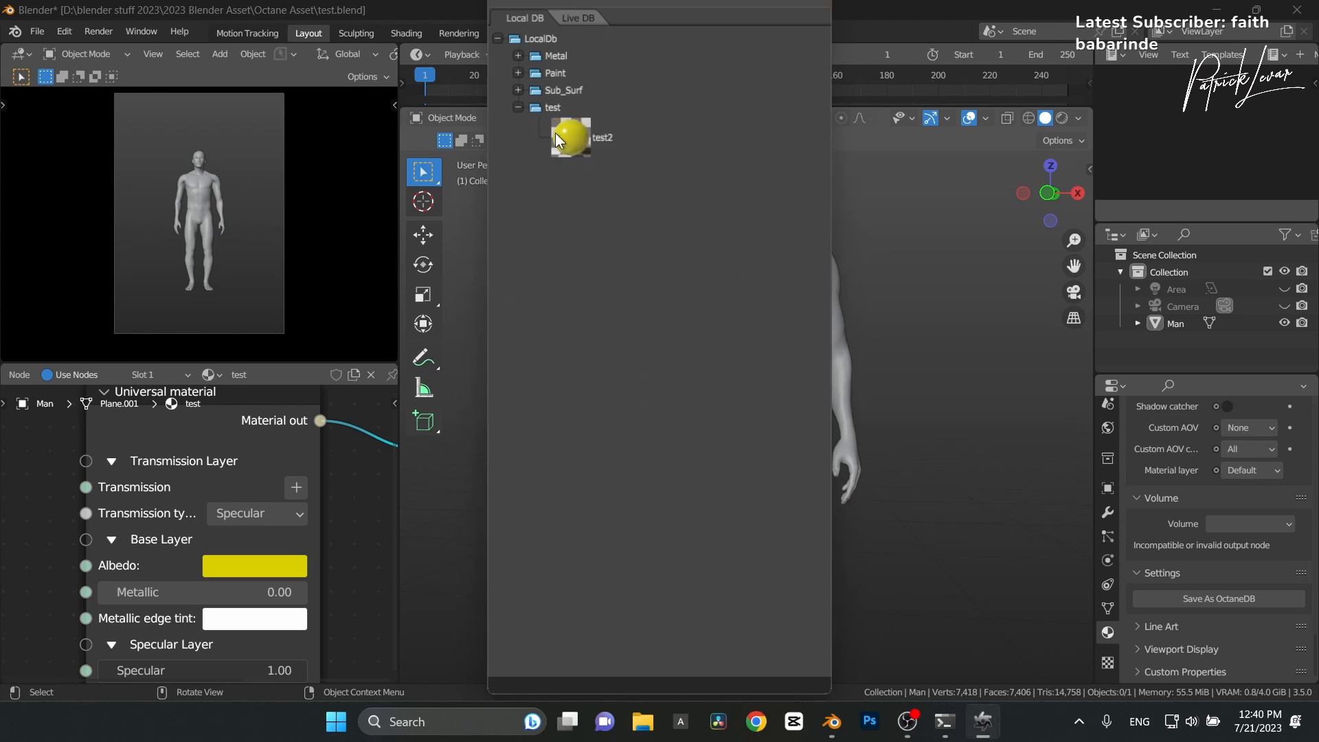
# Select test2 in the Local DB and expand every LocalDb category (Metal, Paint, Sub_Surf)
pyautogui.click(602, 138)
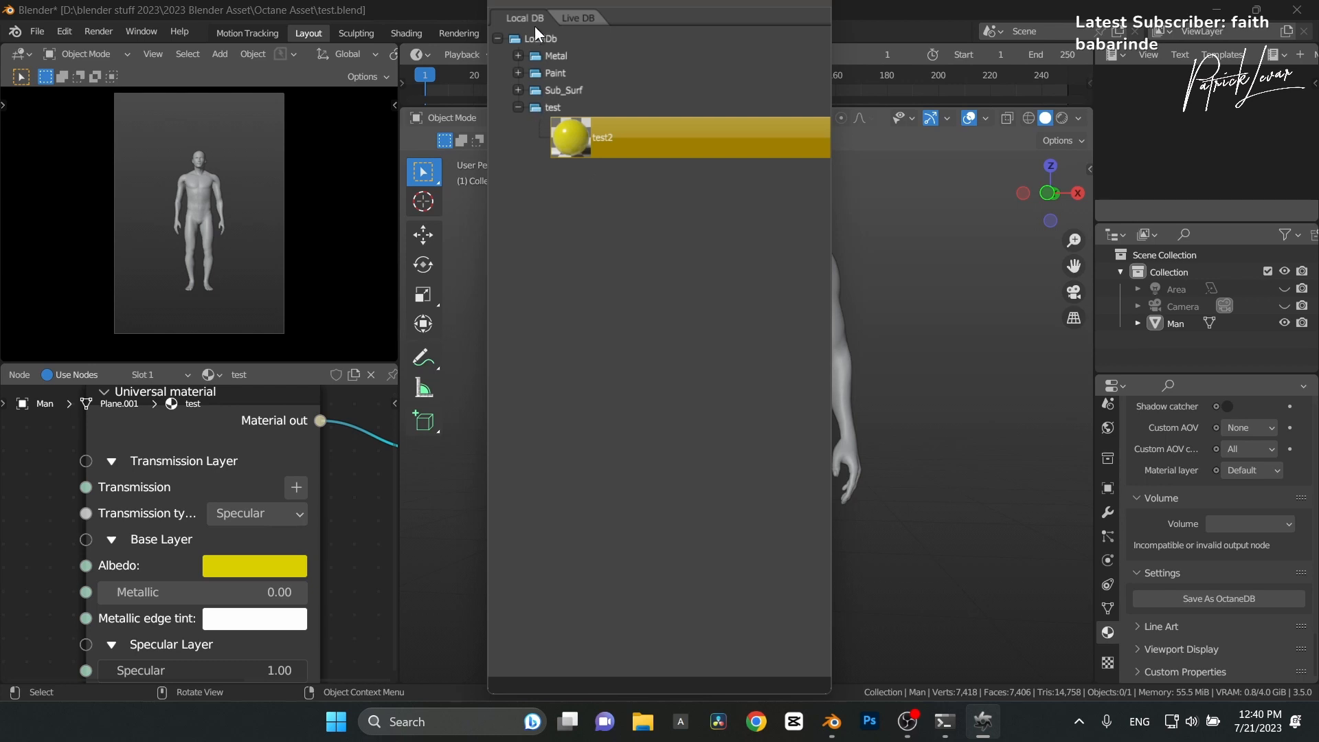
pyautogui.moveTo(499, 44)
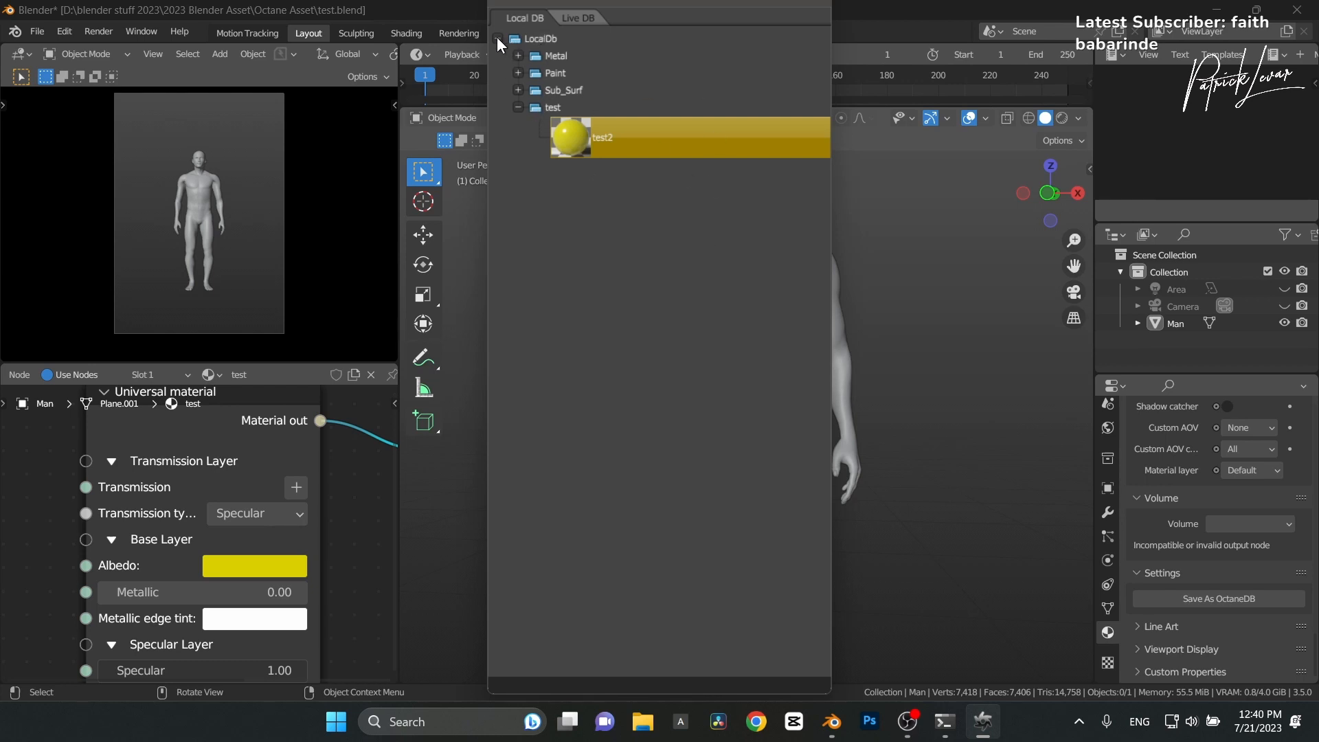
pyautogui.click(518, 55)
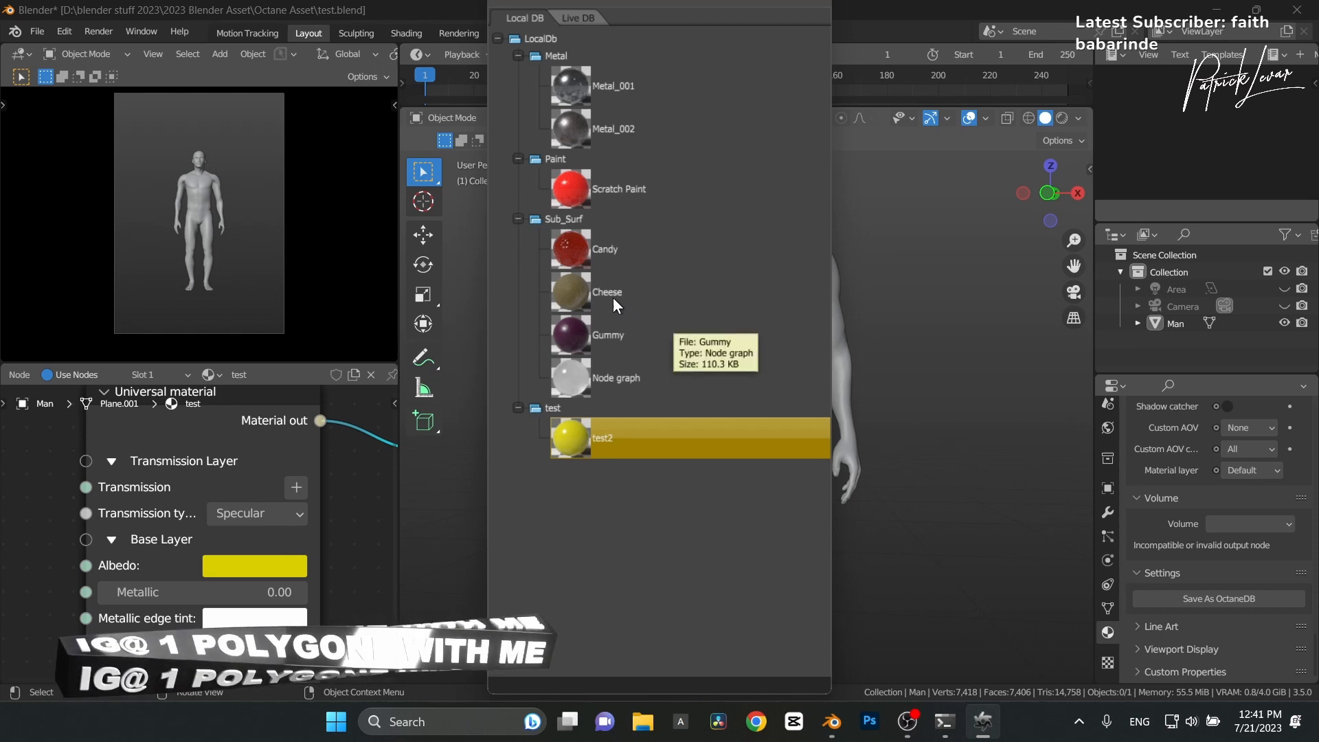
pyautogui.moveTo(507, 391)
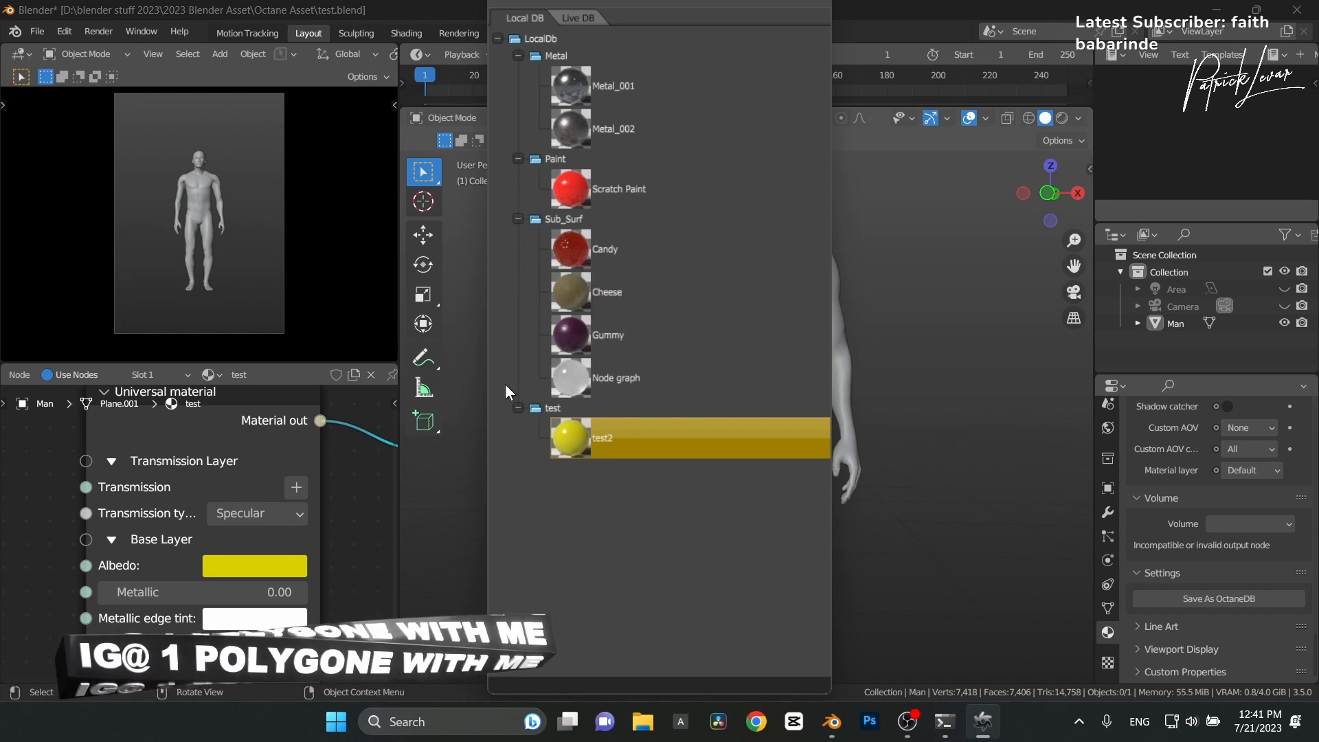
pyautogui.moveTo(562, 463)
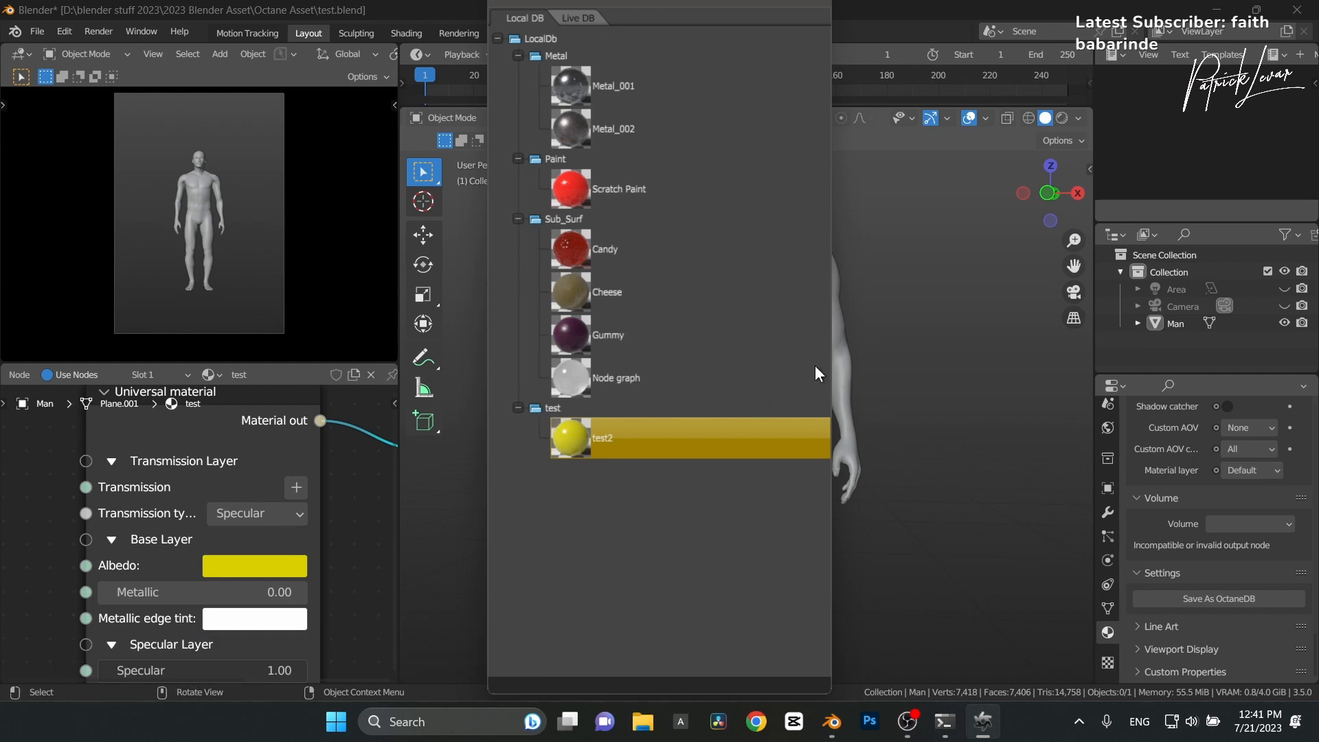
pyautogui.moveTo(800, 256)
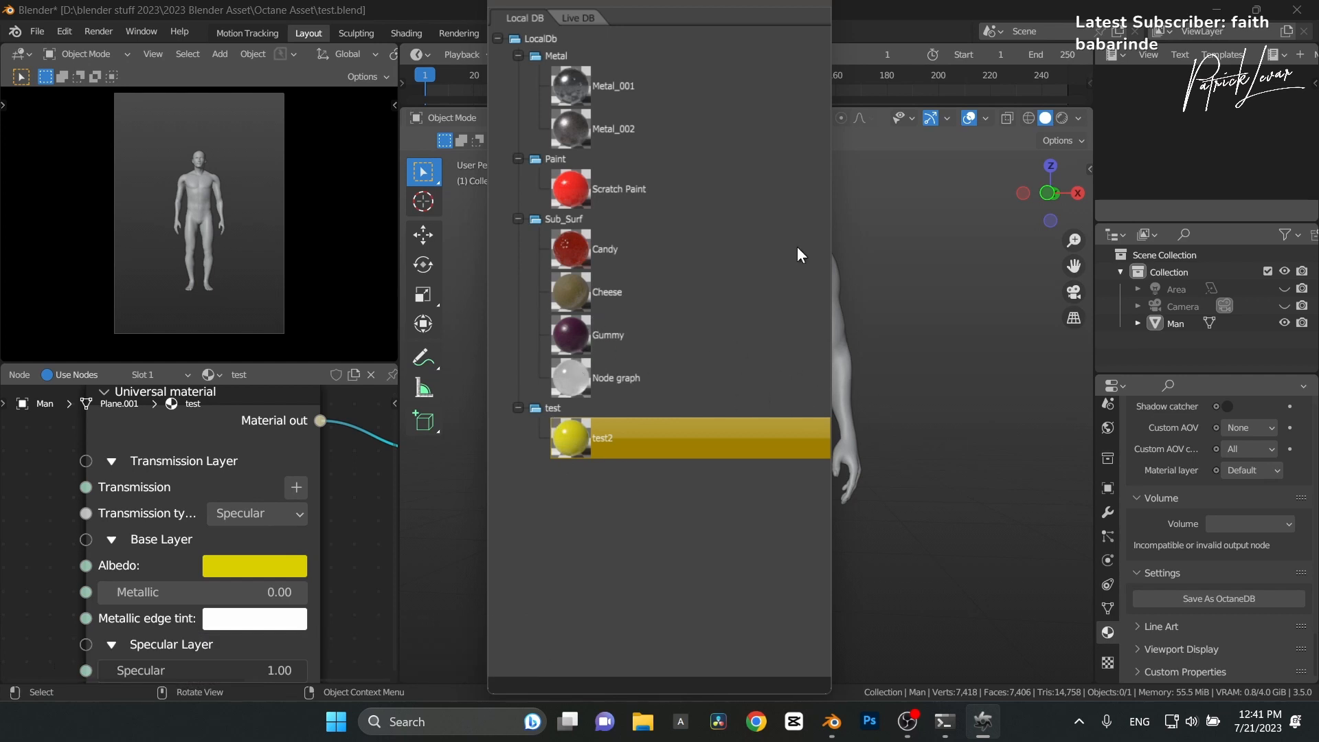
pyautogui.moveTo(572, 88)
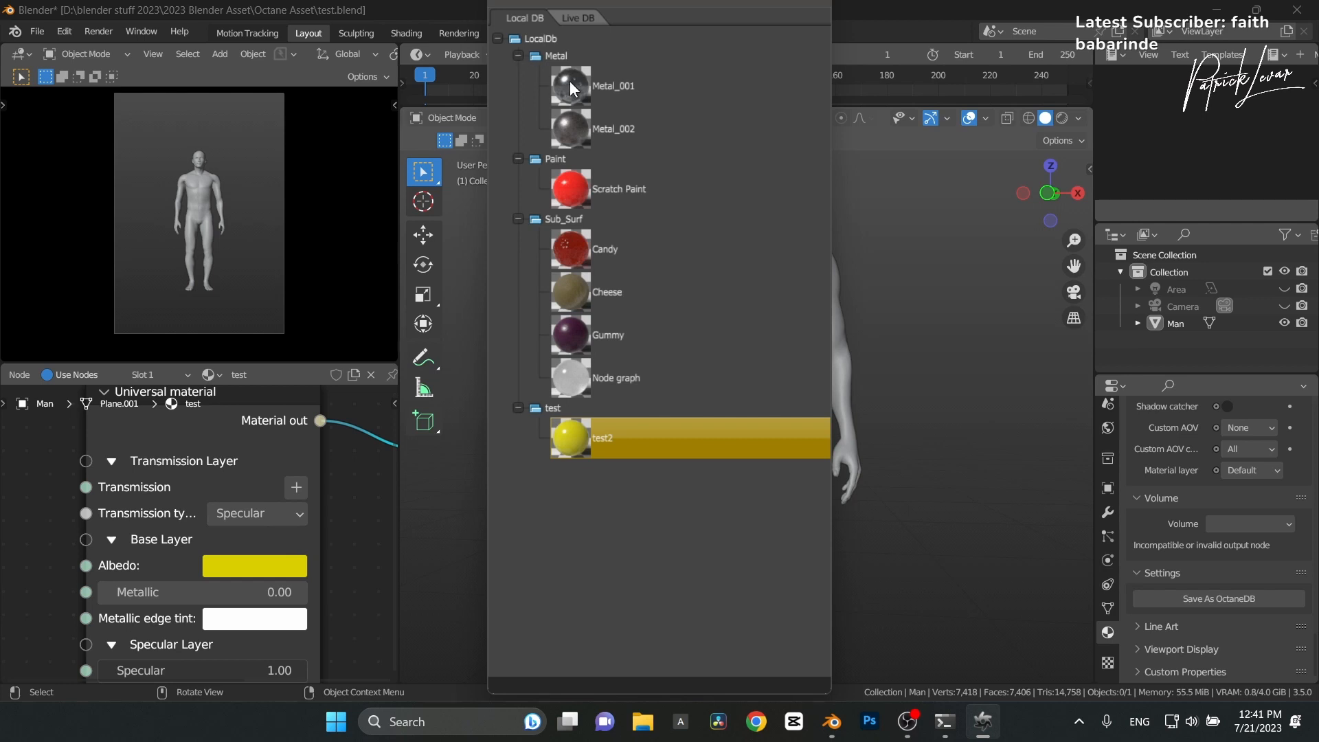
pyautogui.moveTo(630, 297)
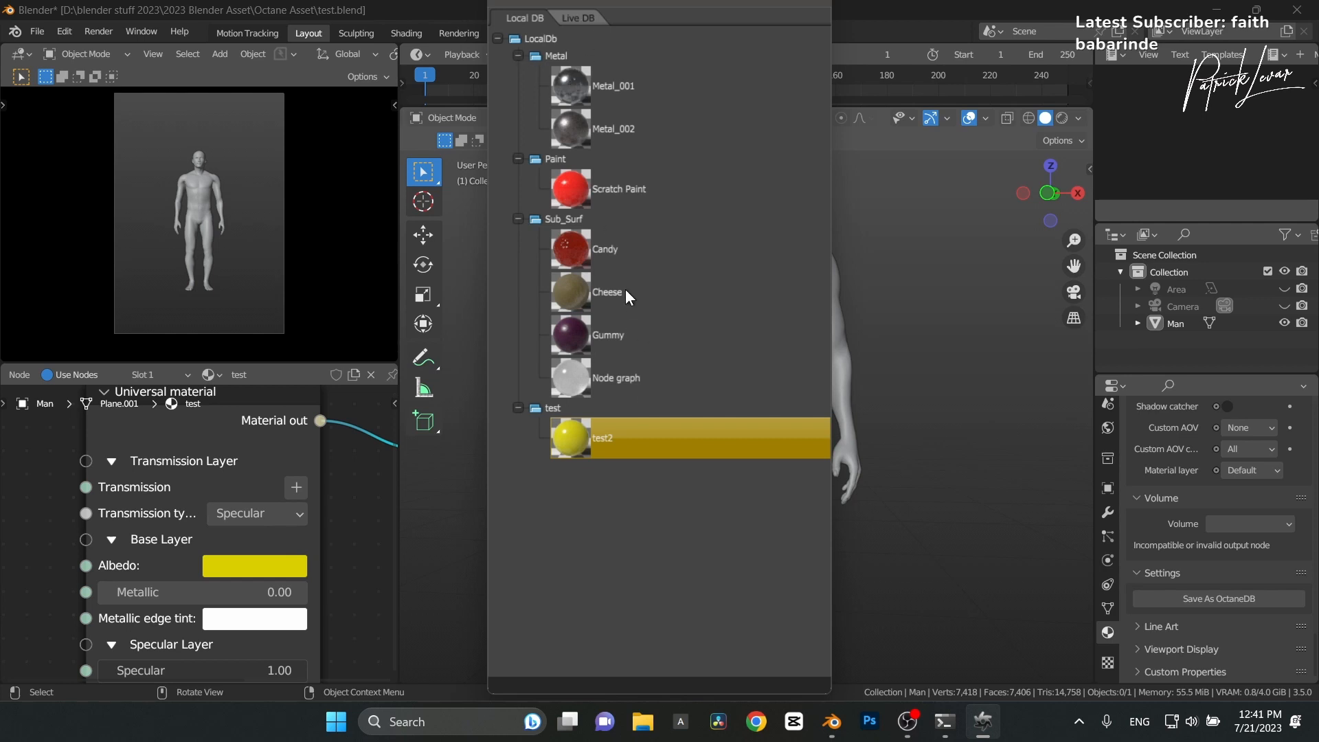
pyautogui.moveTo(608, 291)
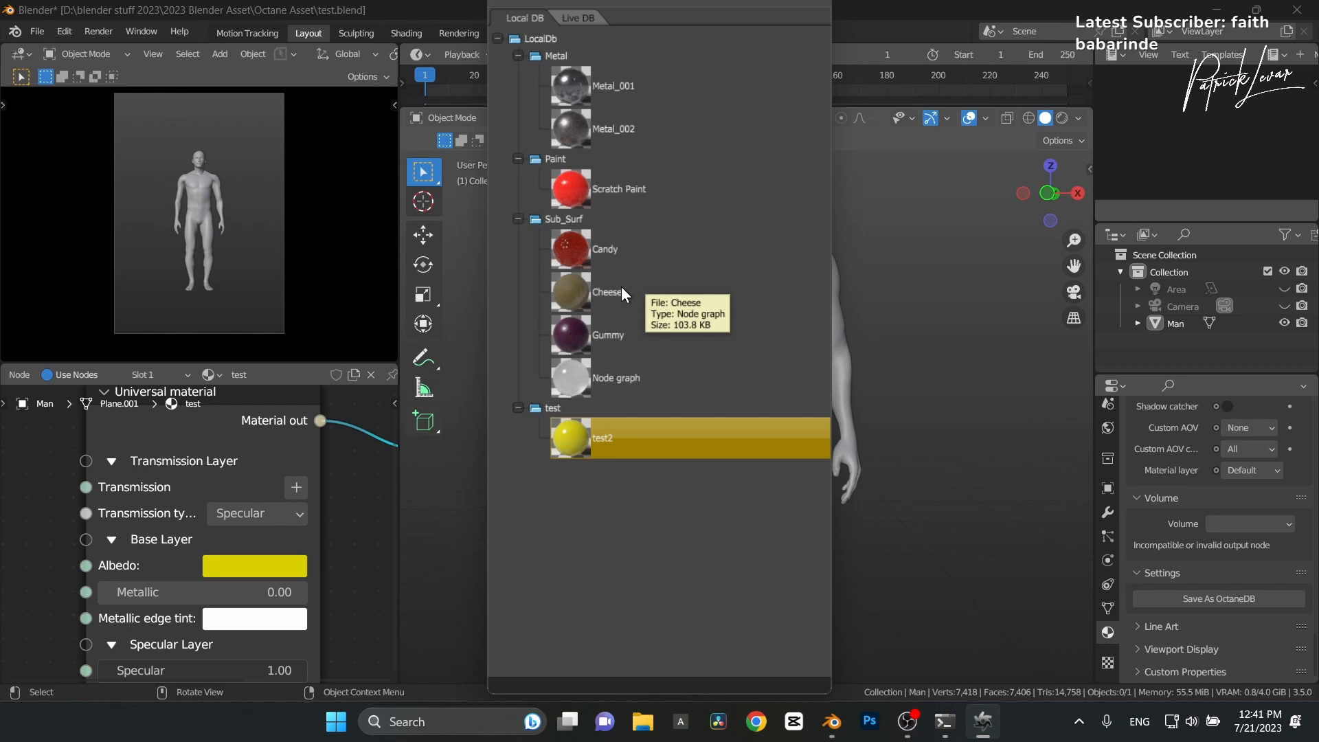
pyautogui.moveTo(773, 469)
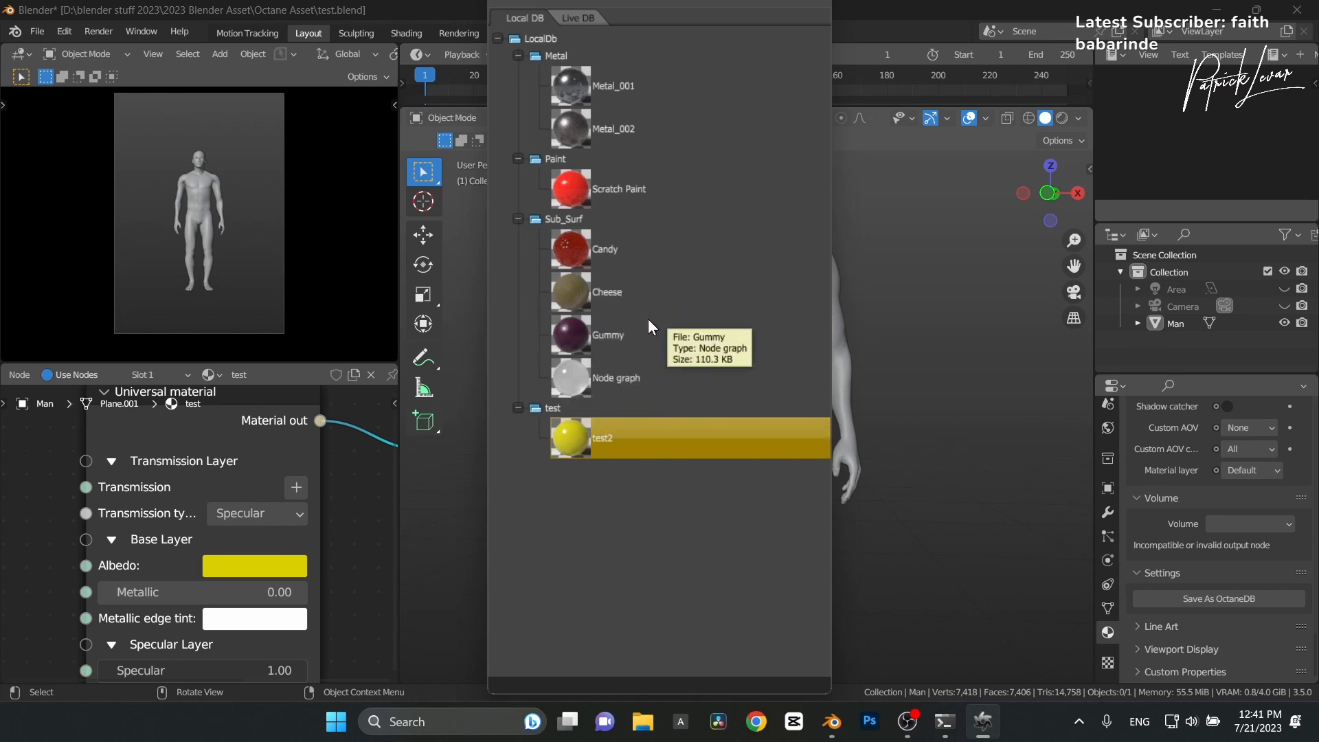
pyautogui.moveTo(591, 419)
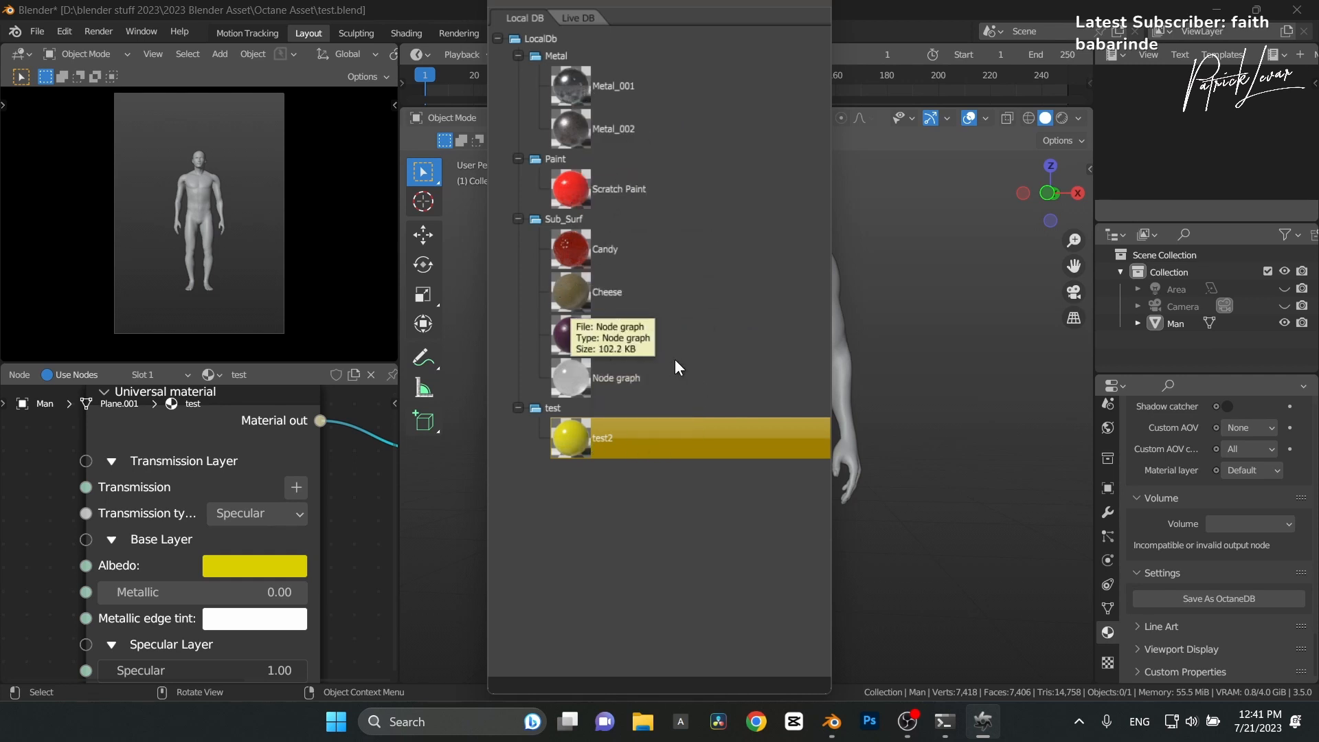
pyautogui.moveTo(587, 344)
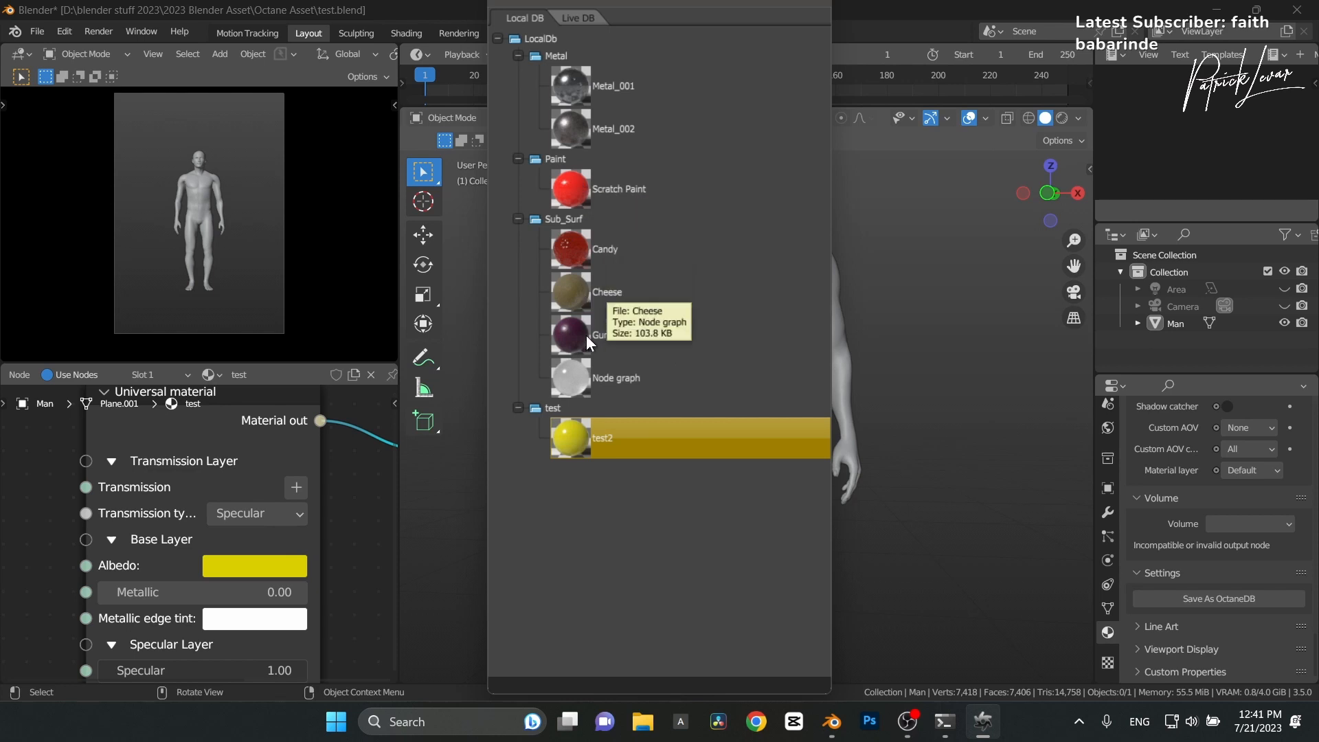
pyautogui.moveTo(642, 244)
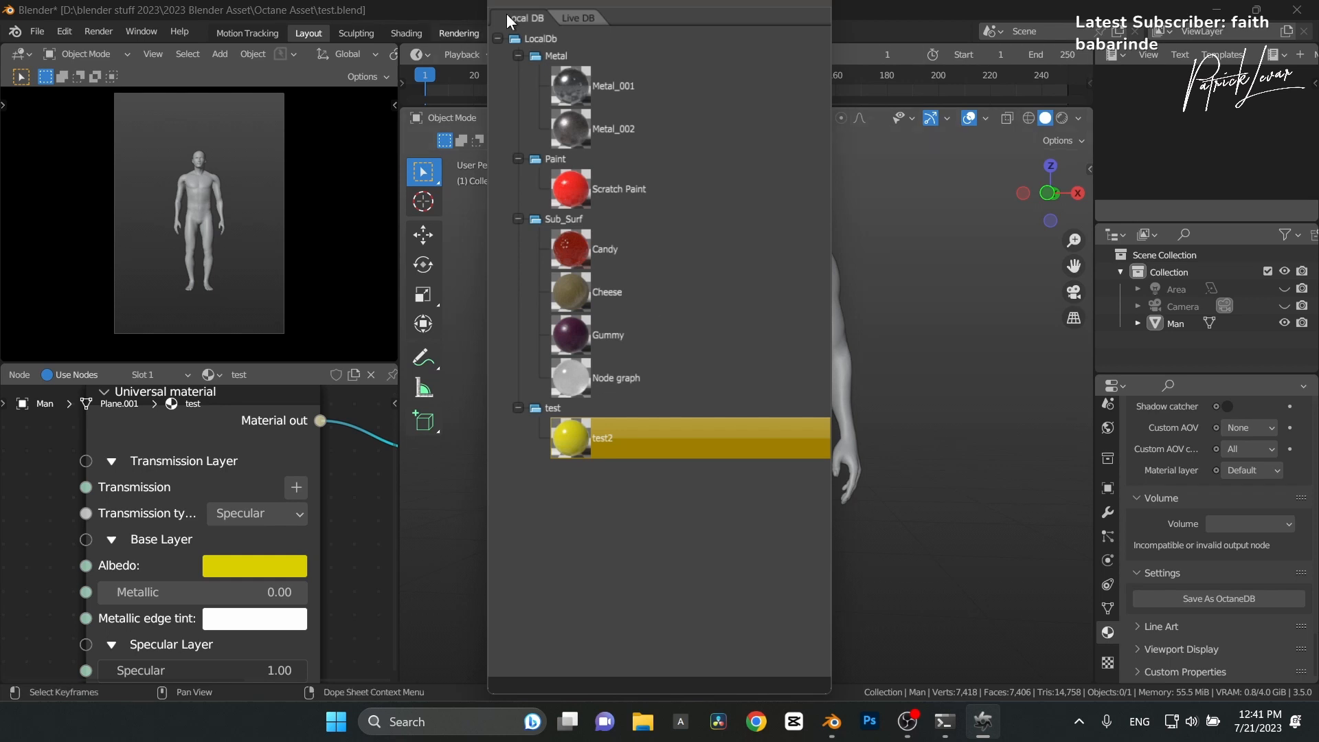
pyautogui.moveTo(595, 134)
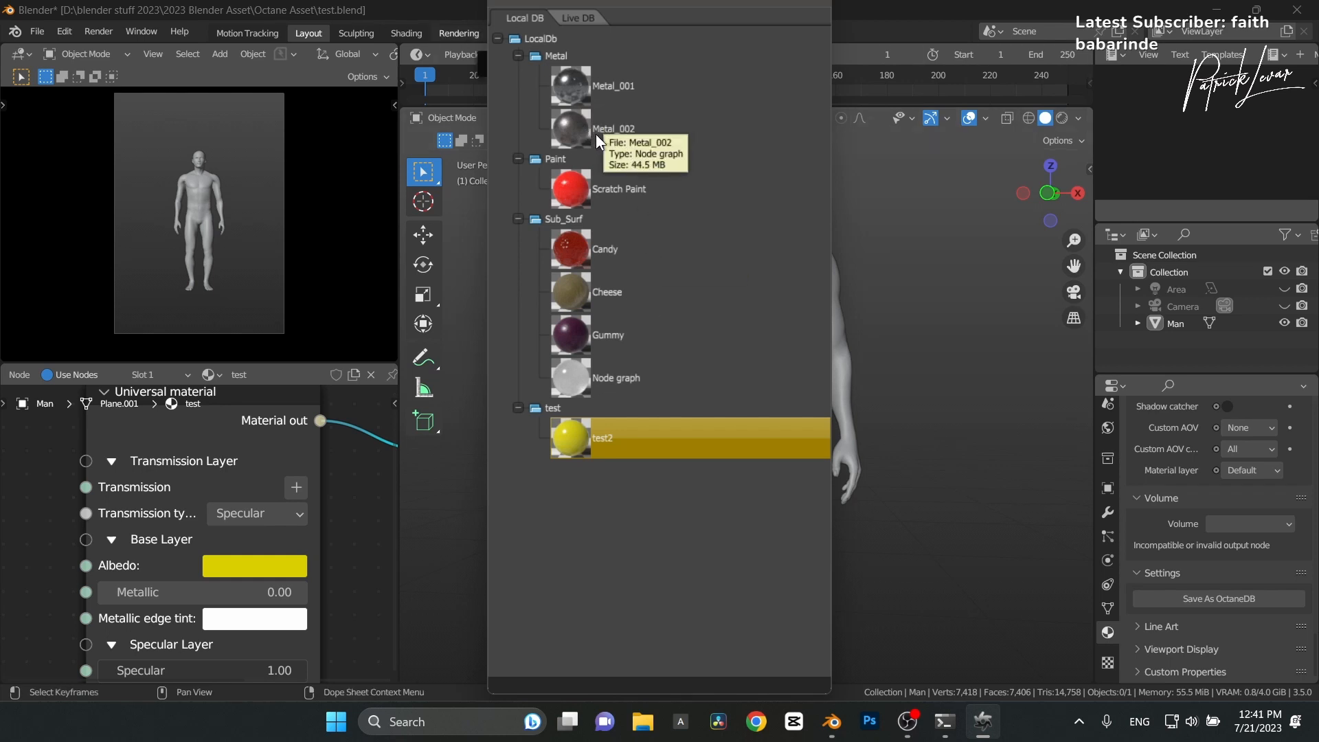
pyautogui.moveTo(662, 173)
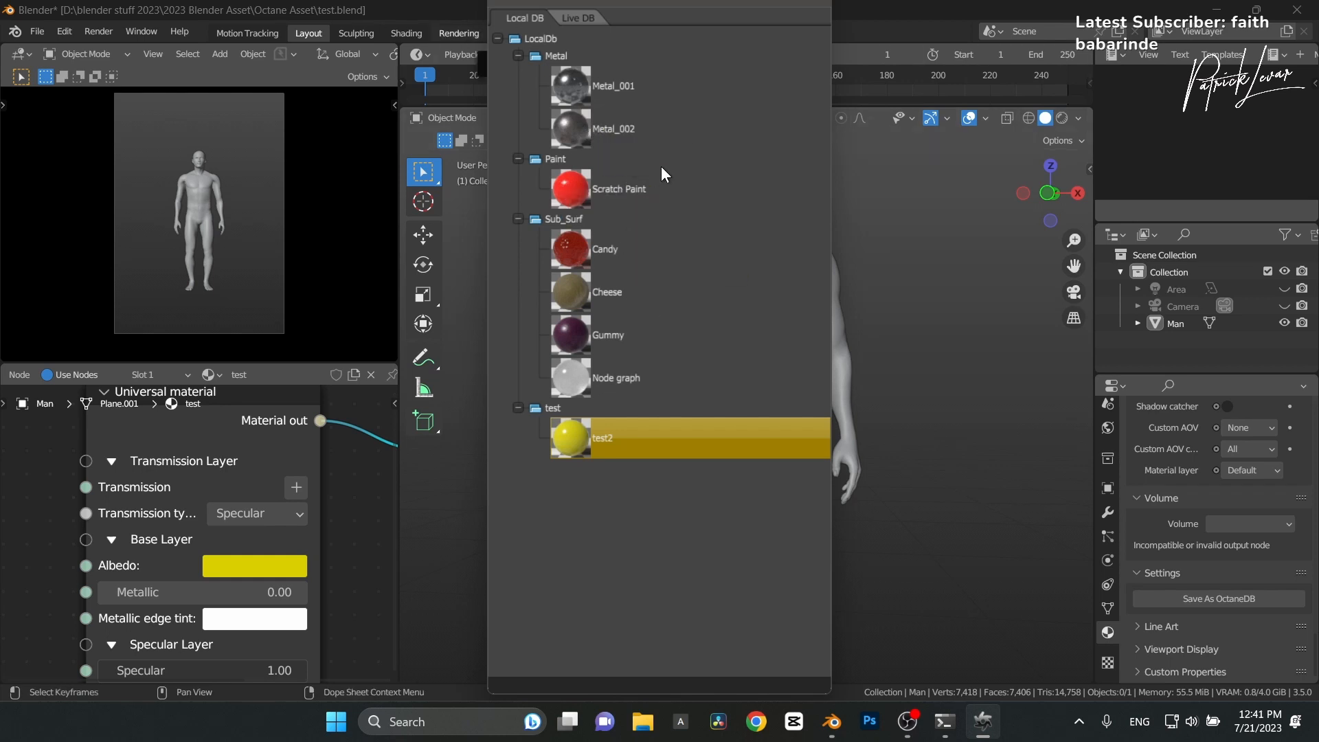
pyautogui.moveTo(602, 244)
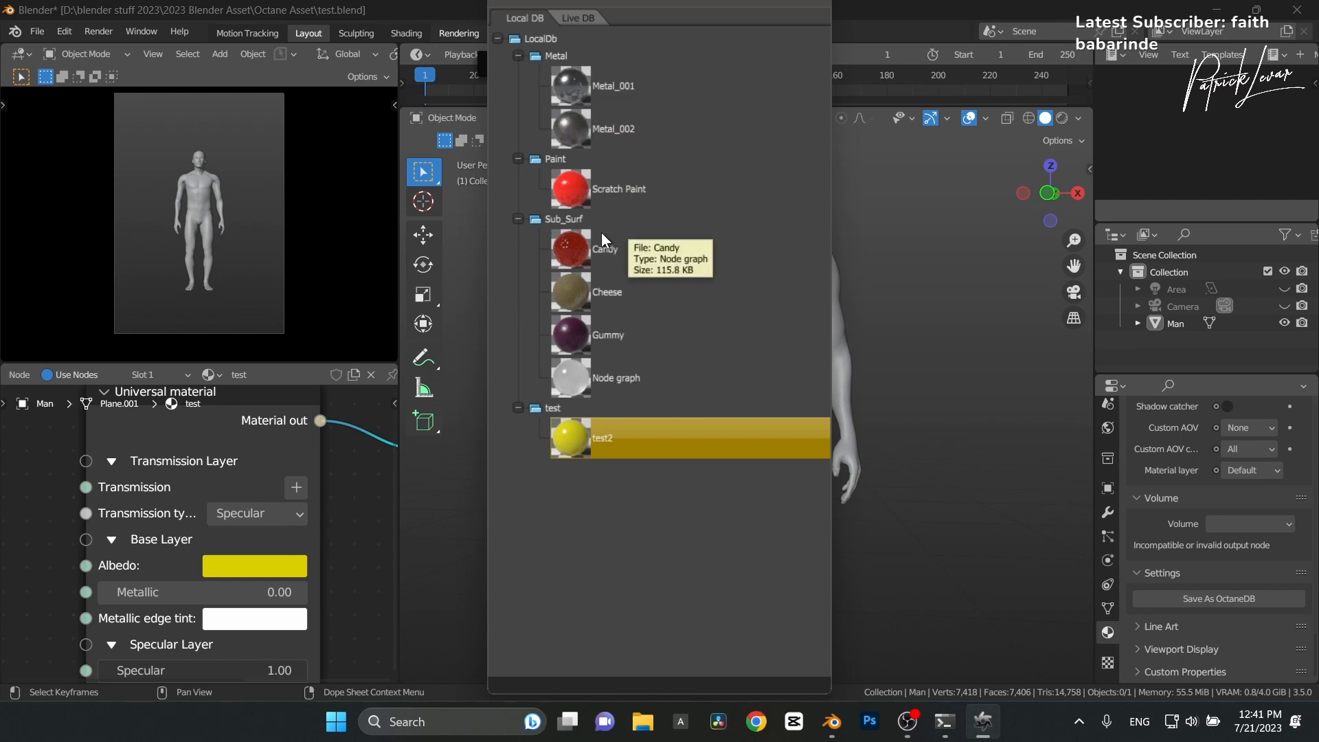
pyautogui.moveTo(568, 220)
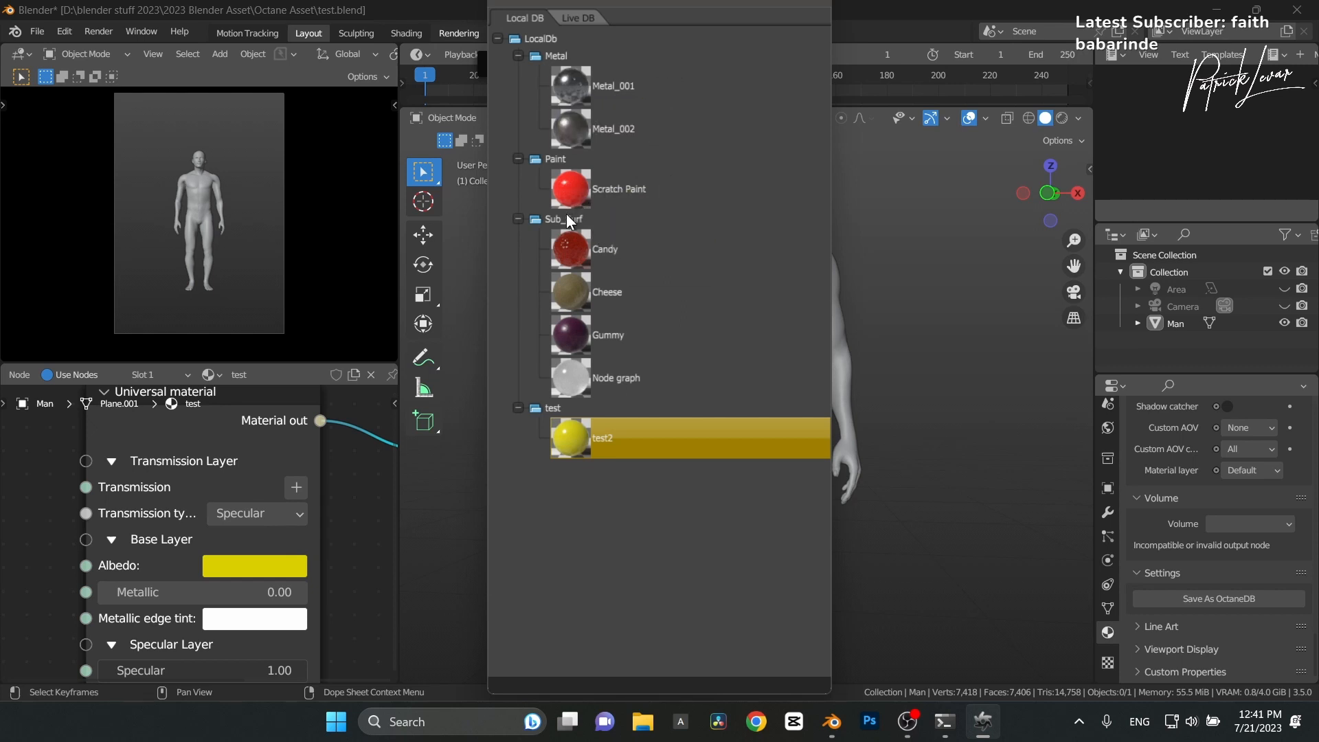